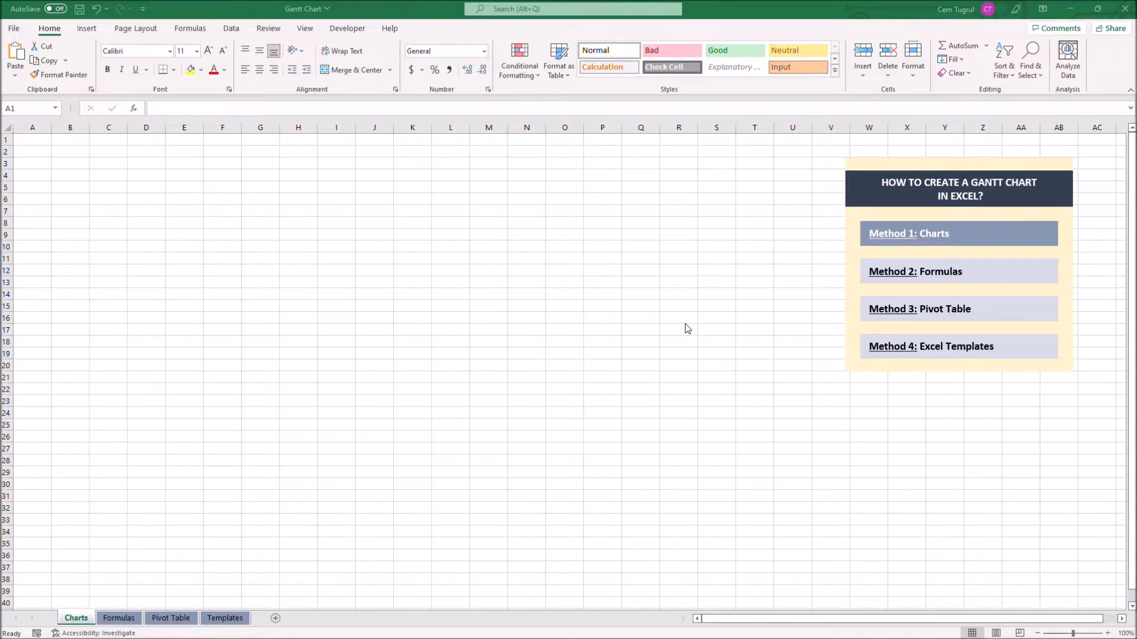
mouse_move(977, 282)
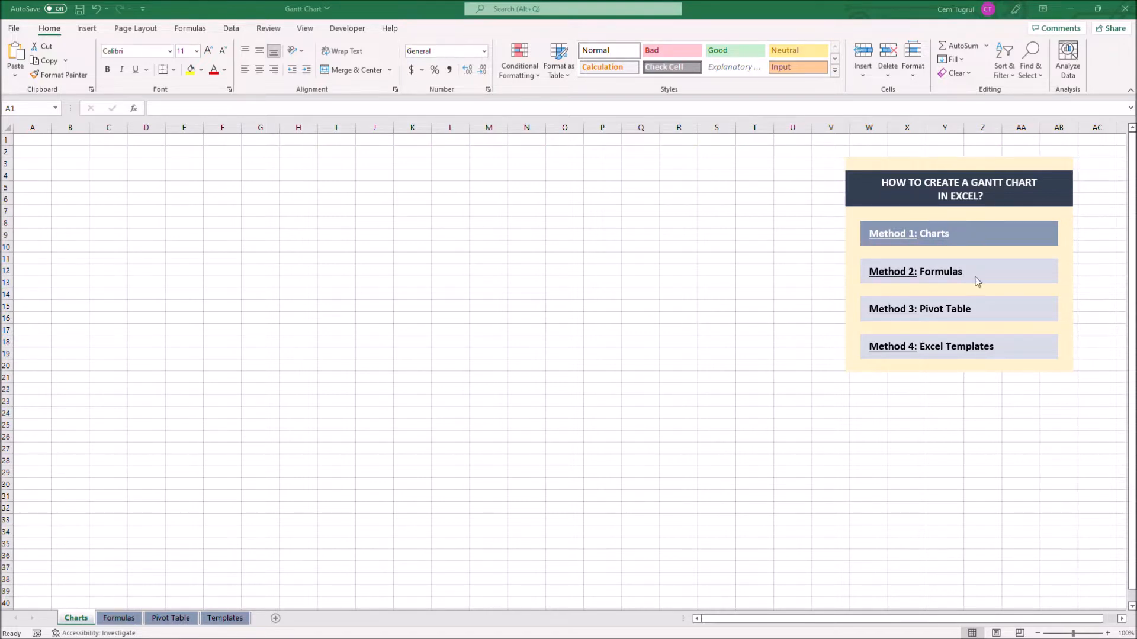
mouse_move(966, 276)
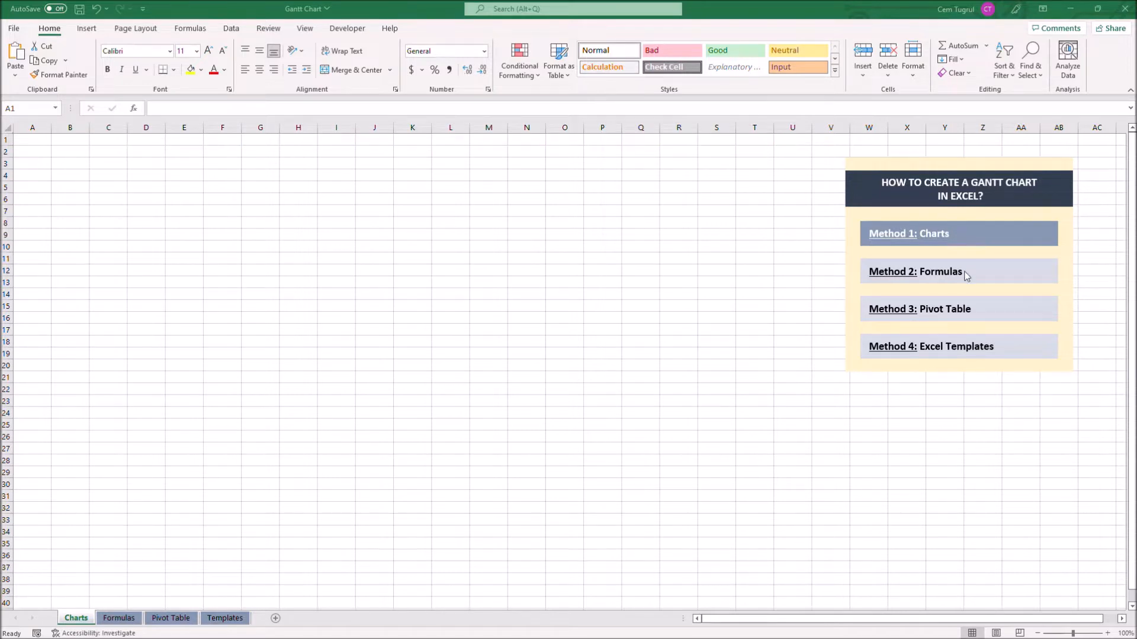
mouse_move(955, 306)
type("Task")
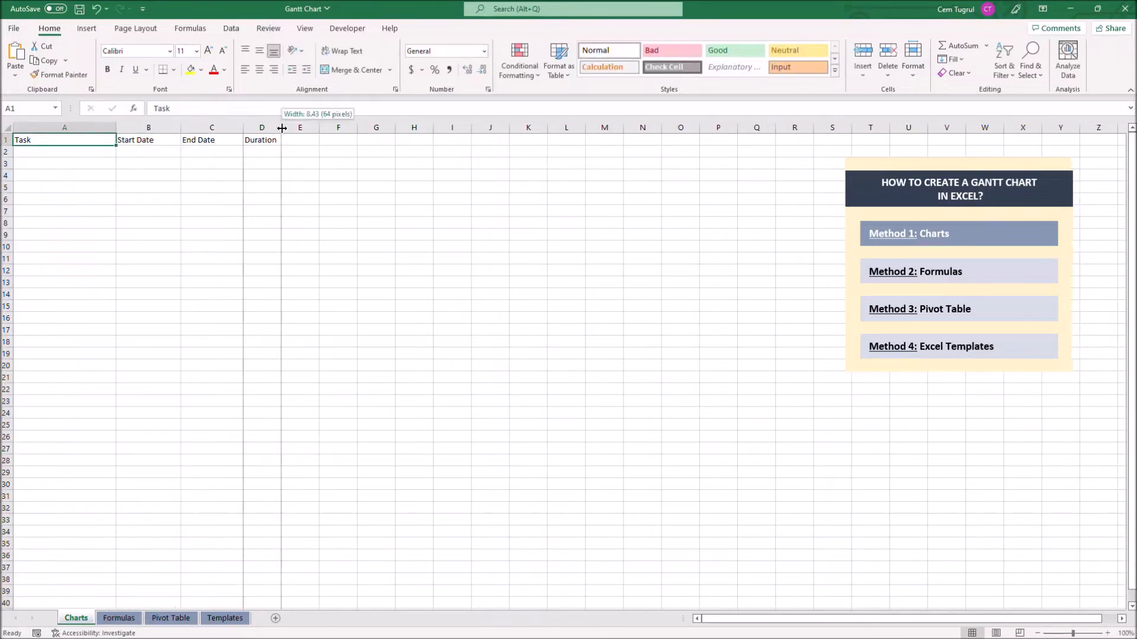
Enter the six task names with start and end dates such as 1/13 and 1/27/2022
left_click(64, 152)
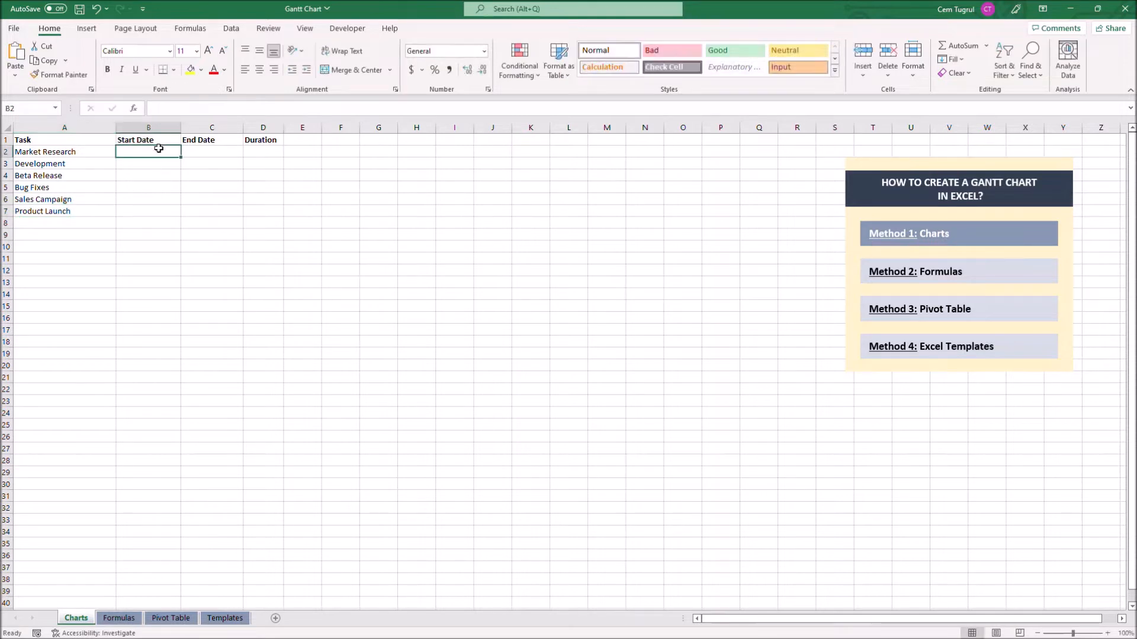
type("1/13")
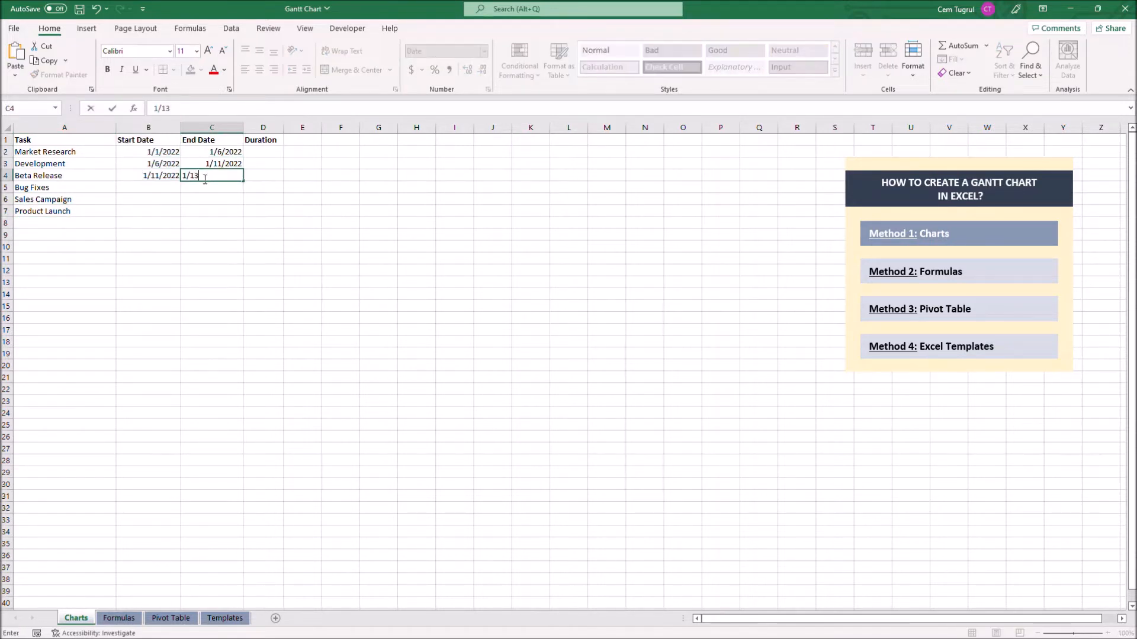
type("1/27/2022")
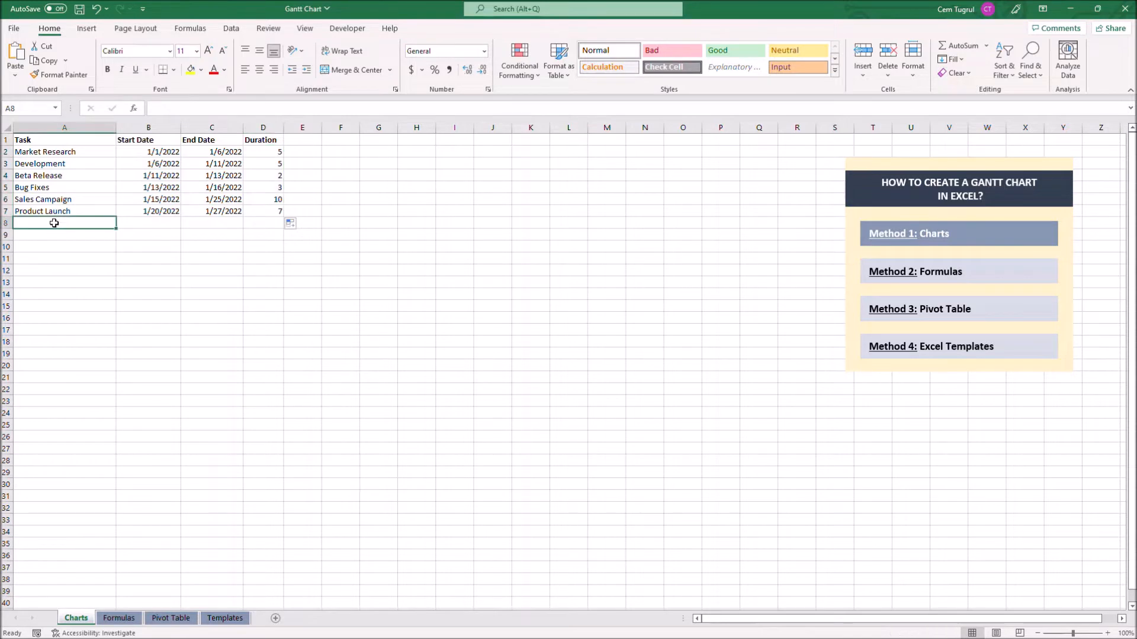
mouse_move(81, 203)
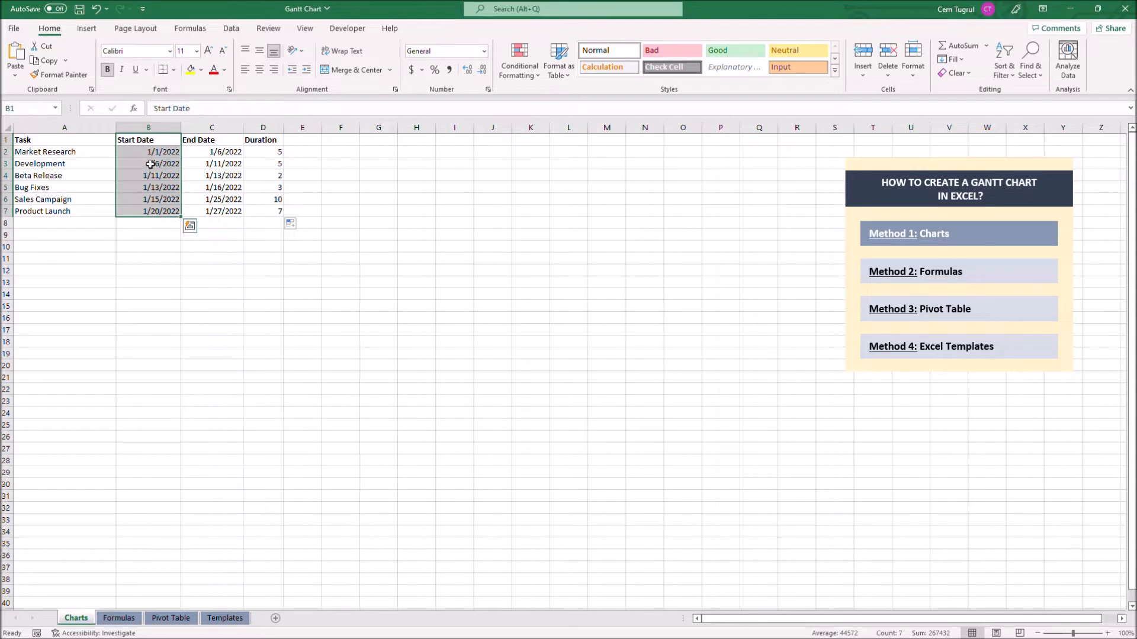
Insert a stacked bar chart of the Start Date column and enlarge it below the table
left_click(86, 28)
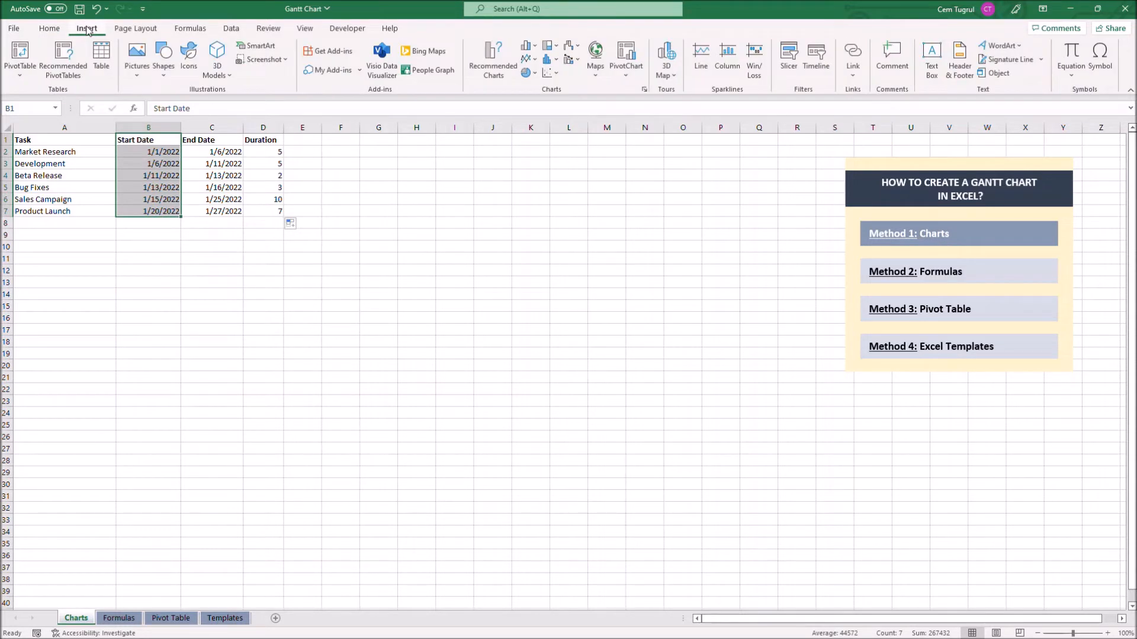
mouse_move(526, 55)
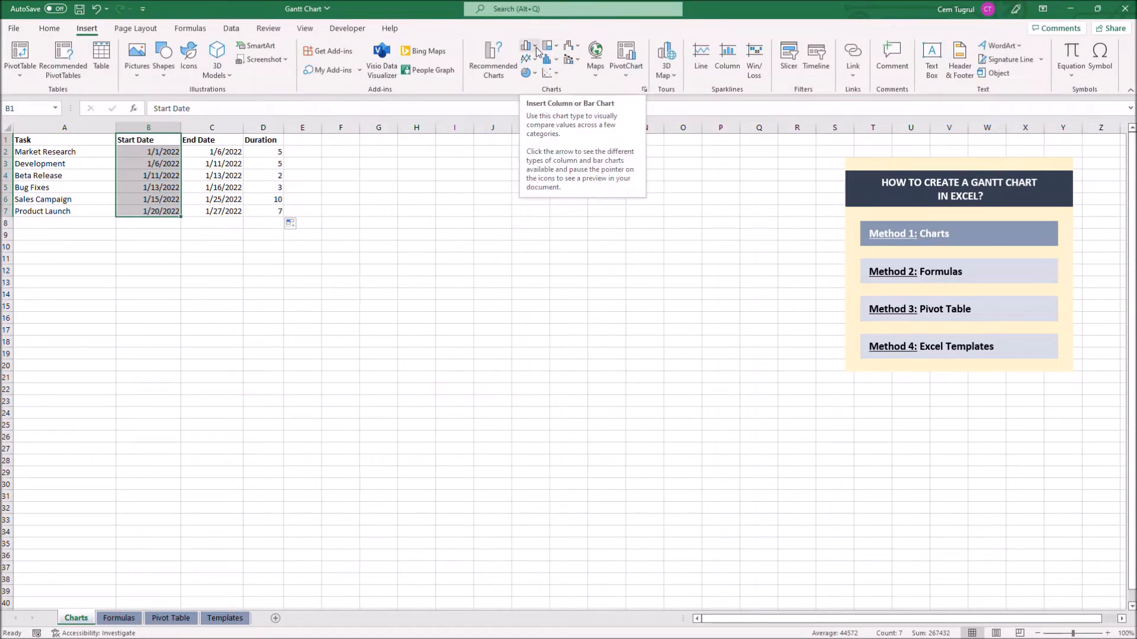
left_click(527, 53)
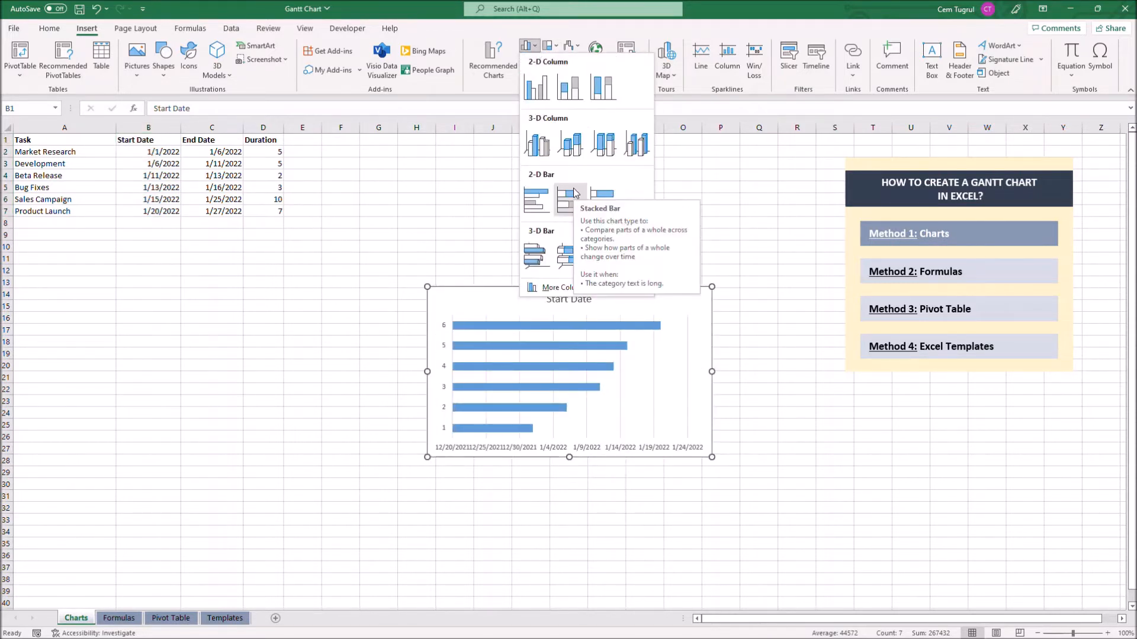
mouse_move(569, 199)
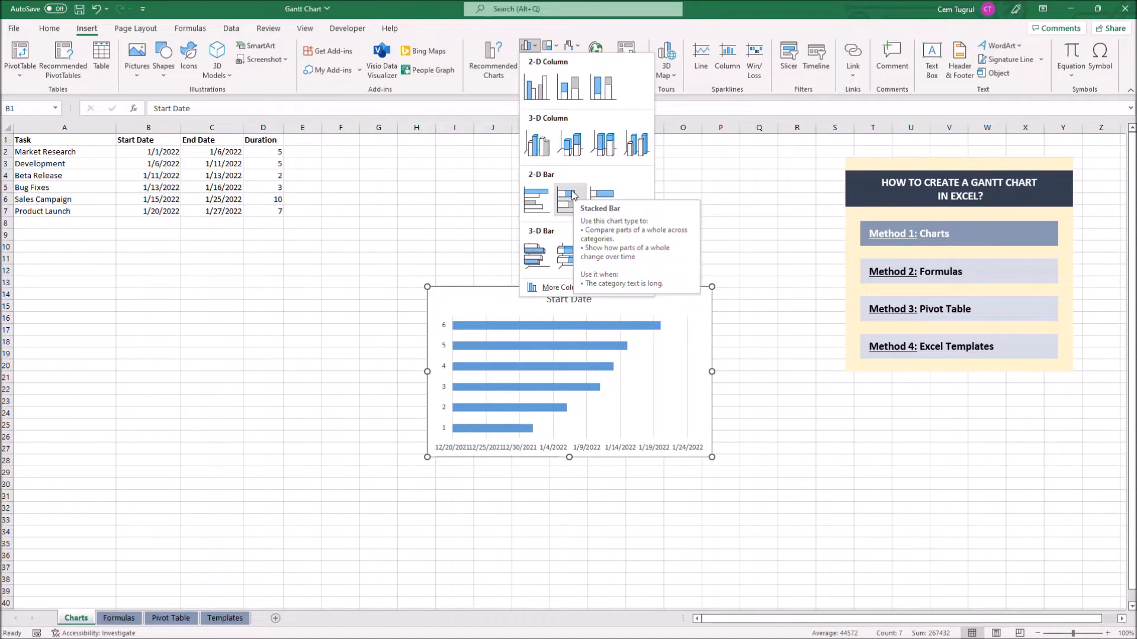
left_click(566, 195)
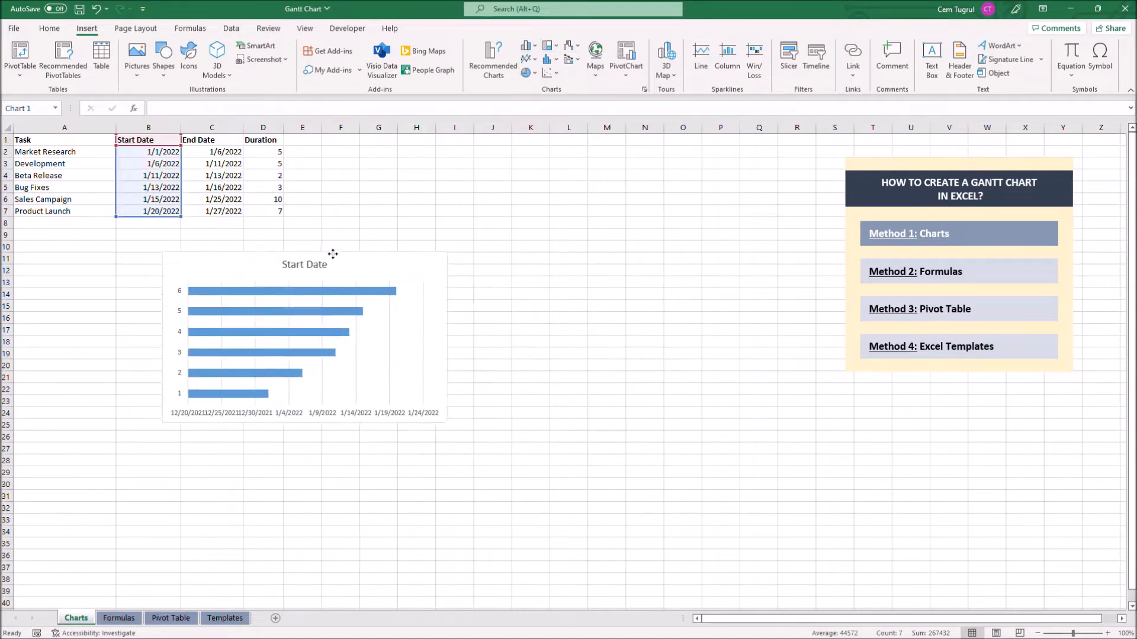
left_click(305, 338)
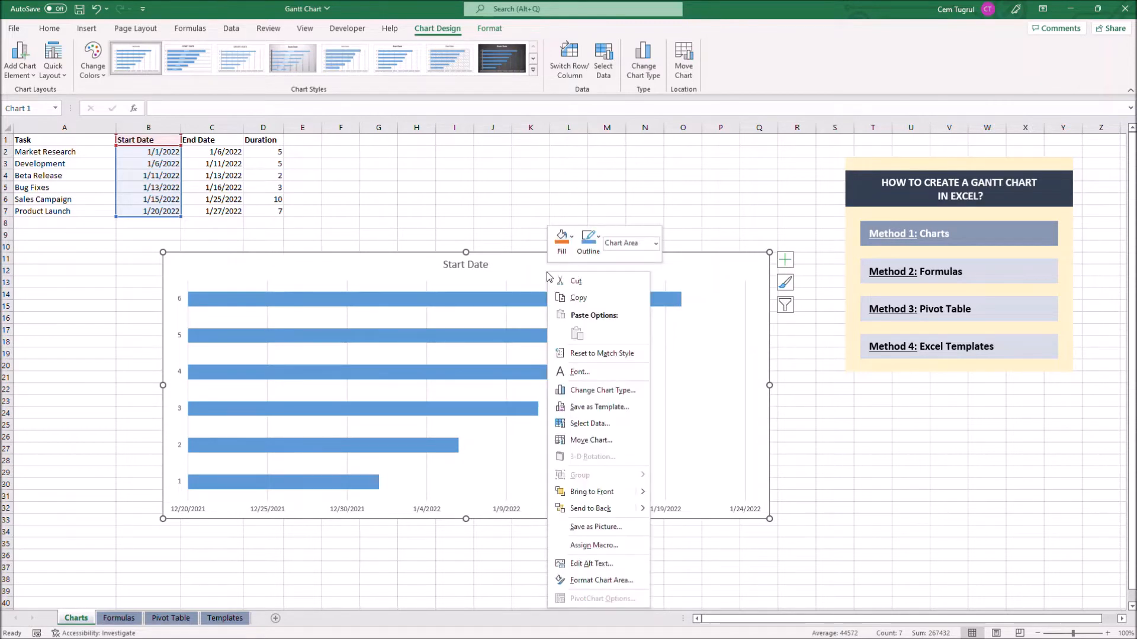
mouse_move(599, 390)
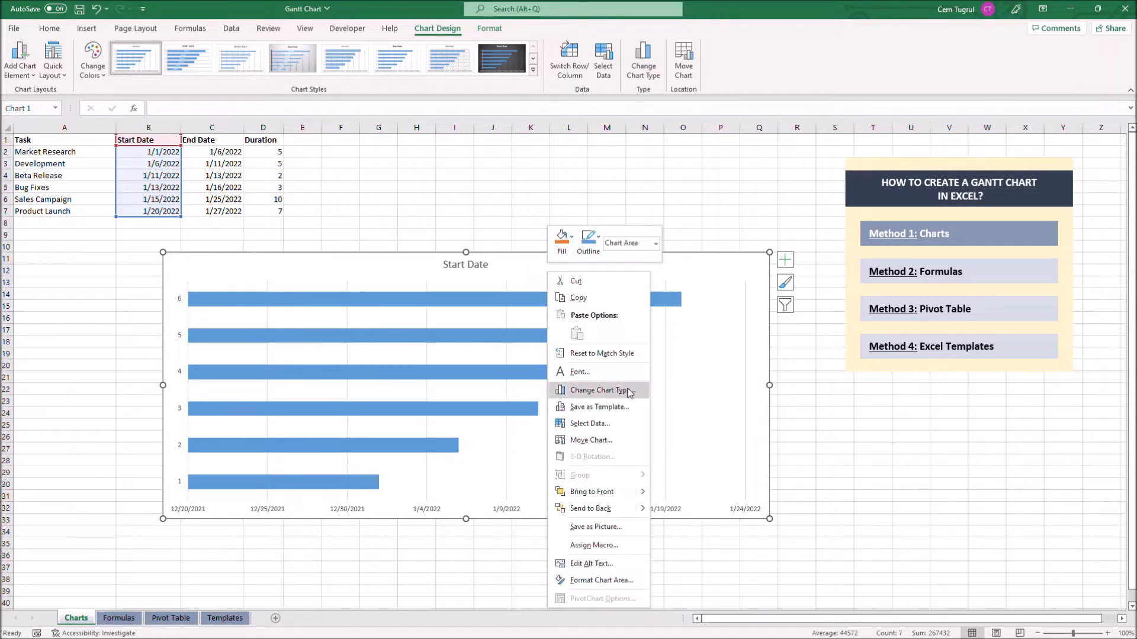
Add a Duration series named from D1 with values D2:D7 via Select Data
left_click(590, 424)
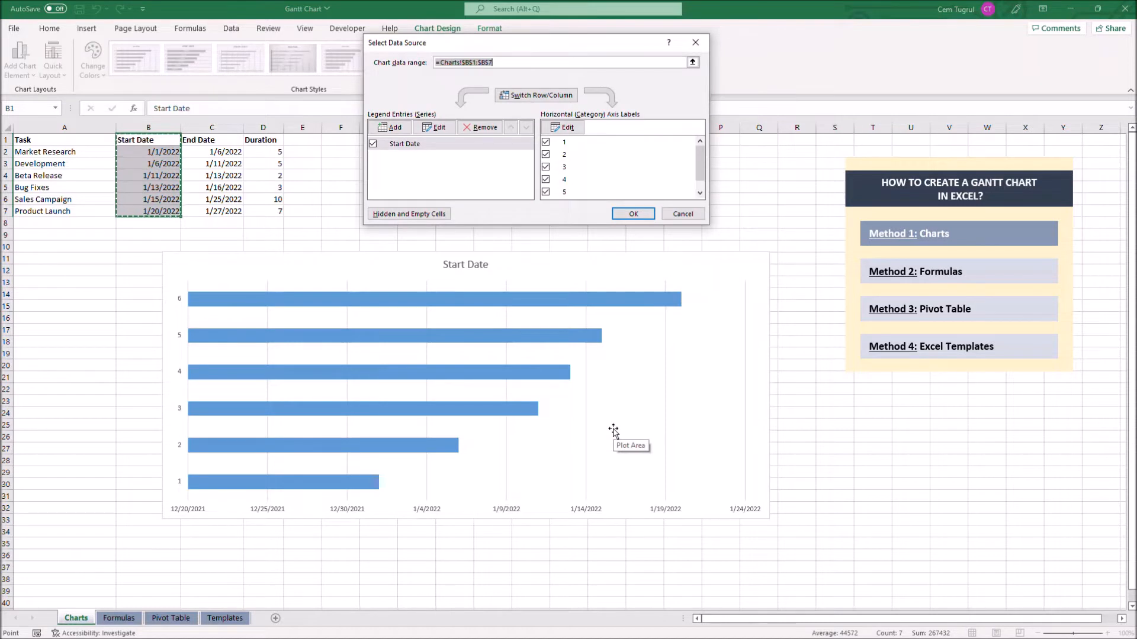
left_click(434, 126)
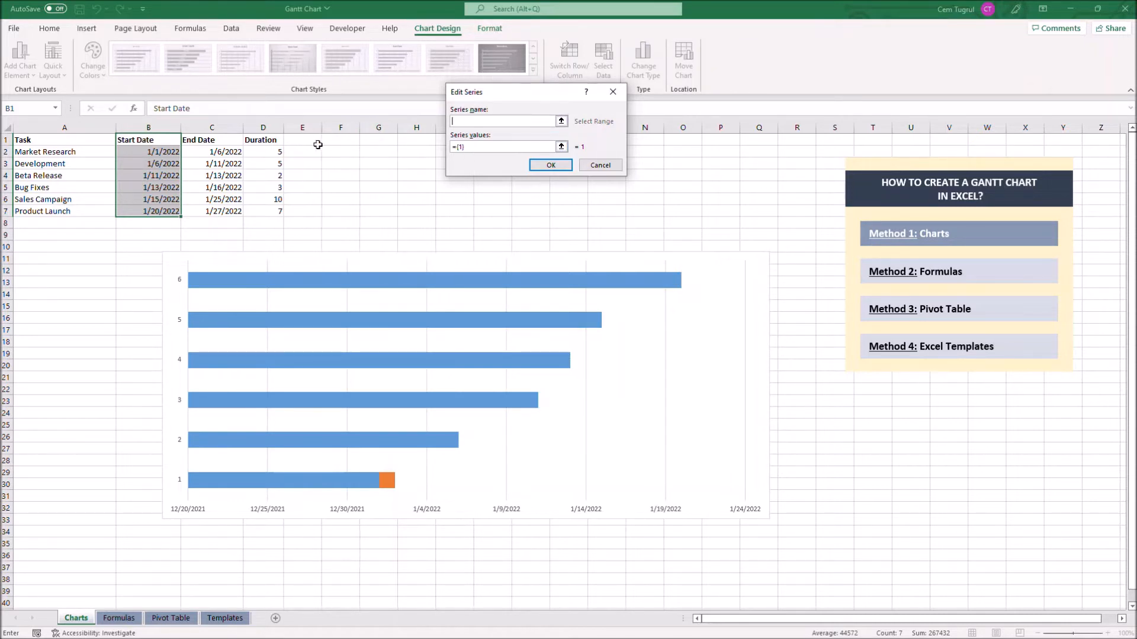
left_click(263, 140)
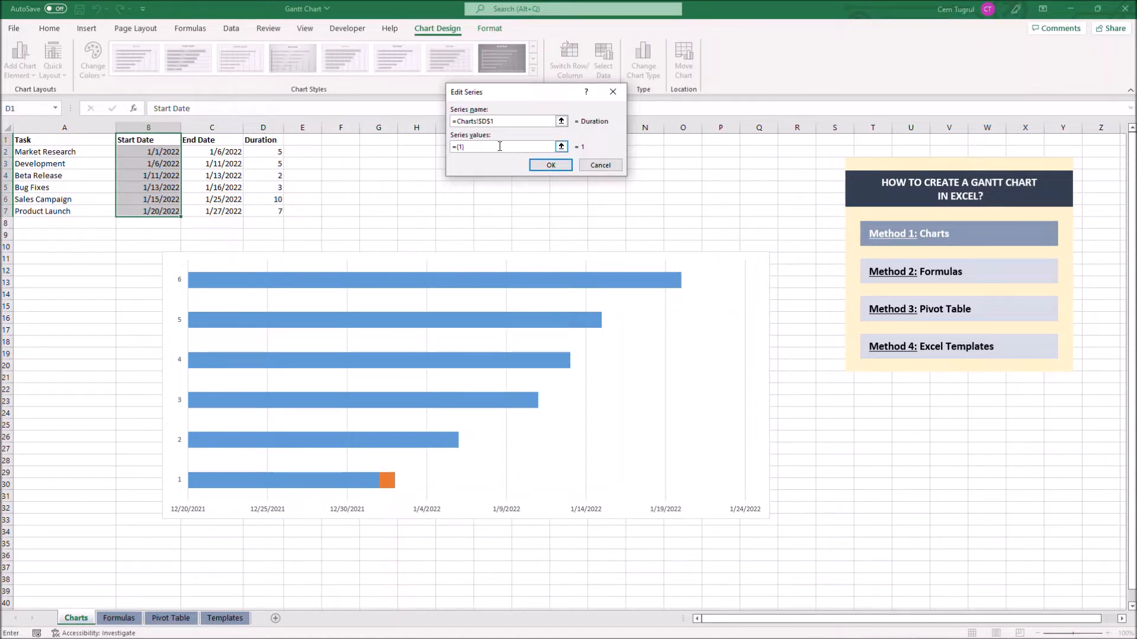
key("Backspace")
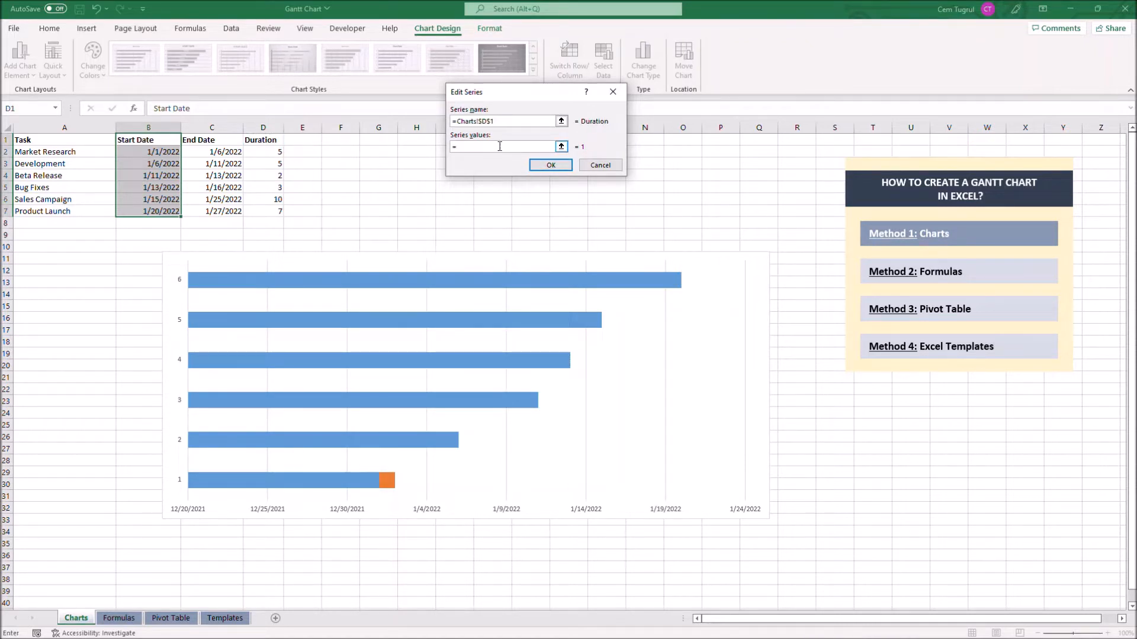
left_click(500, 147)
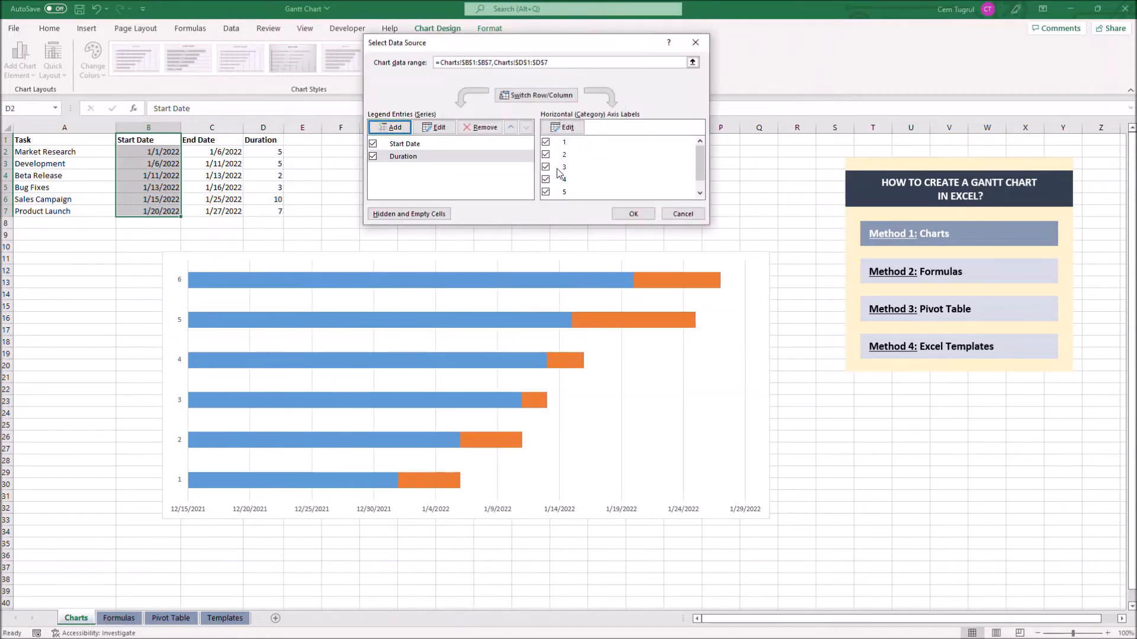
left_click(633, 213)
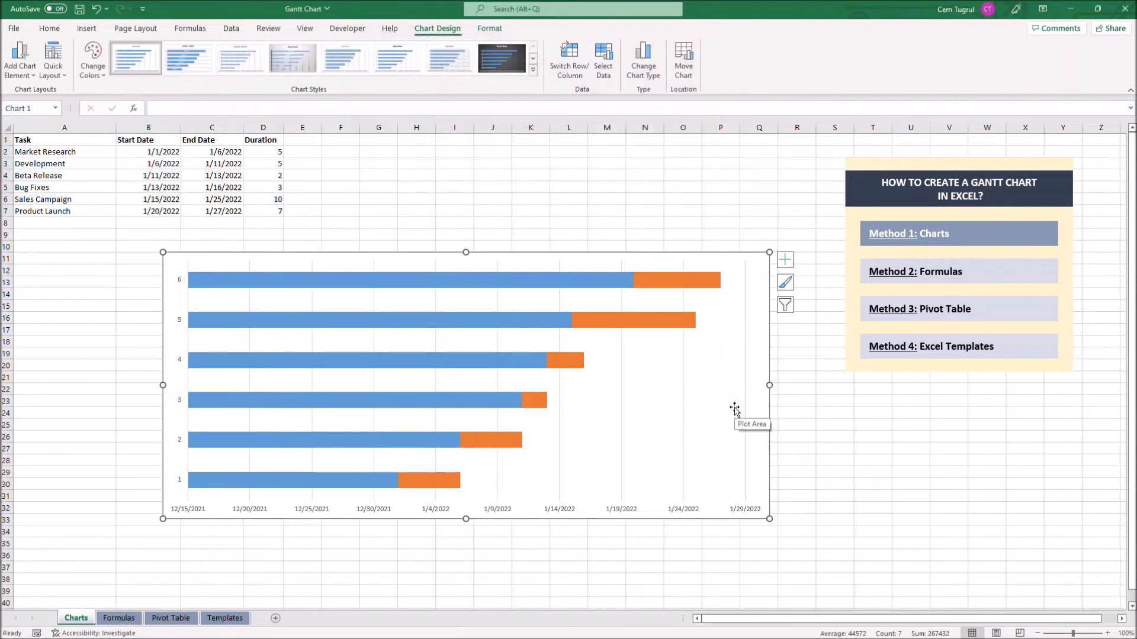
mouse_move(734, 411)
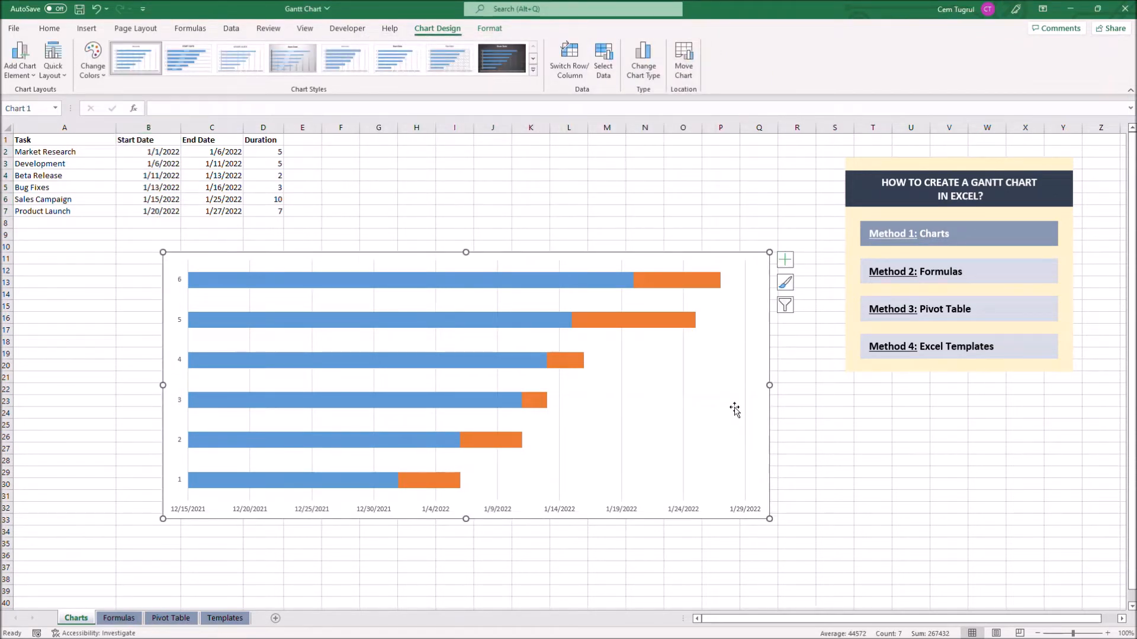
mouse_move(312, 286)
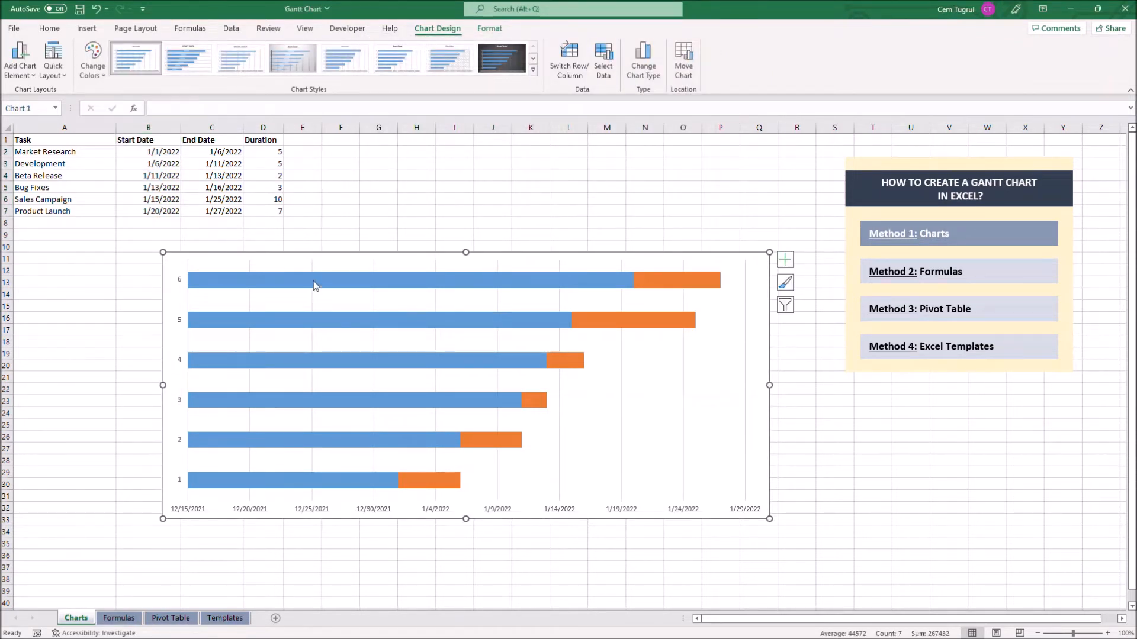
Set the blue start-date series to No fill so only the orange duration bars show
left_click(305, 282)
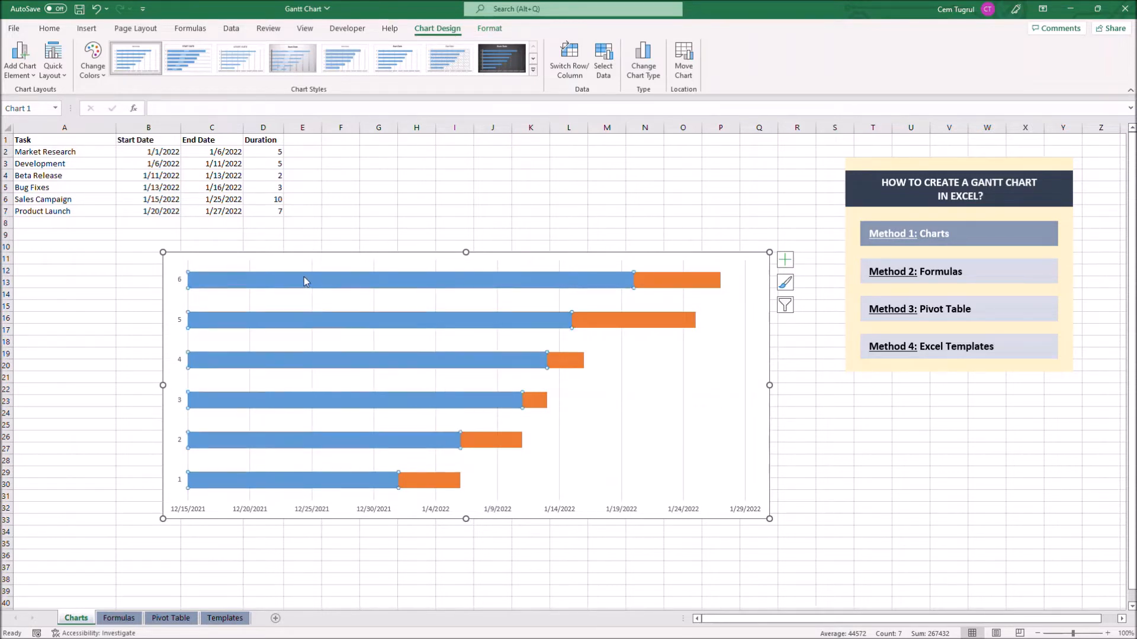
right_click(304, 282)
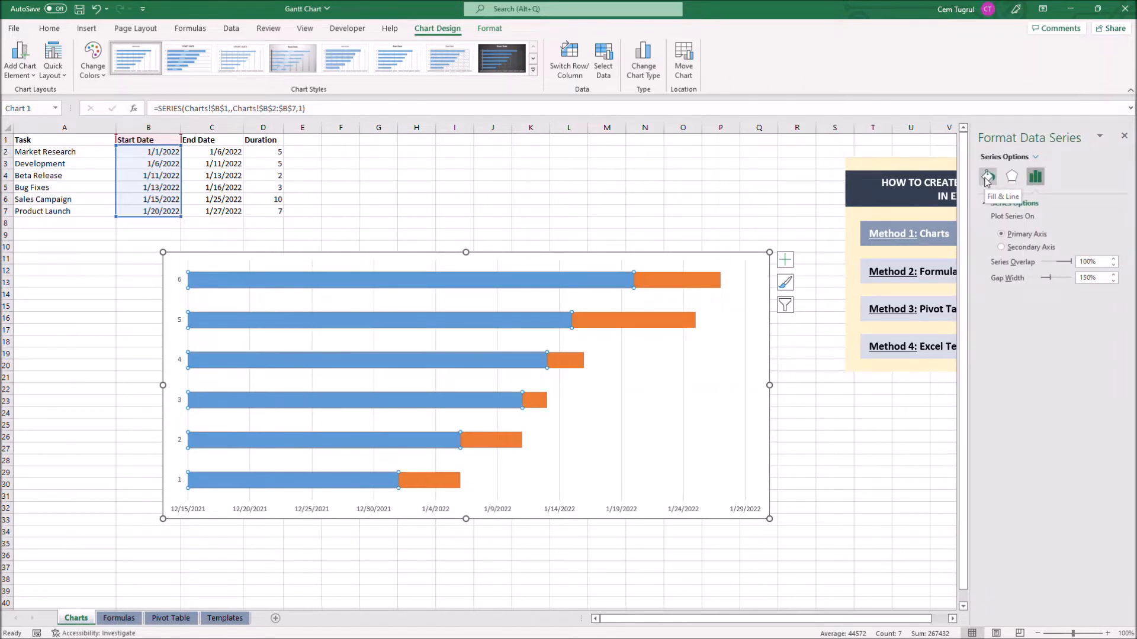
left_click(986, 176)
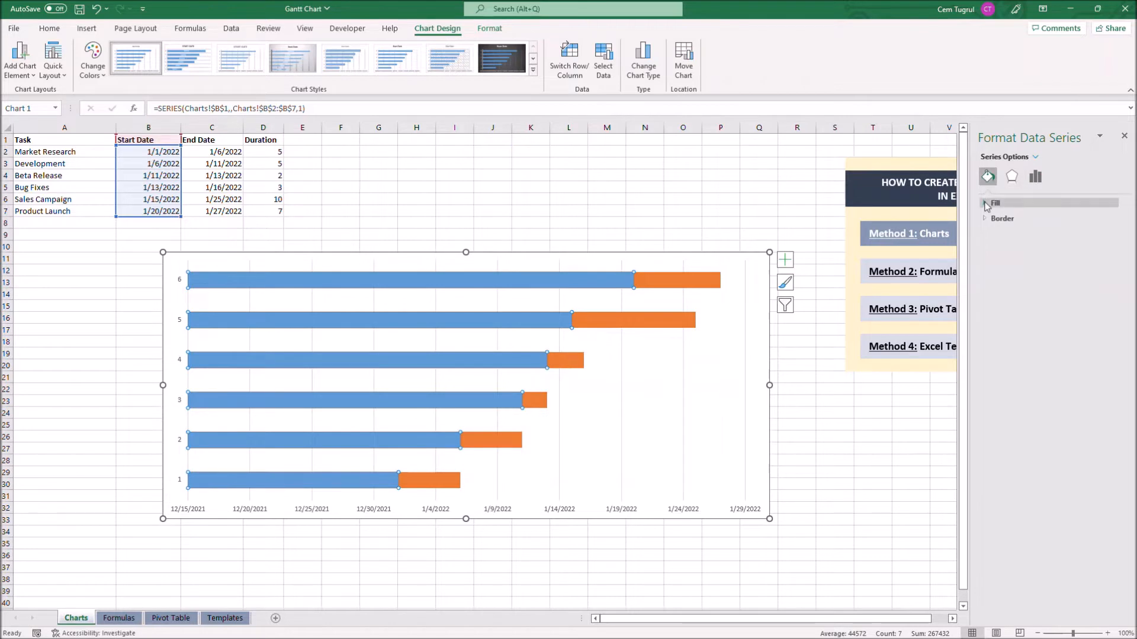
left_click(994, 202)
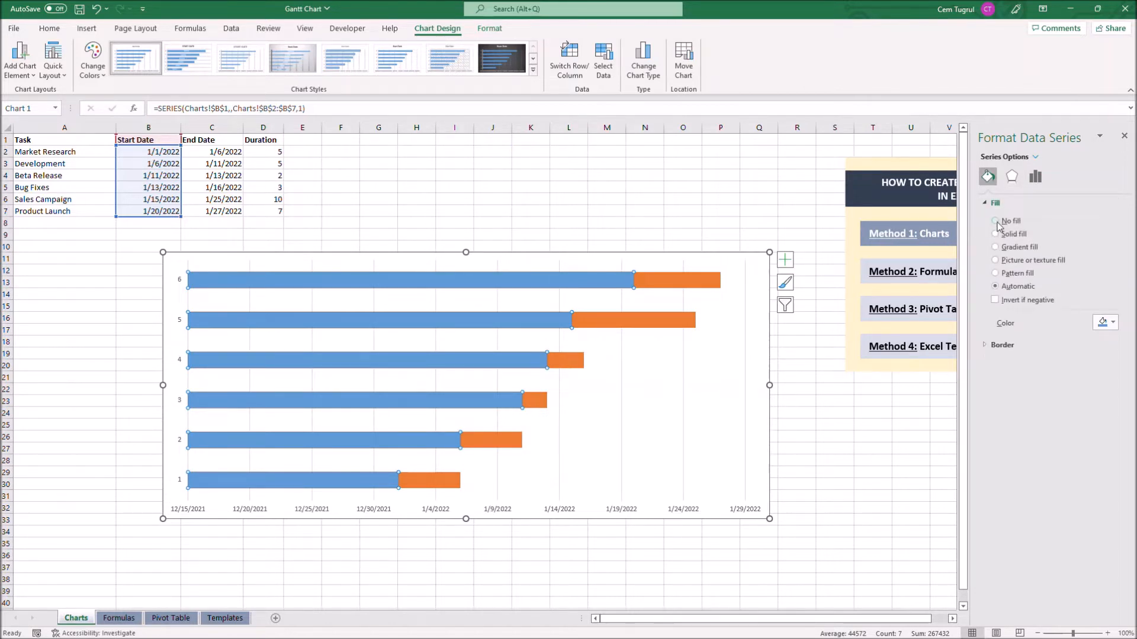
left_click(994, 221)
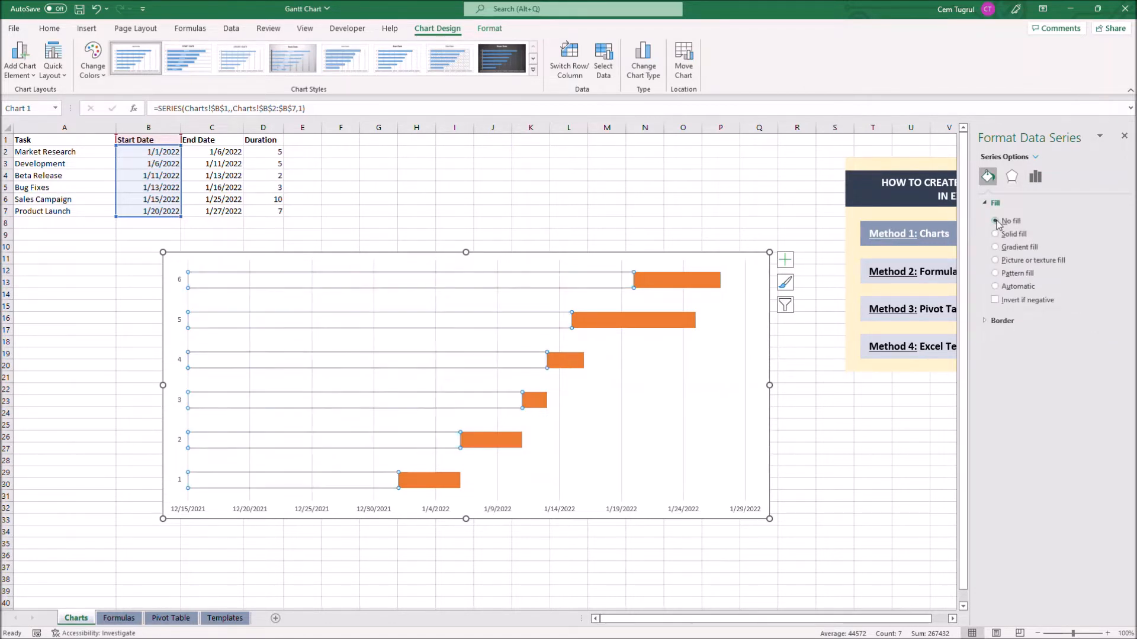
left_click(676, 459)
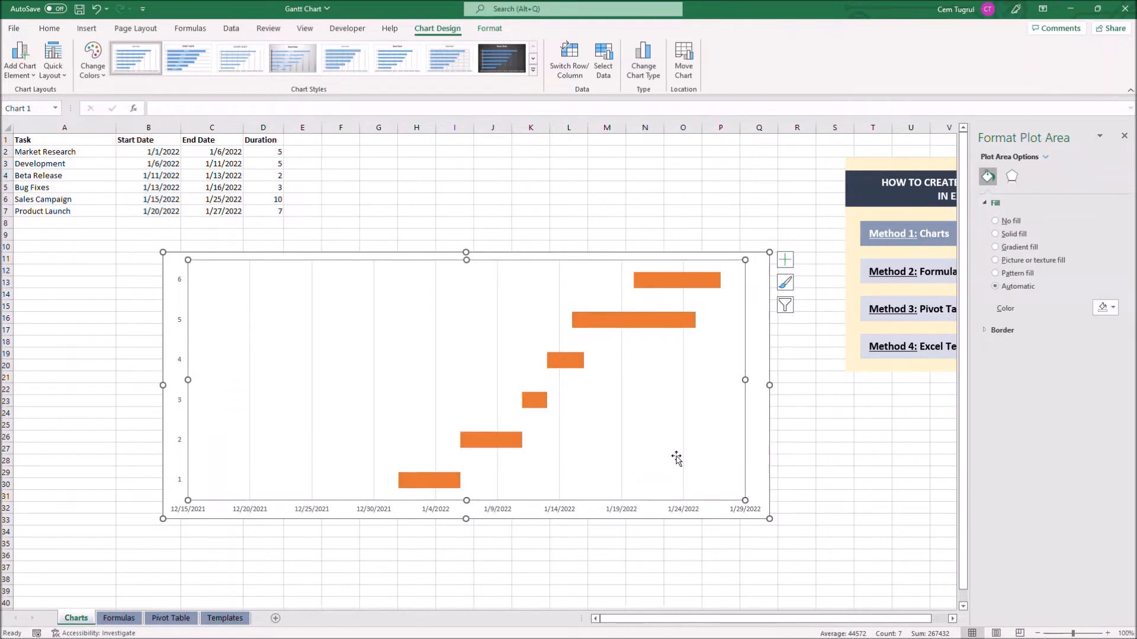
Edit the category axis labels in Select Data to use the task names
right_click(676, 459)
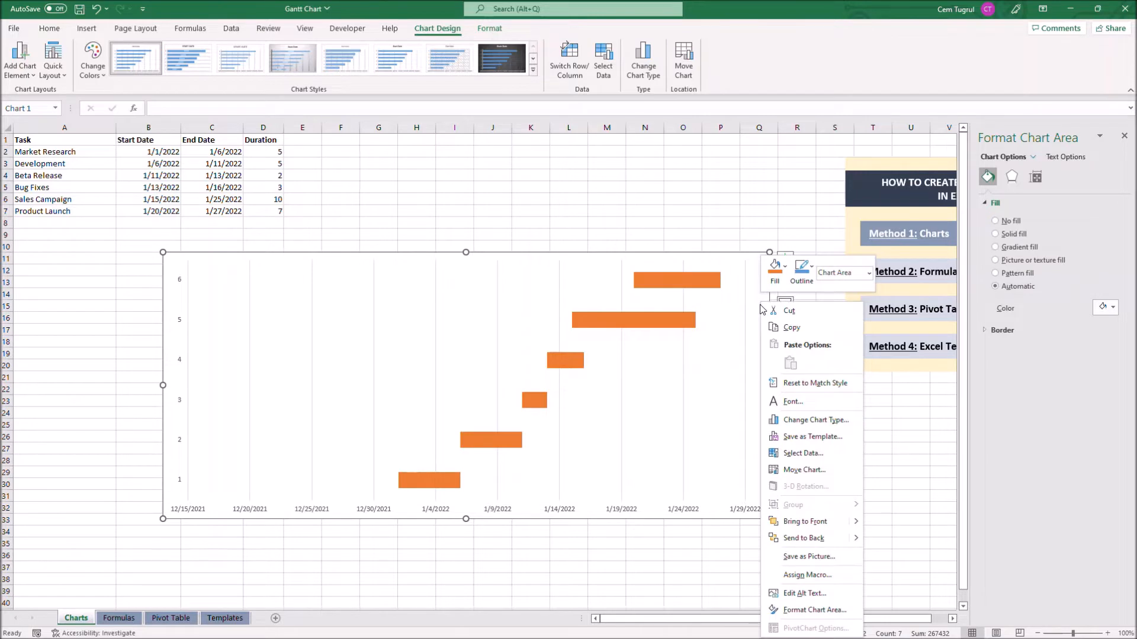
left_click(801, 453)
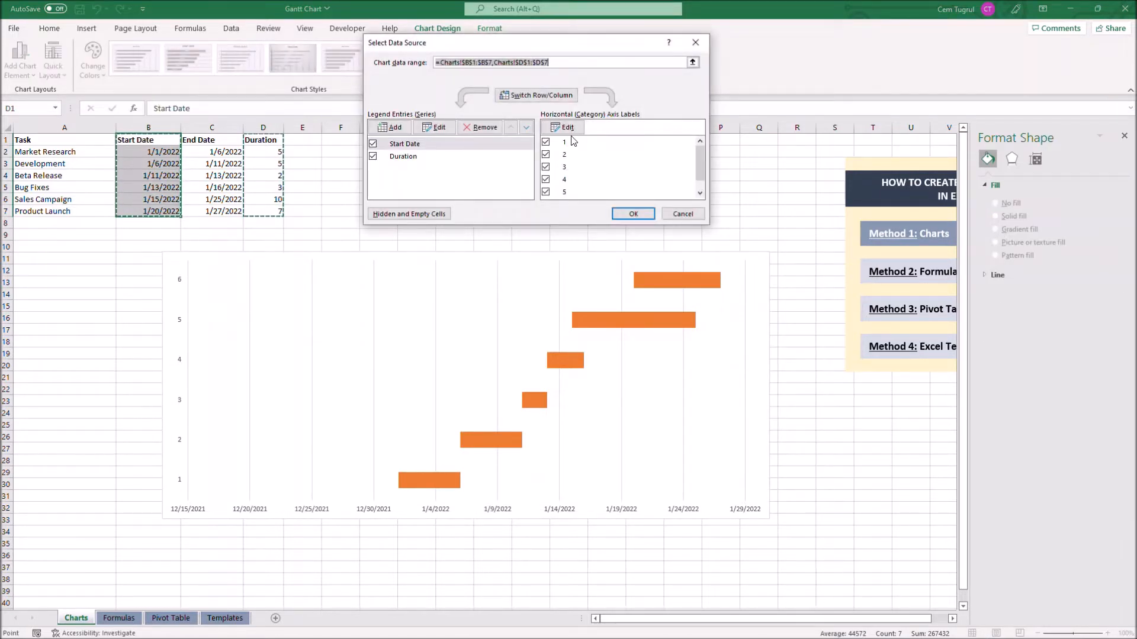
left_click(567, 126)
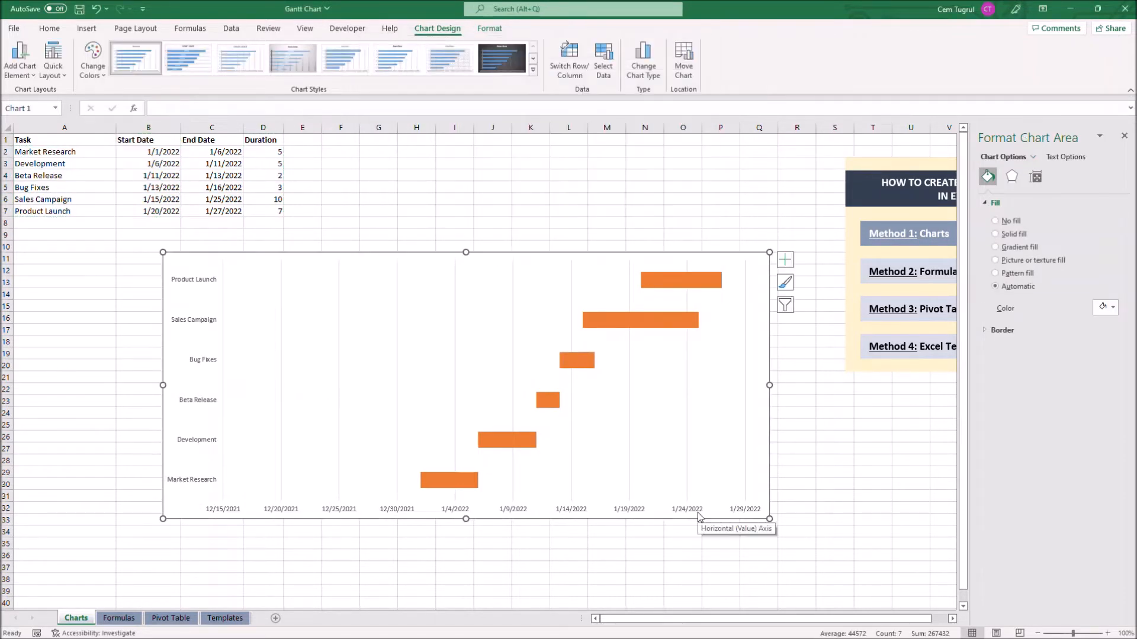
mouse_move(699, 516)
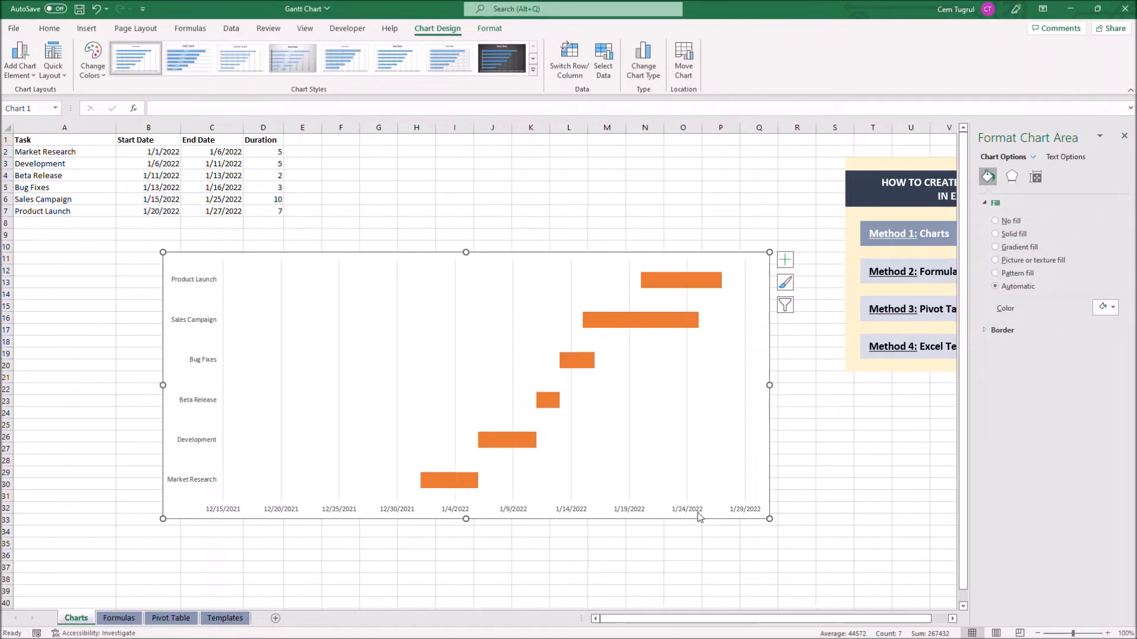
mouse_move(328, 372)
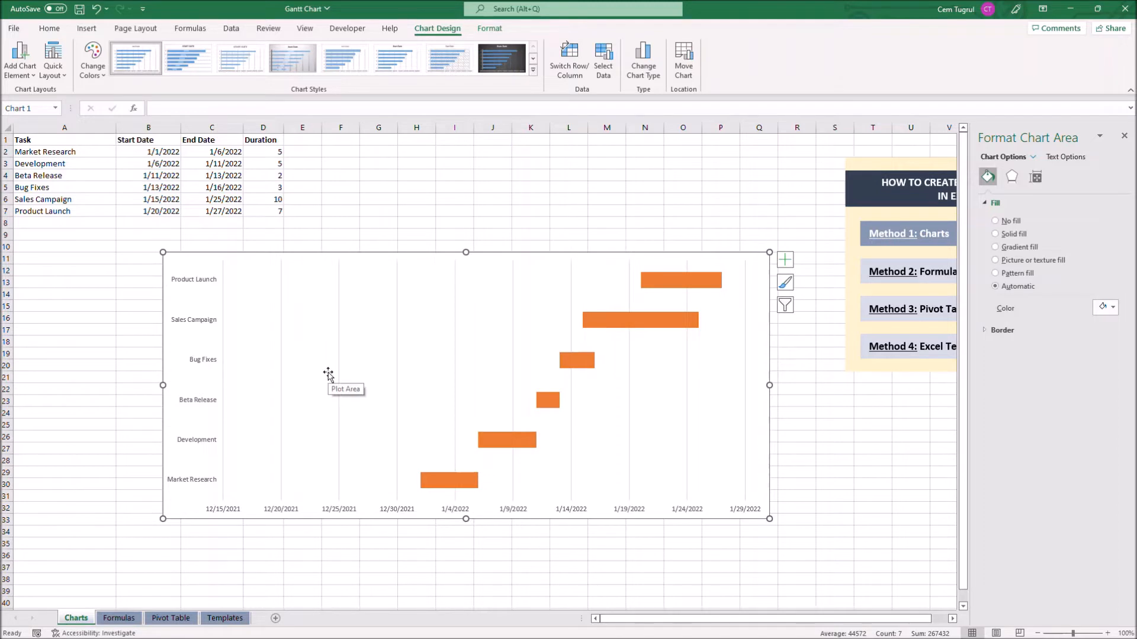
mouse_move(91, 179)
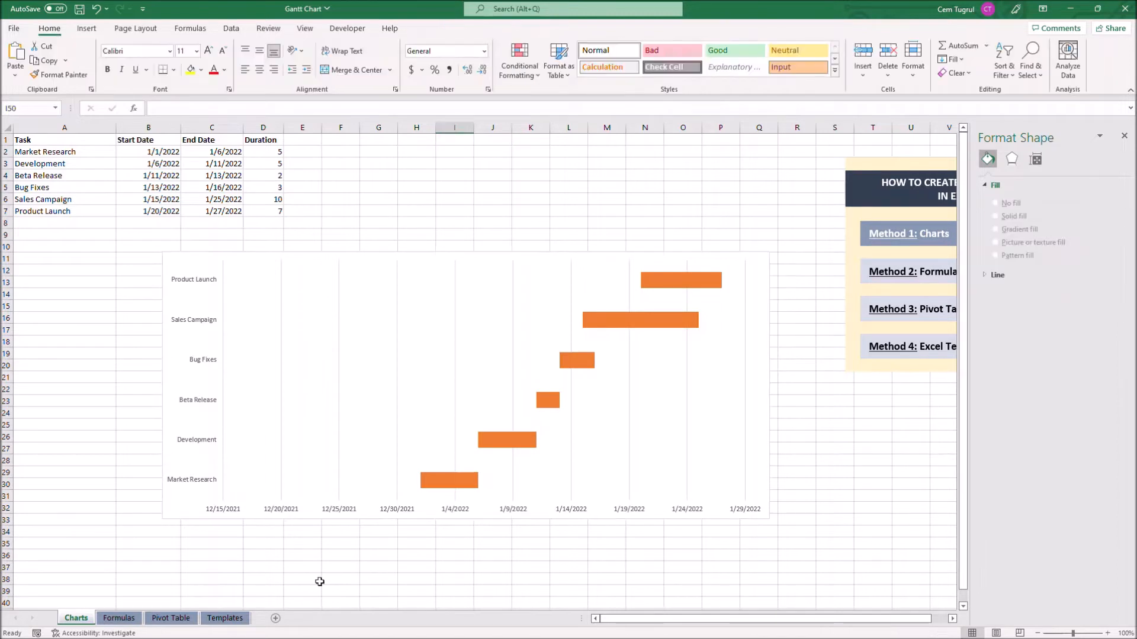
mouse_move(202, 291)
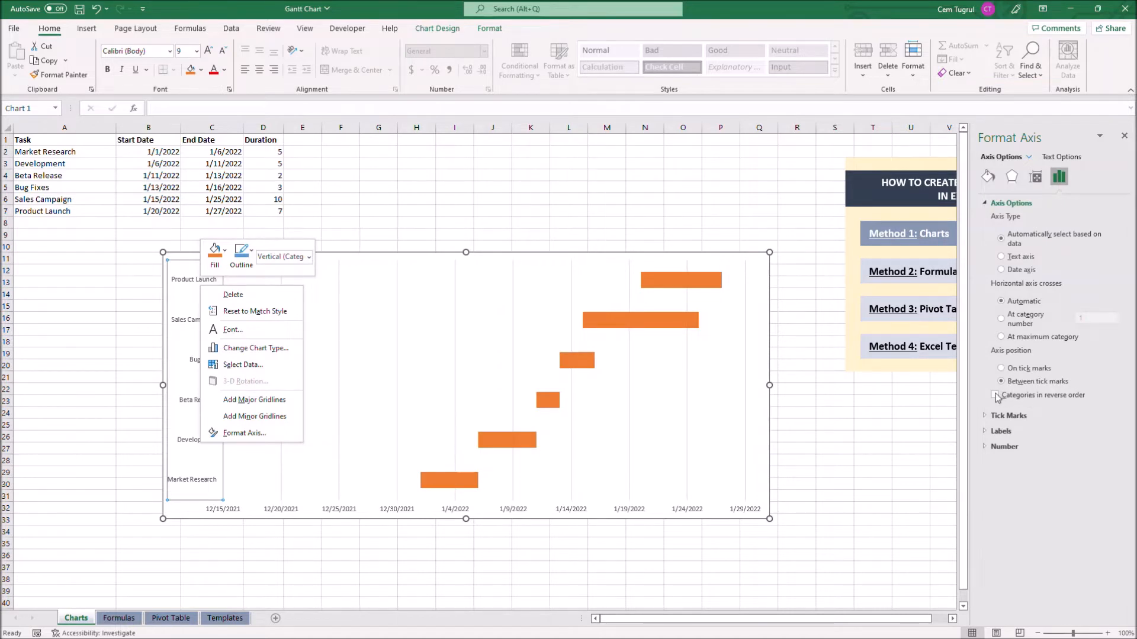
Tick Categories in reverse order so Market Research sits at the top
left_click(1002, 394)
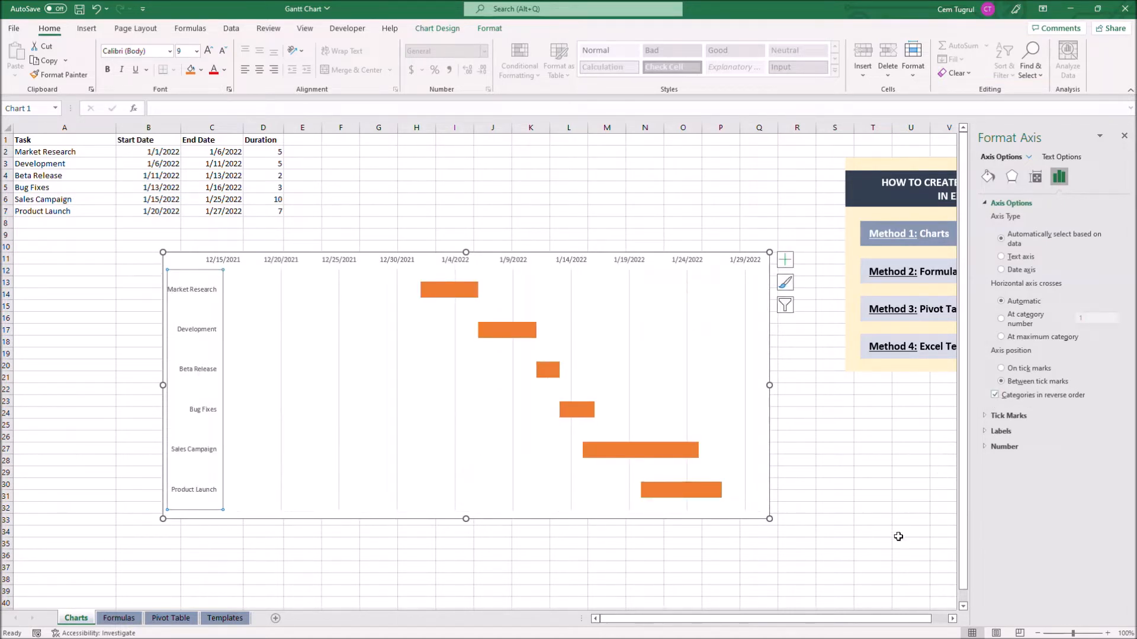
left_click(909, 436)
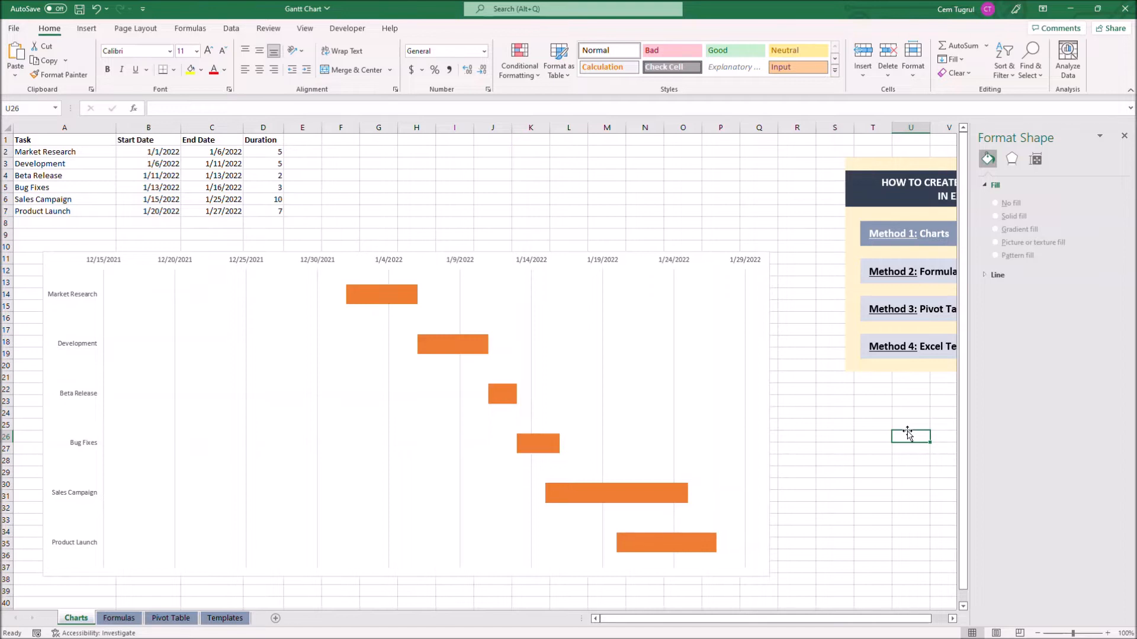
mouse_move(906, 435)
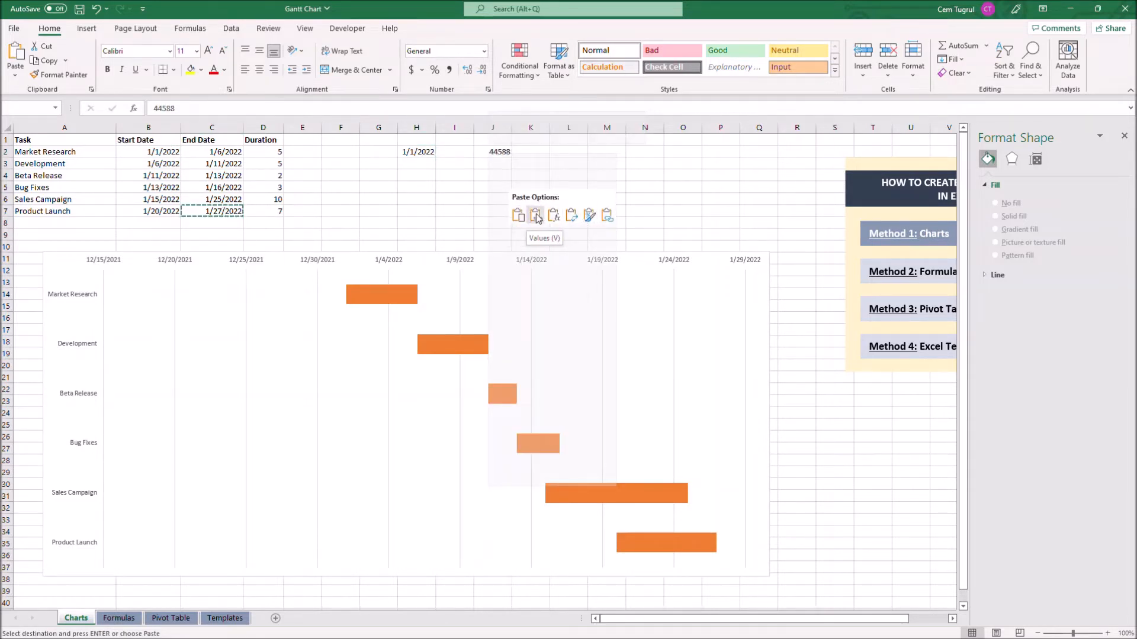
Set the date axis bounds to 44562–44588 using pasted serial values, then delete the helpers
left_click(483, 51)
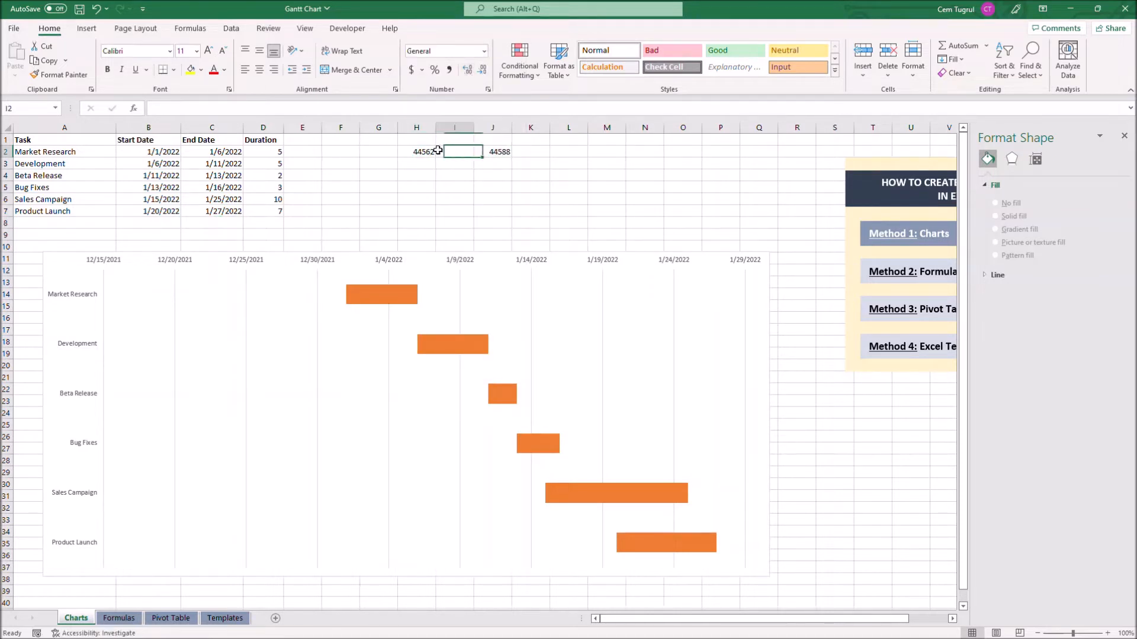
left_click(493, 151)
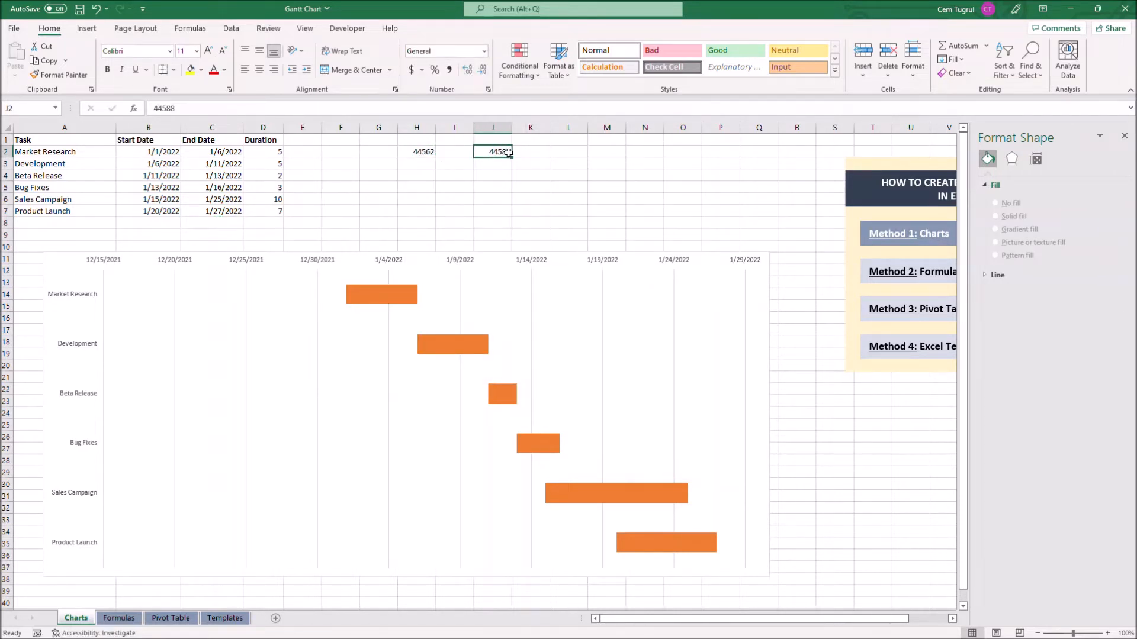
left_click(406, 399)
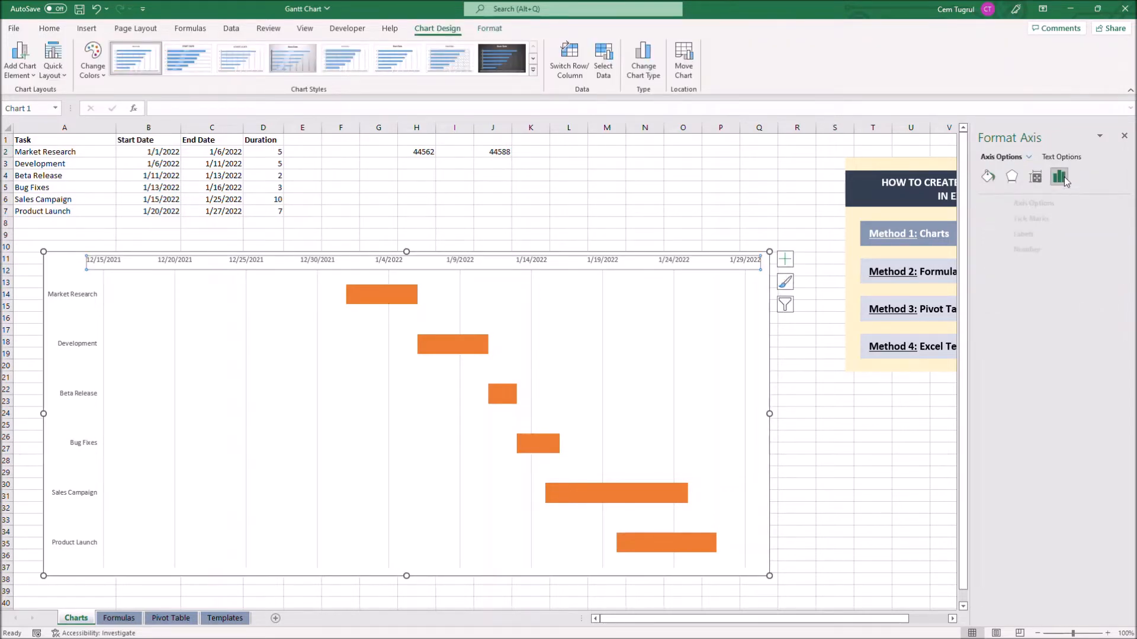
left_click(1008, 203)
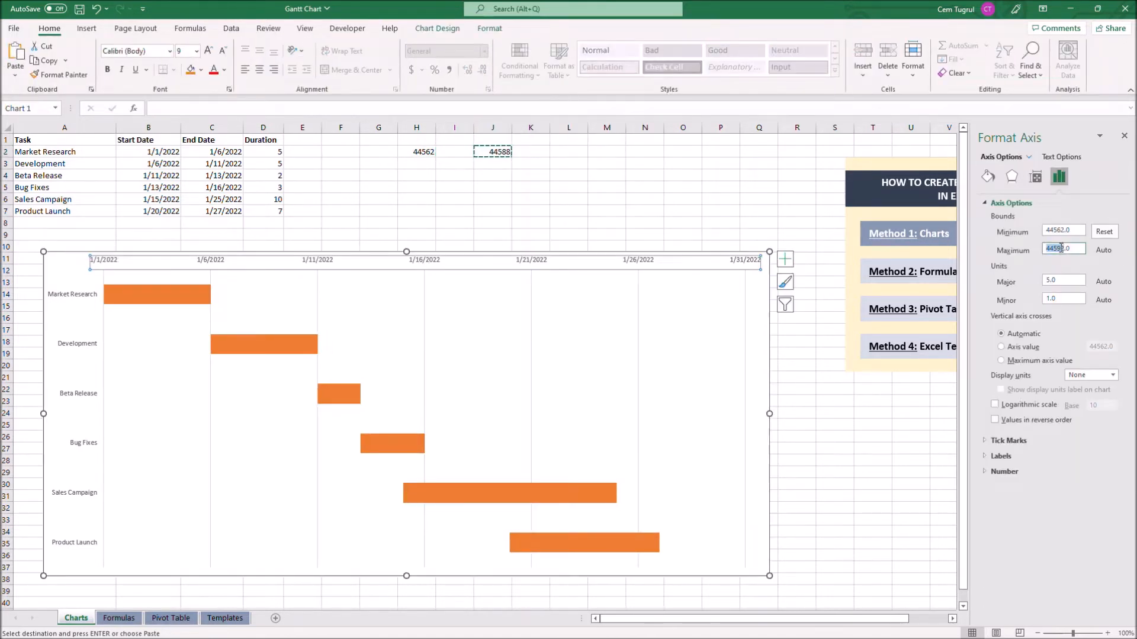
left_click(492, 152)
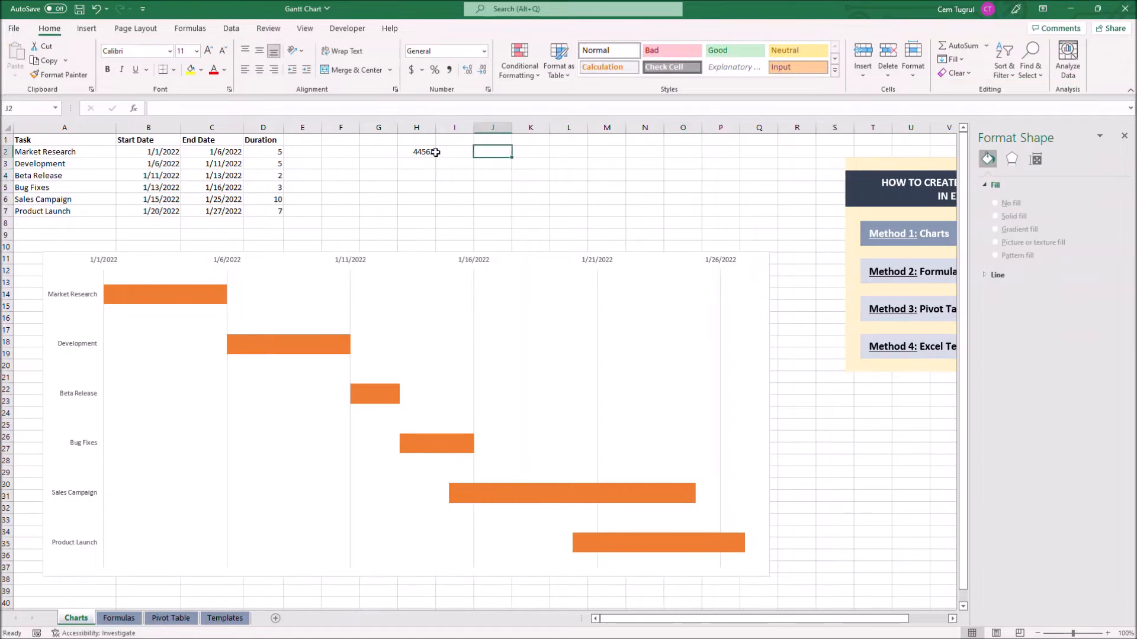
left_click(135, 28)
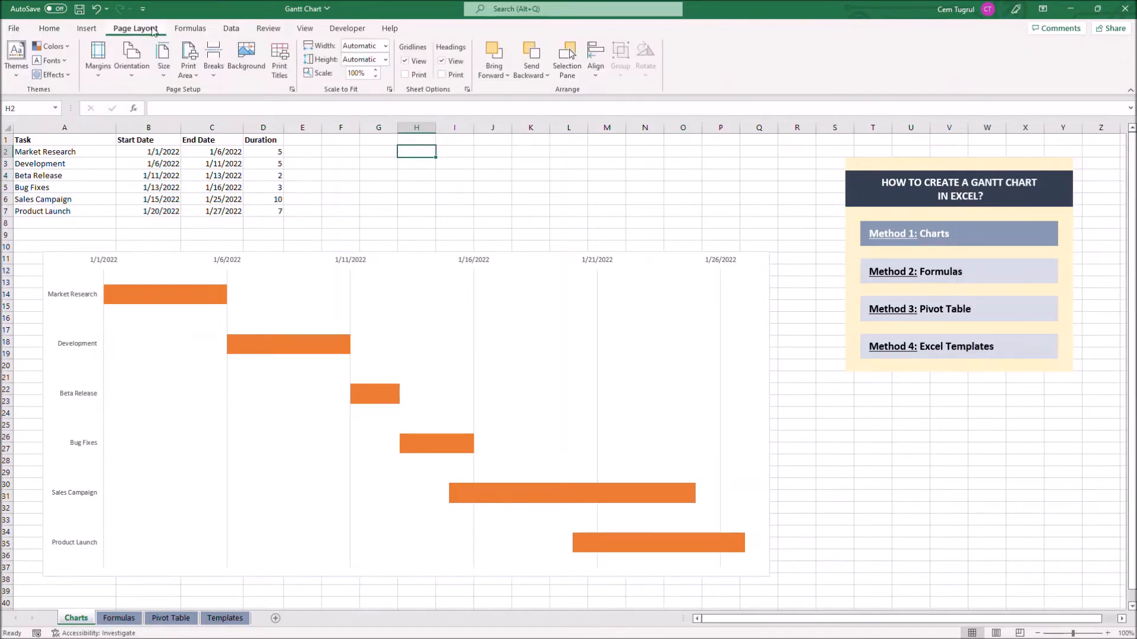
Hide the worksheet gridlines from the View tab
left_click(304, 28)
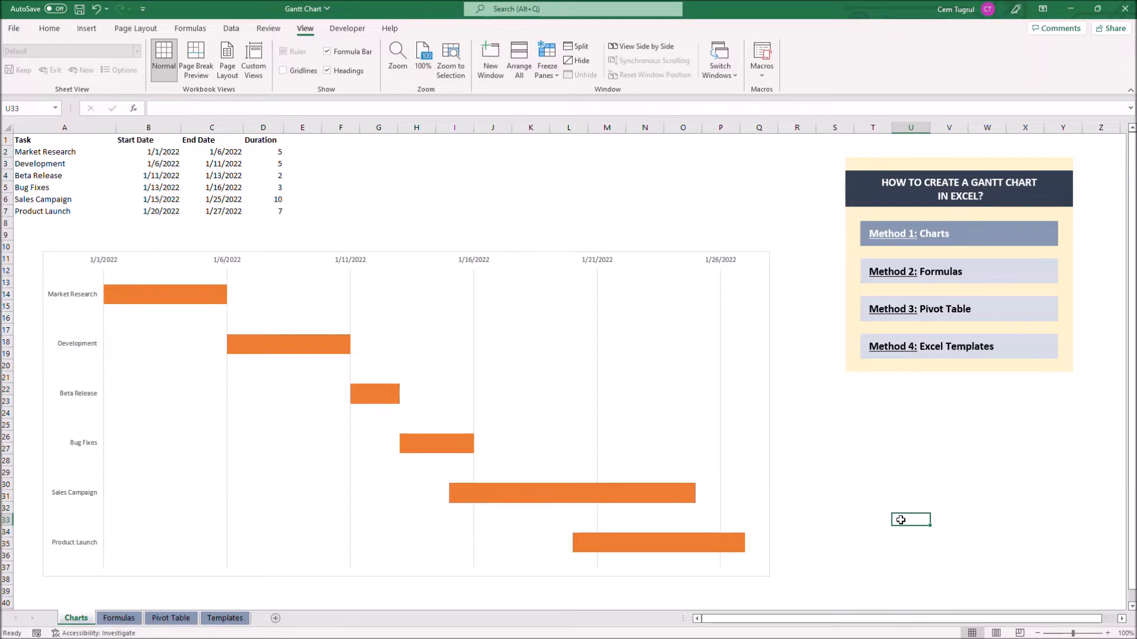
mouse_move(932, 511)
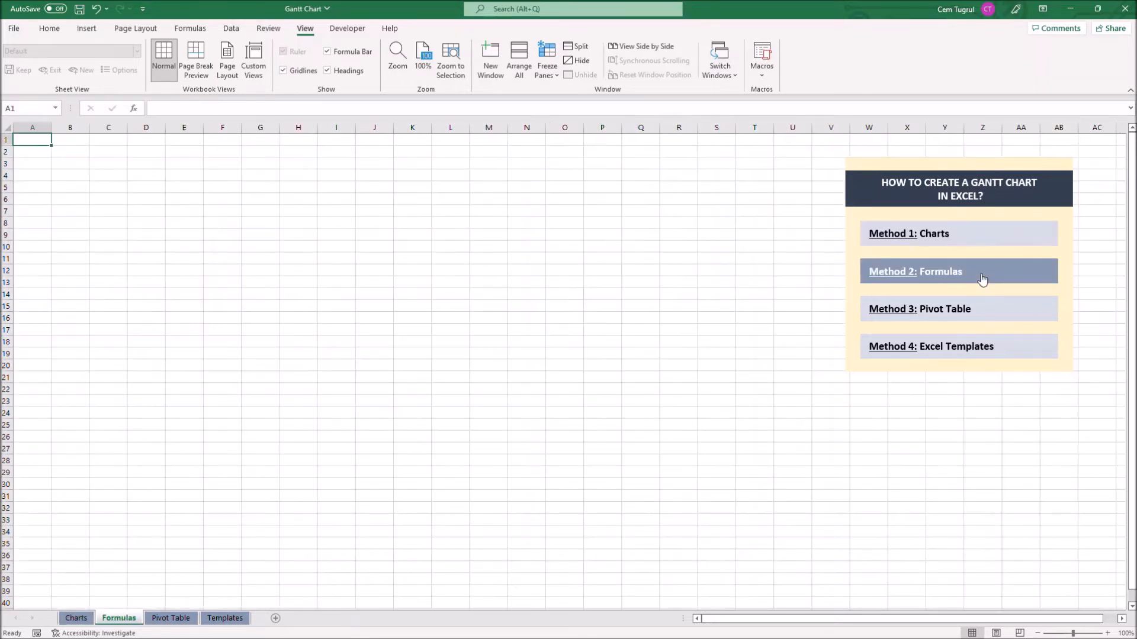
mouse_move(1012, 276)
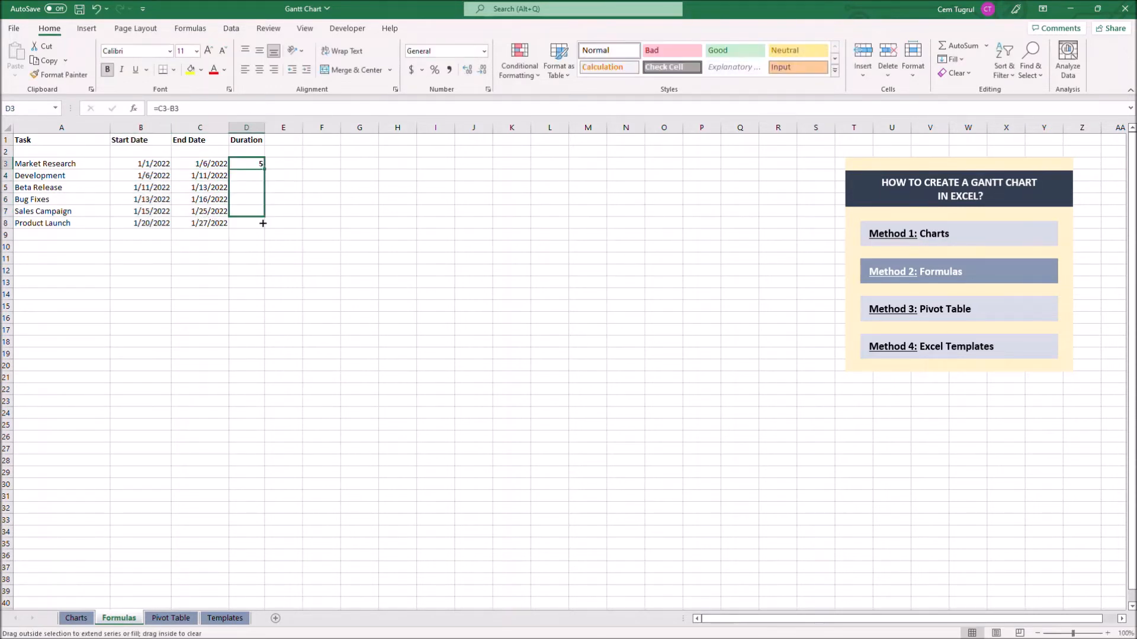
Fill =C3-B3 down the Duration column and start the date row at 1/1/2022 in F2
left_click_drag(261, 163, 260, 222)
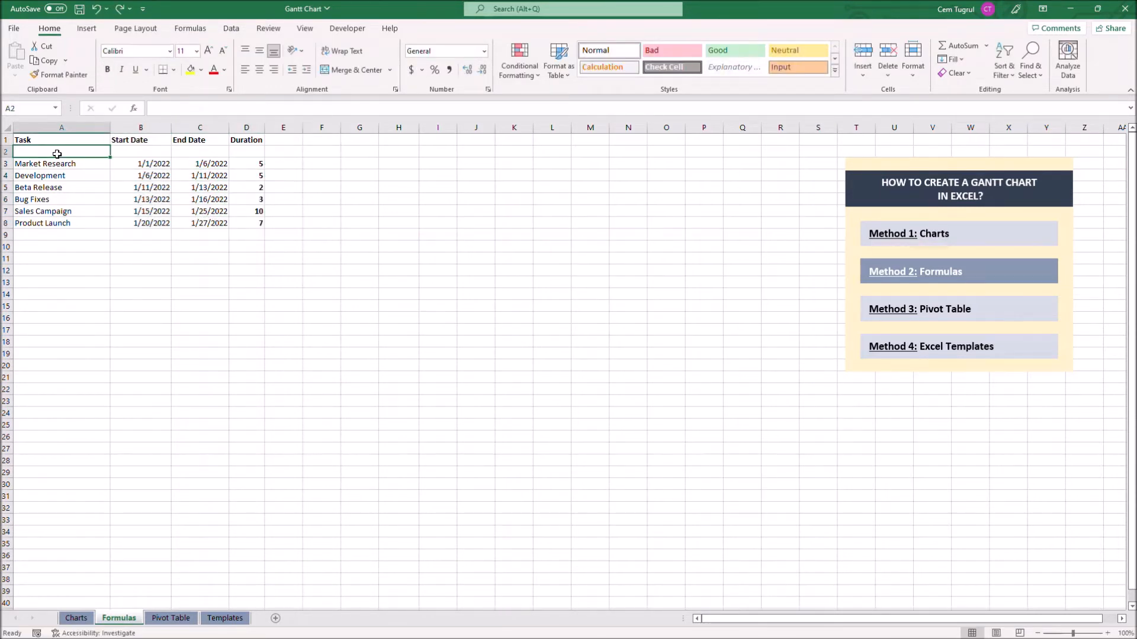
left_click(321, 152)
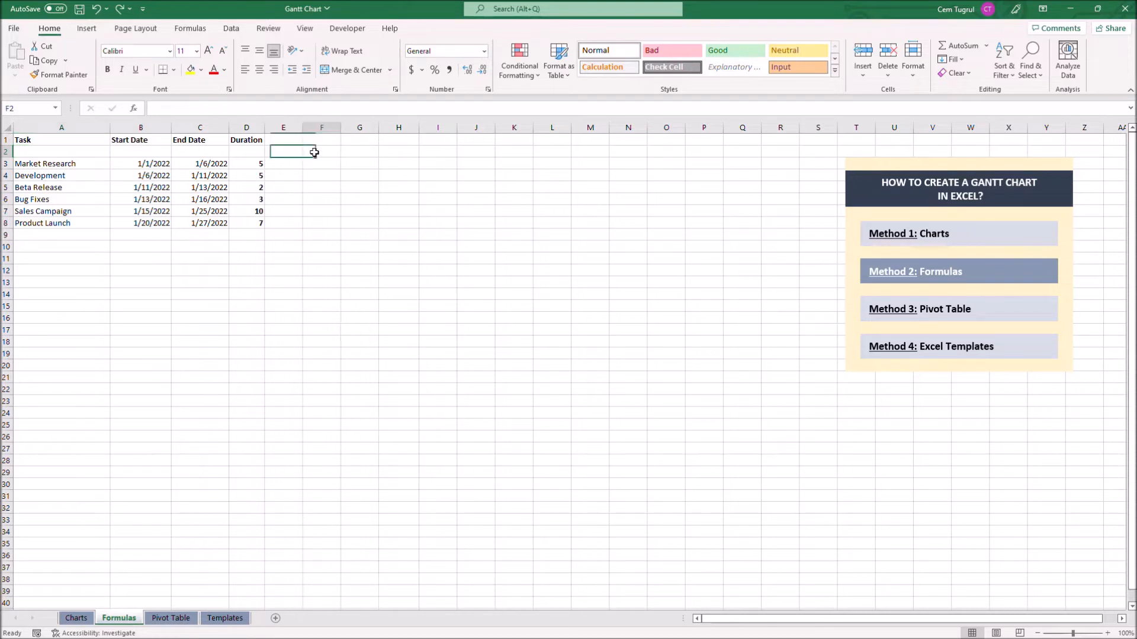
type("1/1/2022")
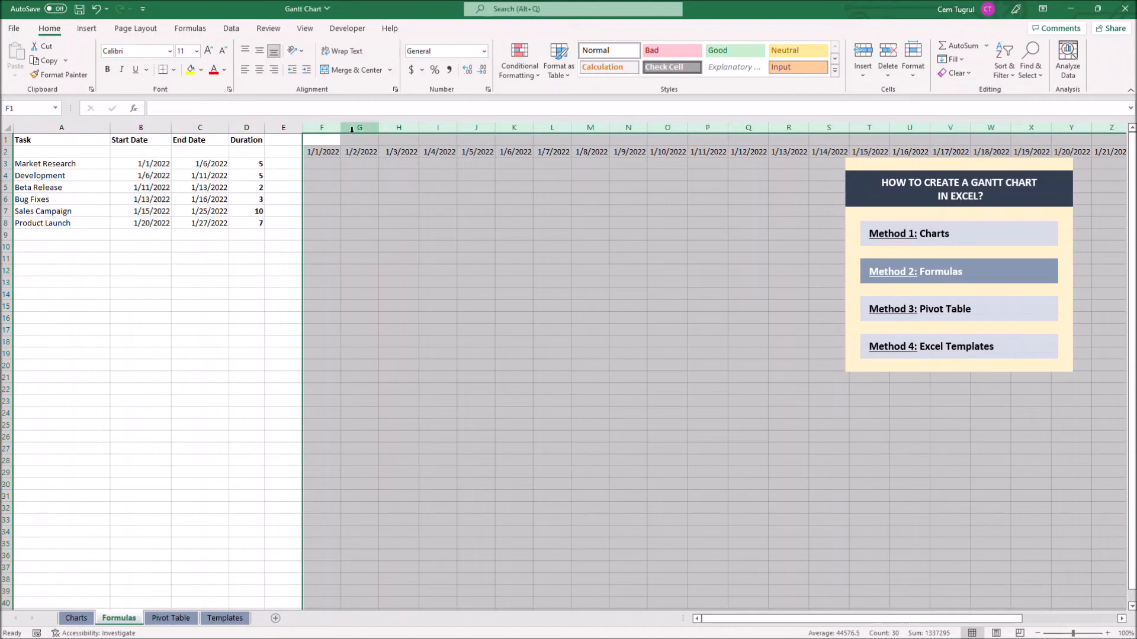
Narrow the day-number columns and select the F3:AI8 task grid for border formatting
left_click(312, 151)
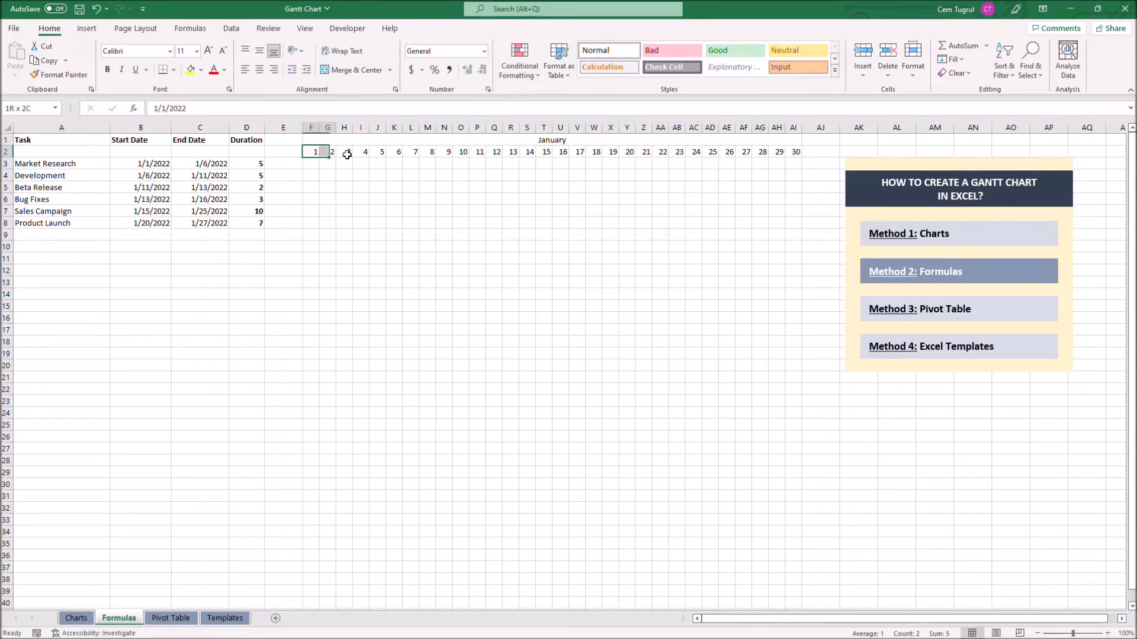
left_click(60, 151)
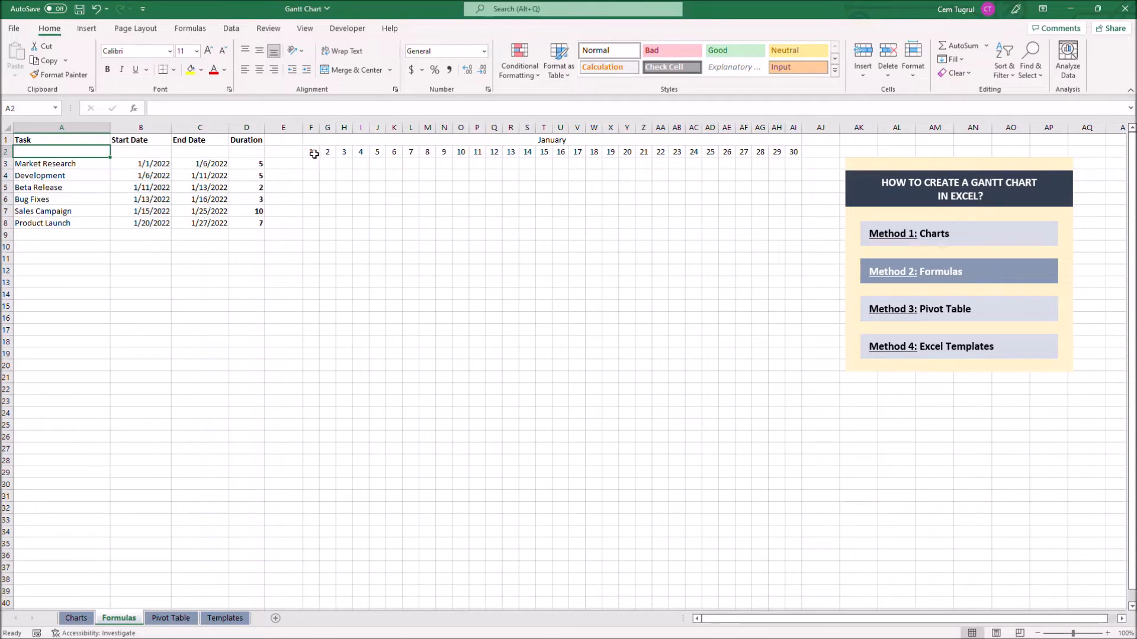
right_click(312, 164)
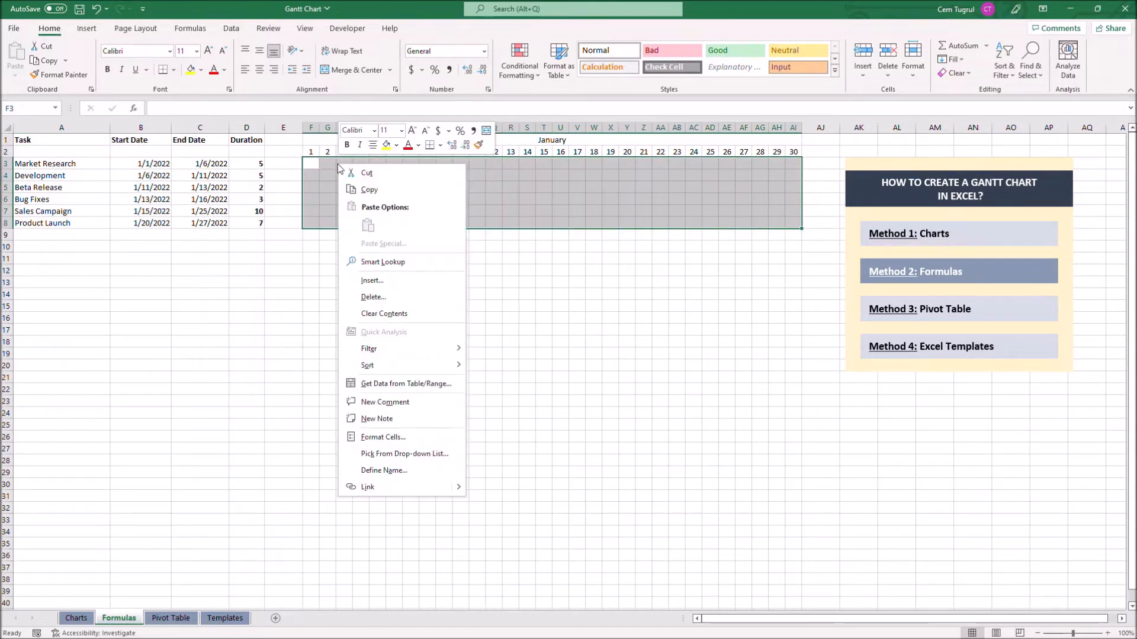
left_click(393, 330)
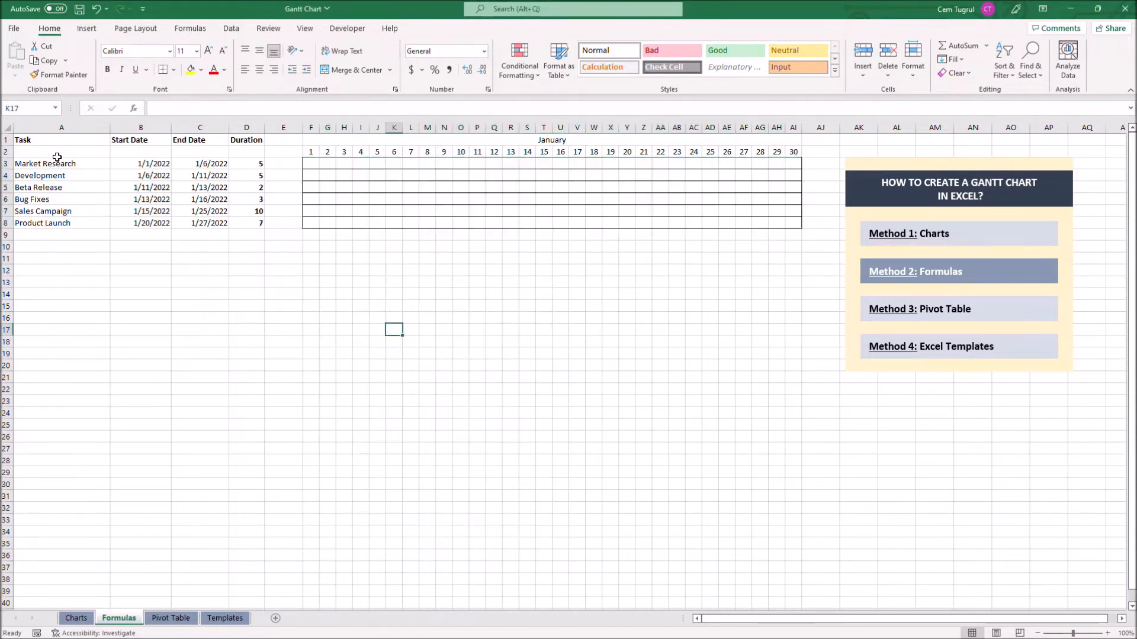
left_click(61, 151)
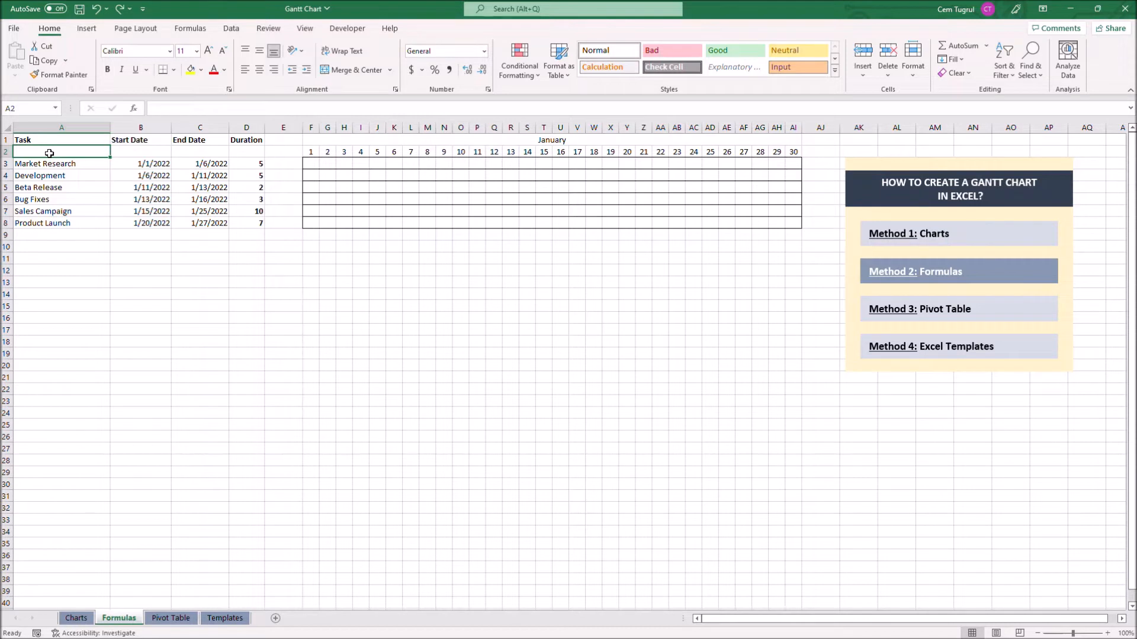
left_click_drag(310, 163, 659, 223)
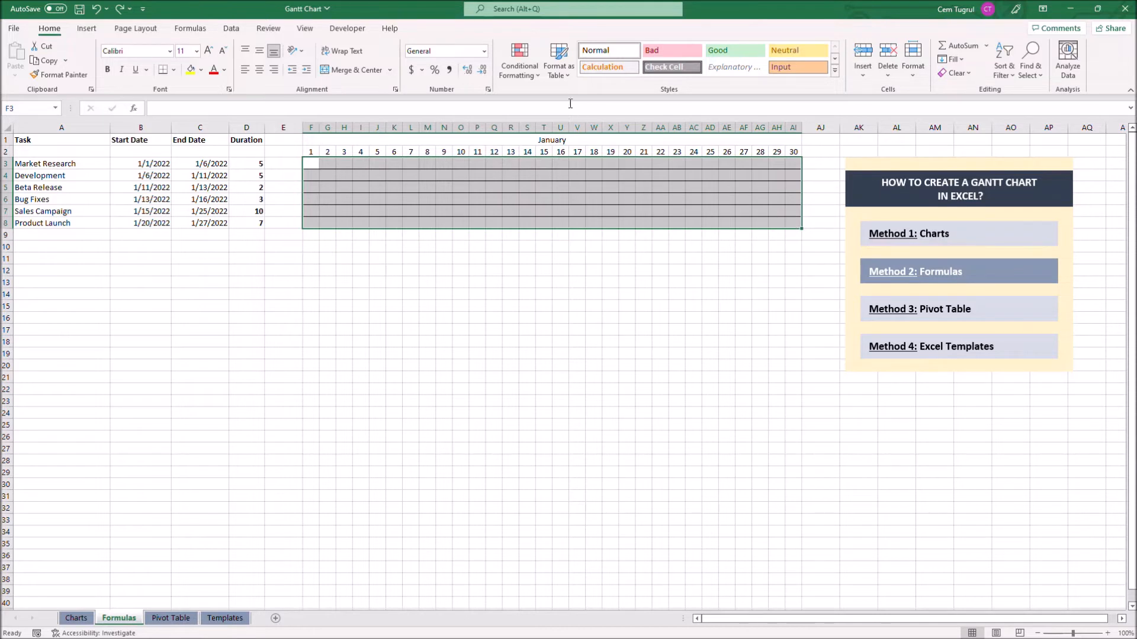
Start a new conditional formatting rule that uses a formula to determine which cells to format
left_click(519, 59)
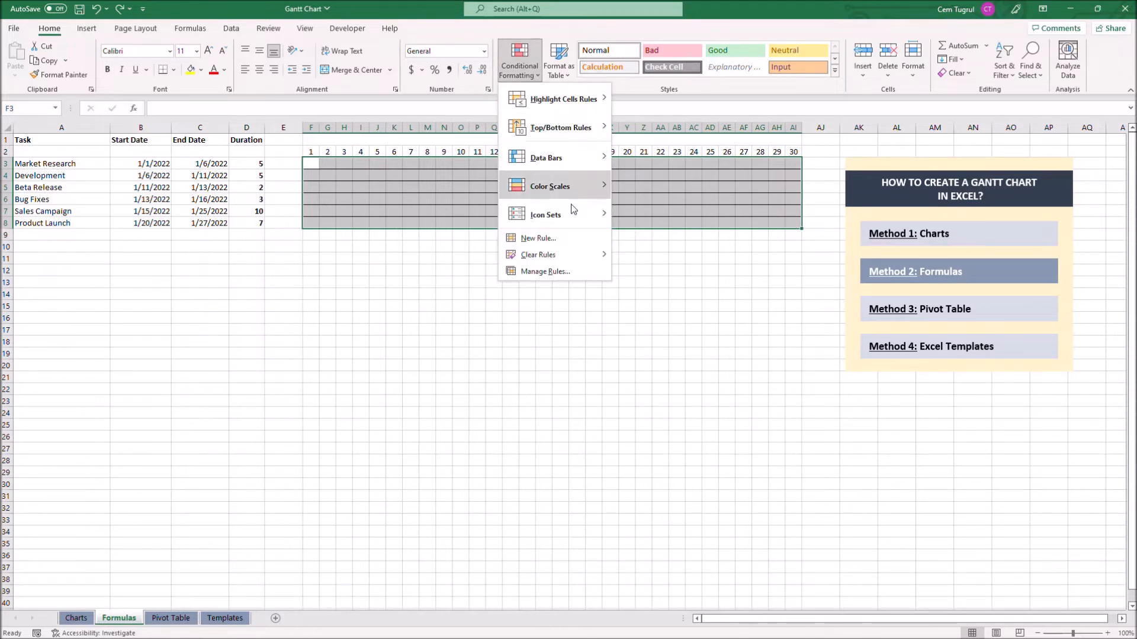
left_click(558, 240)
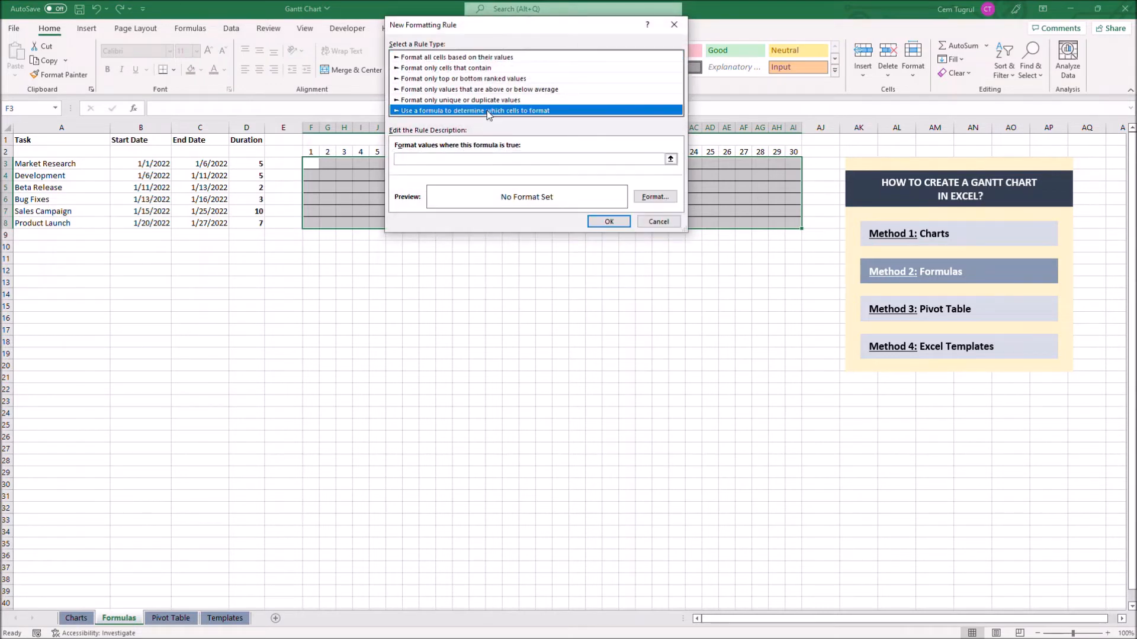
left_click(473, 110)
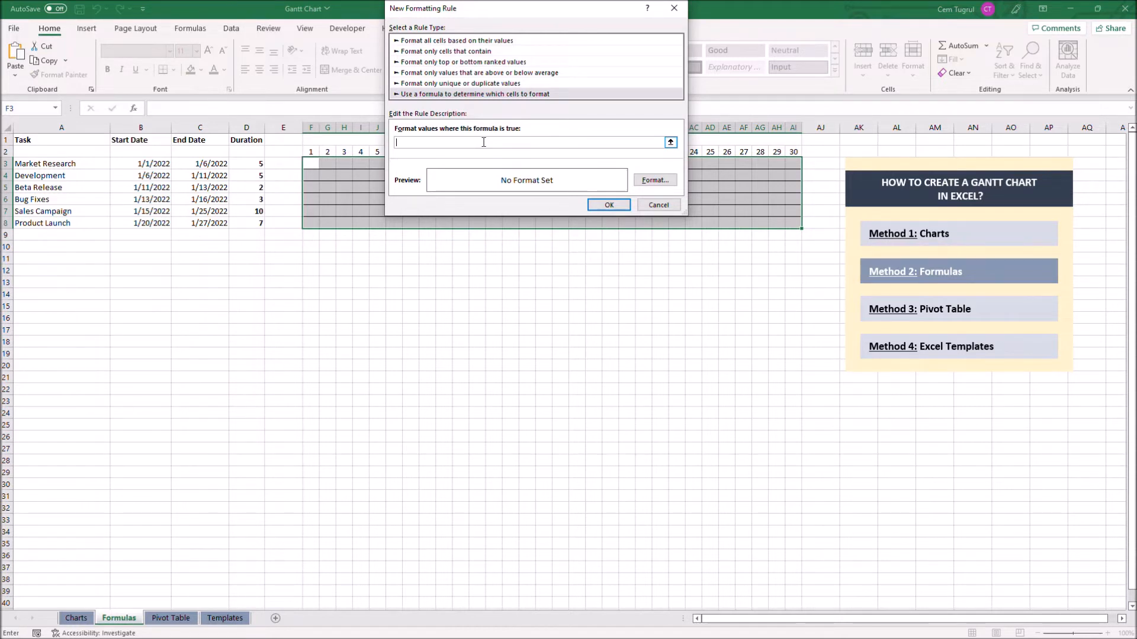
Enter the rule formula =AND(F$2>=$B3,F$2<=$C3) comparing each grid day with the task's start and end dates
type("=")
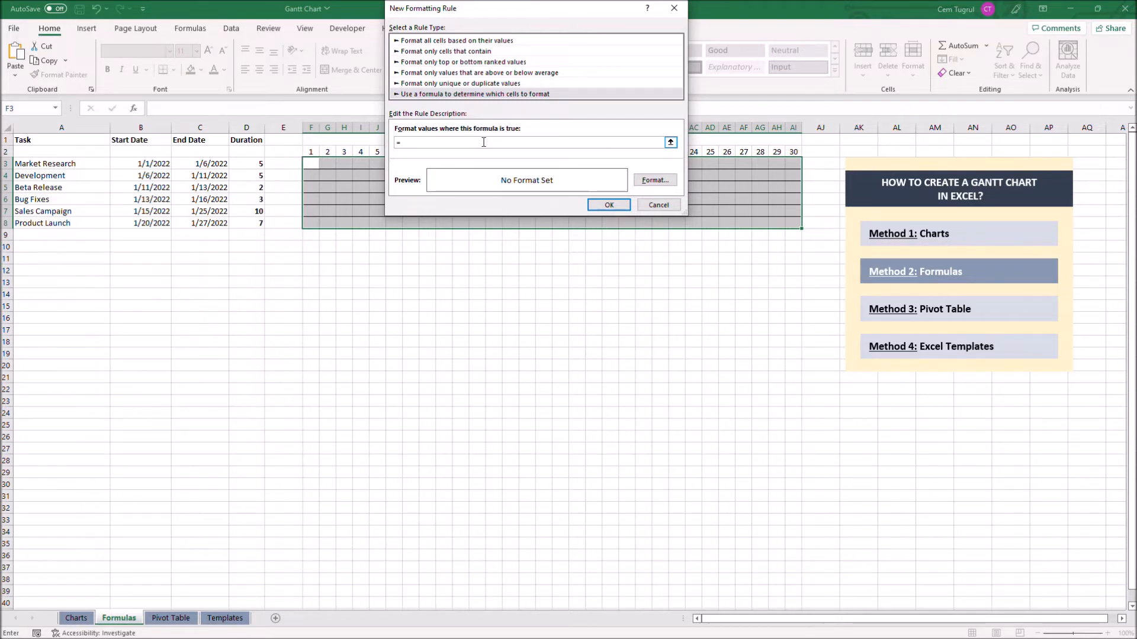
type("AND(")
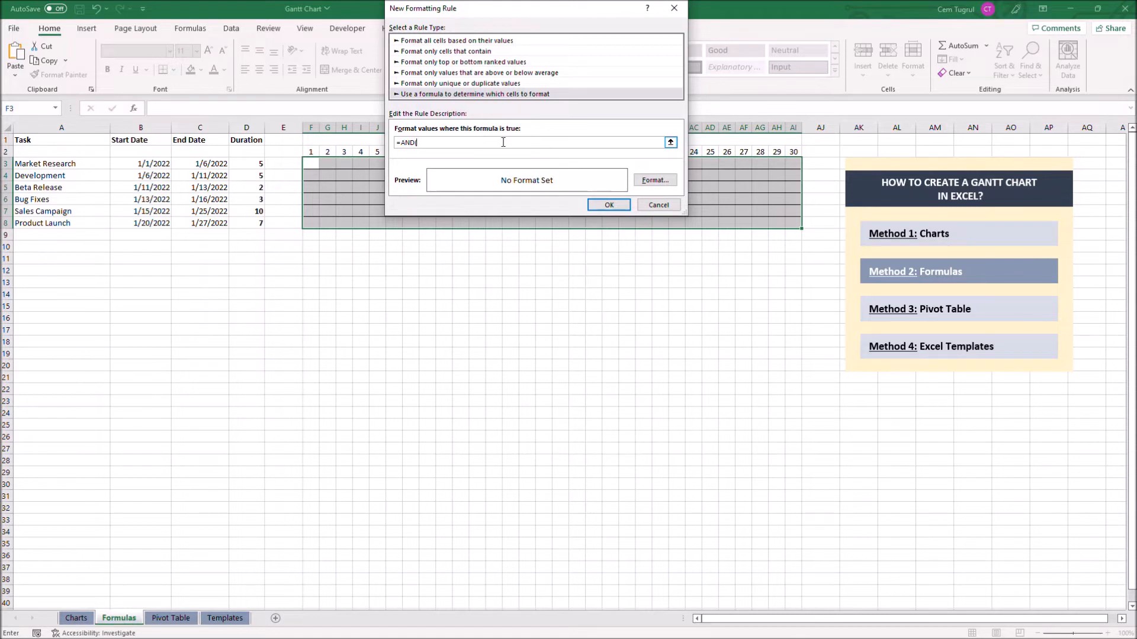
left_click(310, 152)
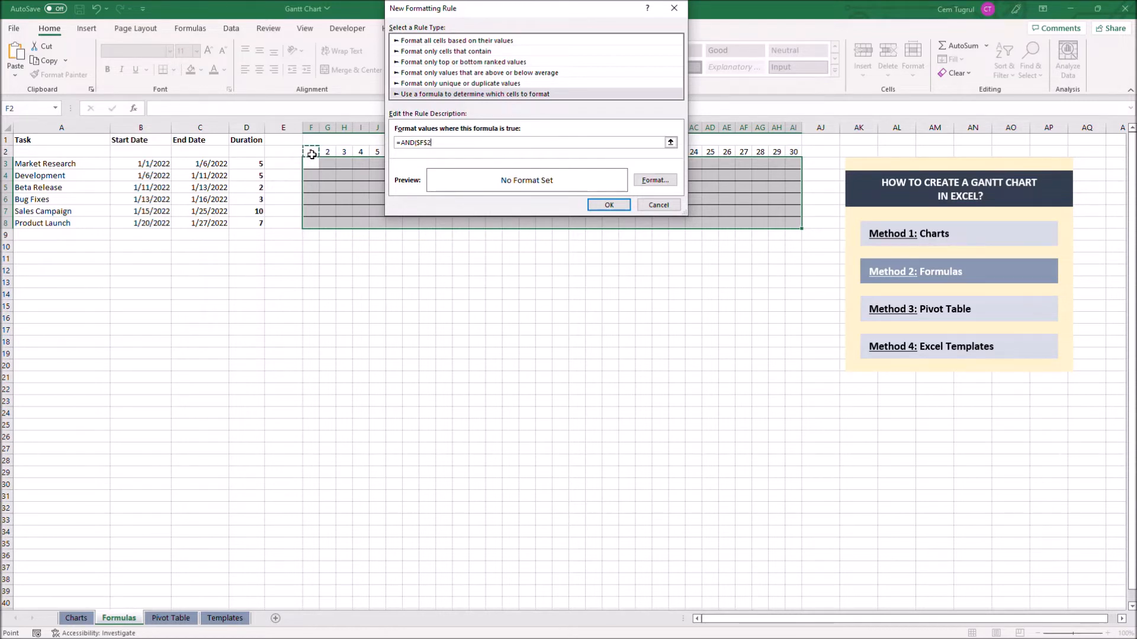
type(">=")
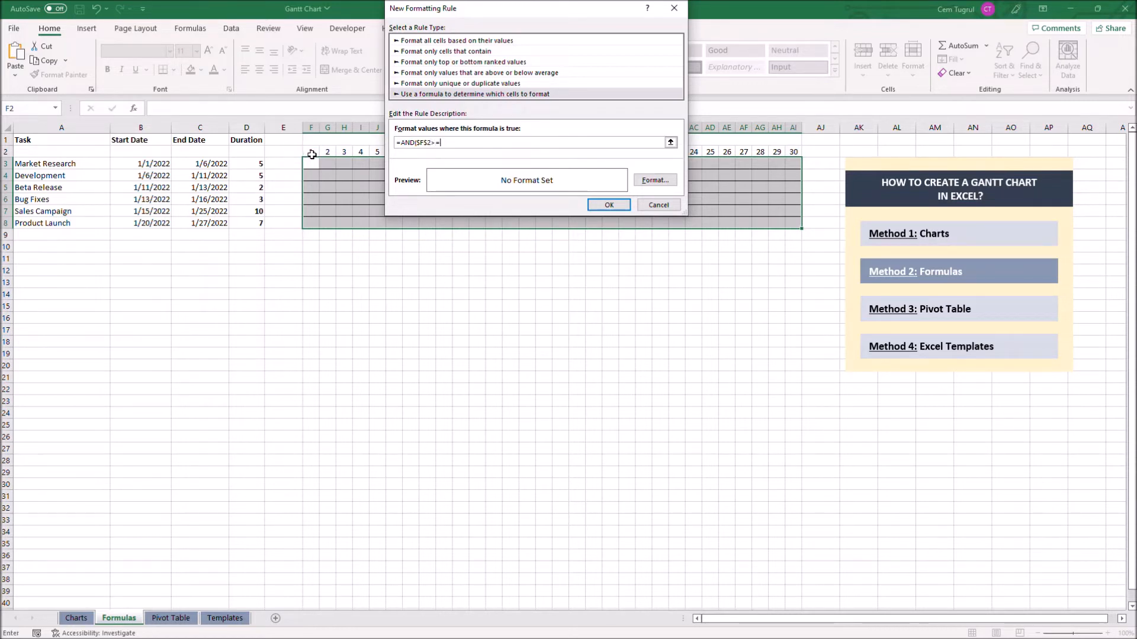
left_click(152, 164)
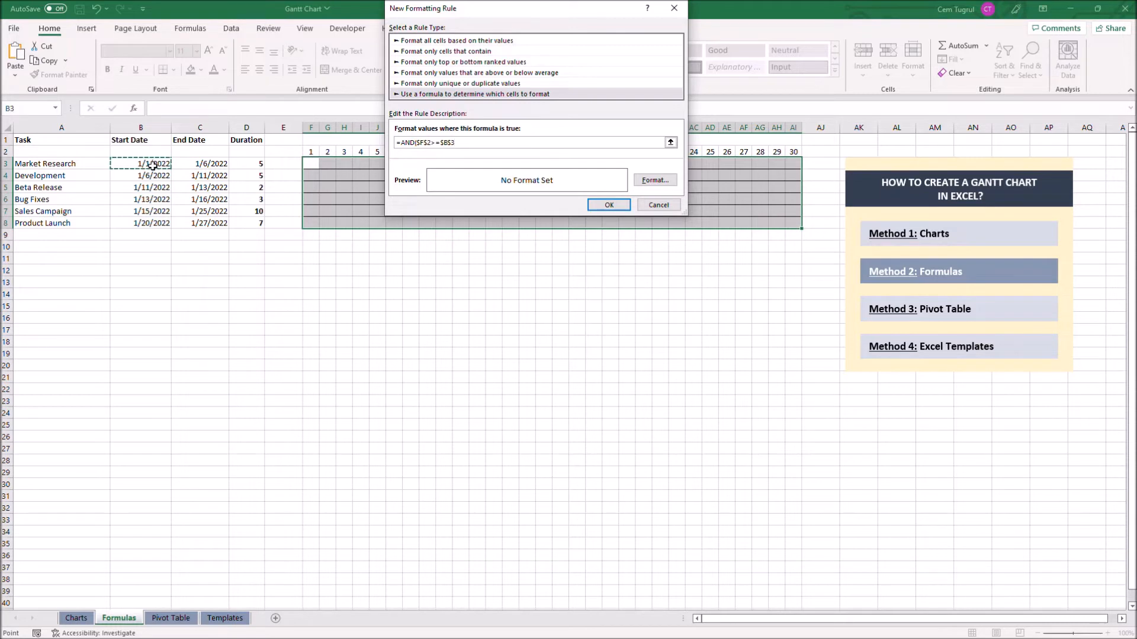
left_click(310, 150)
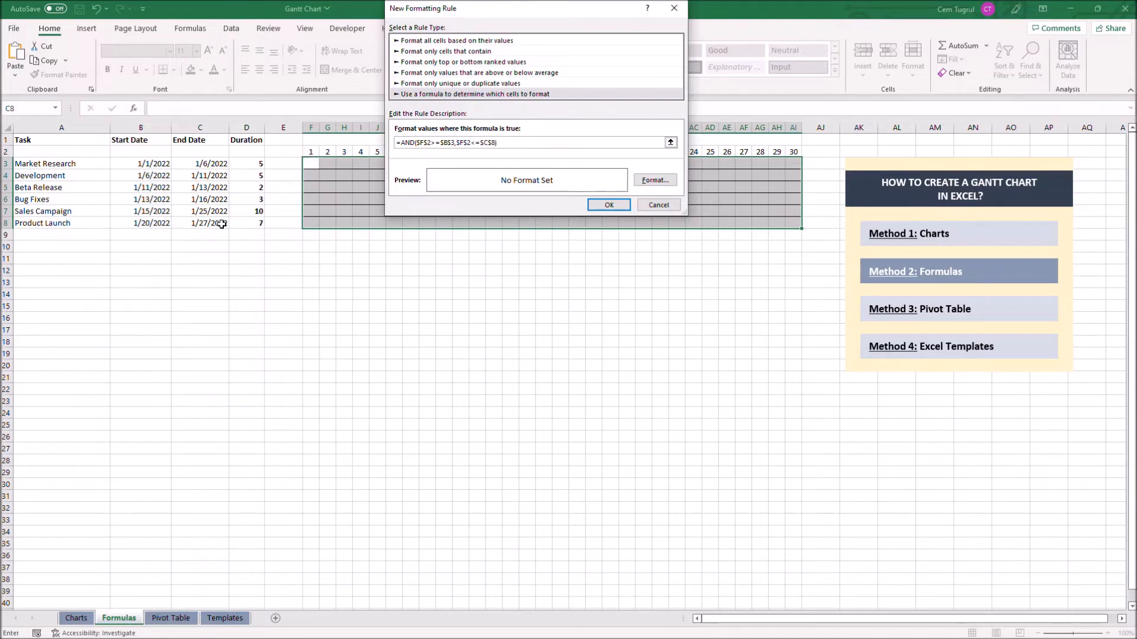
left_click(508, 142)
type("3")
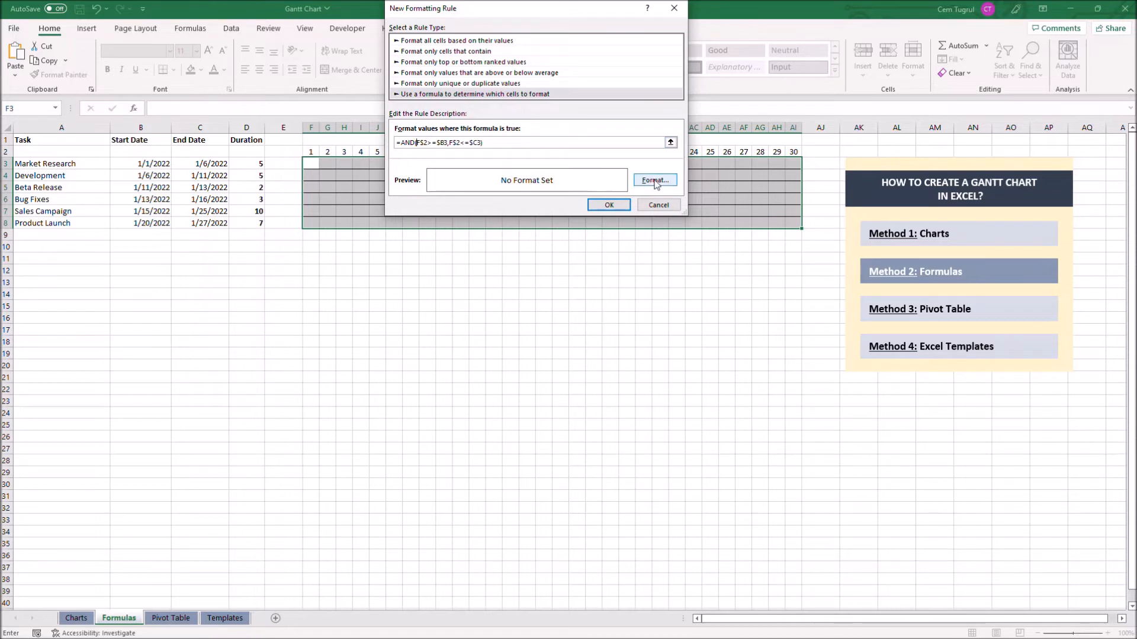
Apply a blue fill to matching cells to form the Gantt bars, tidy the January header, and move to the Pivot Table sheet
left_click(653, 180)
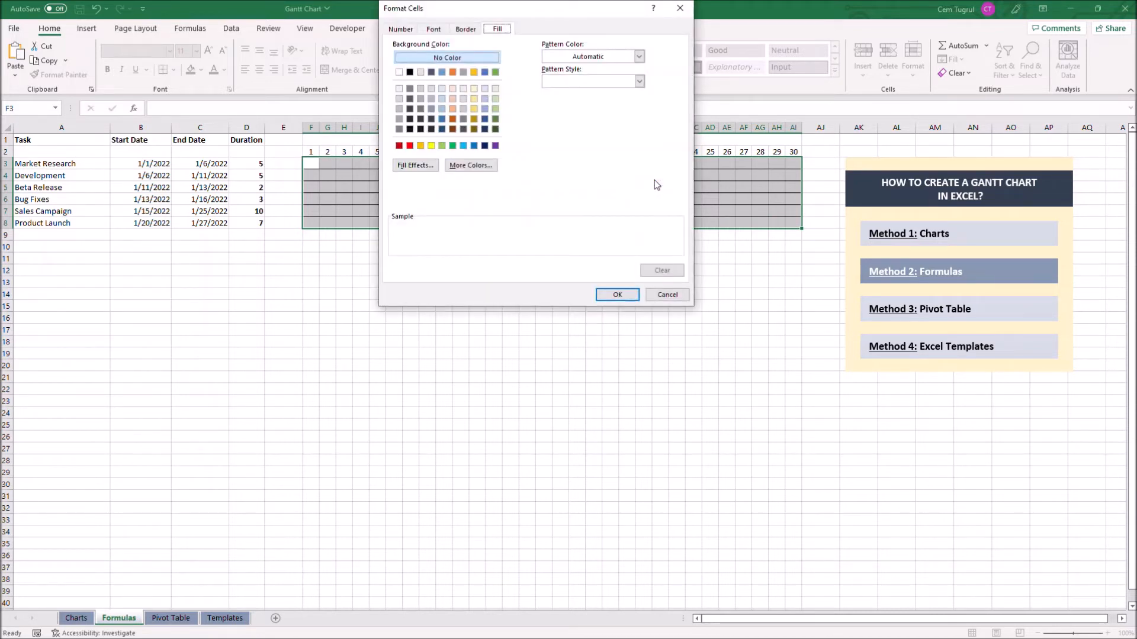
left_click(473, 146)
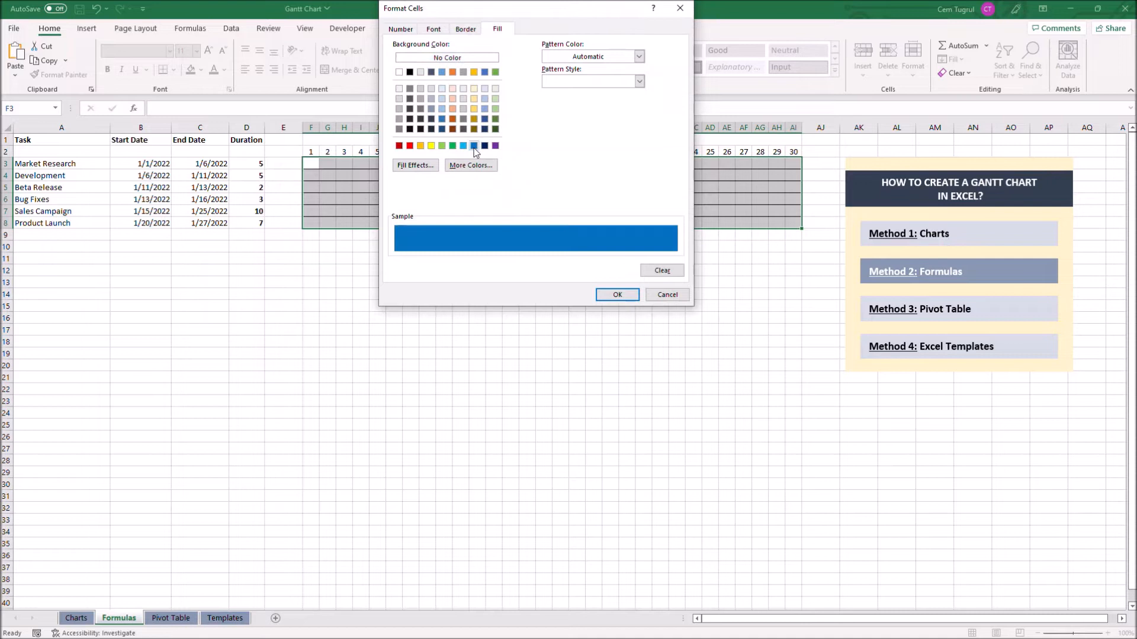
left_click(617, 295)
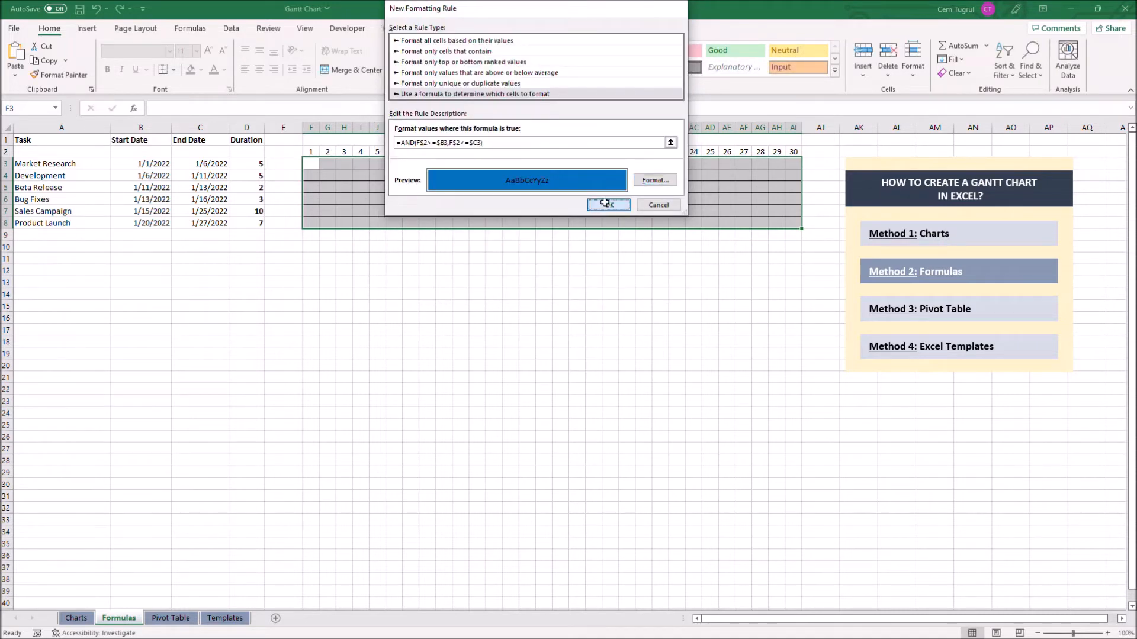
left_click(608, 205)
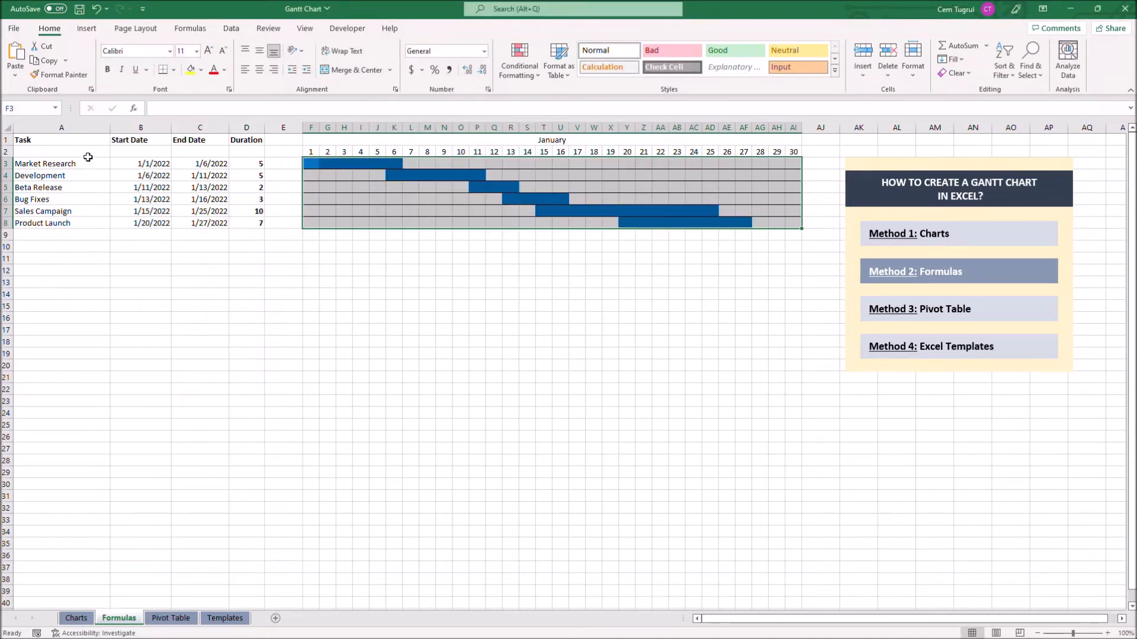
left_click(60, 151)
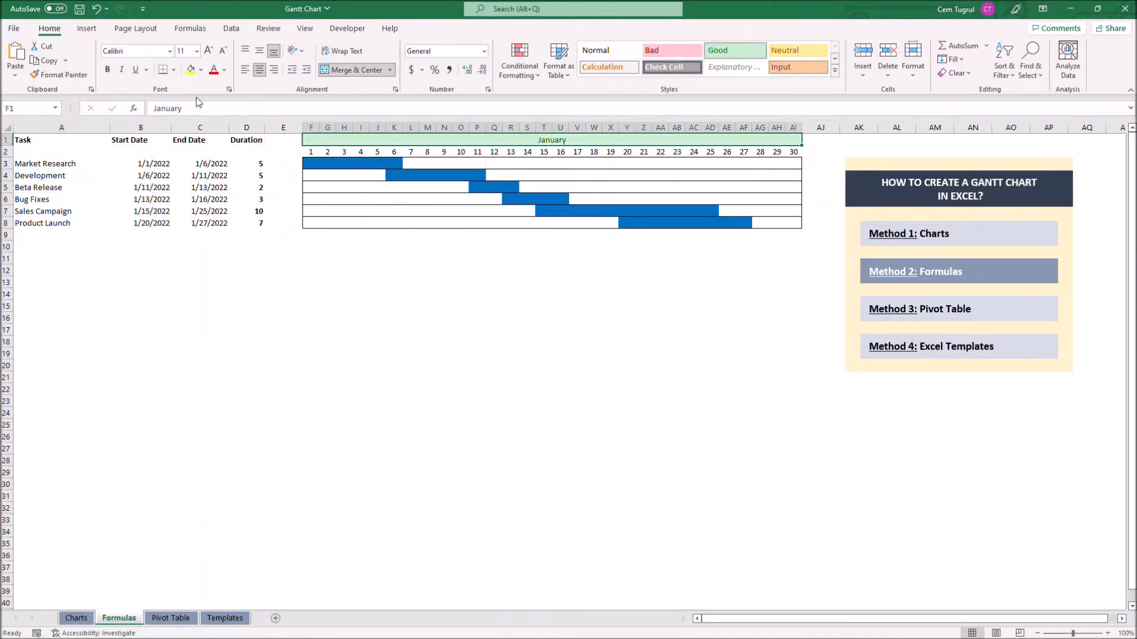
left_click(576, 270)
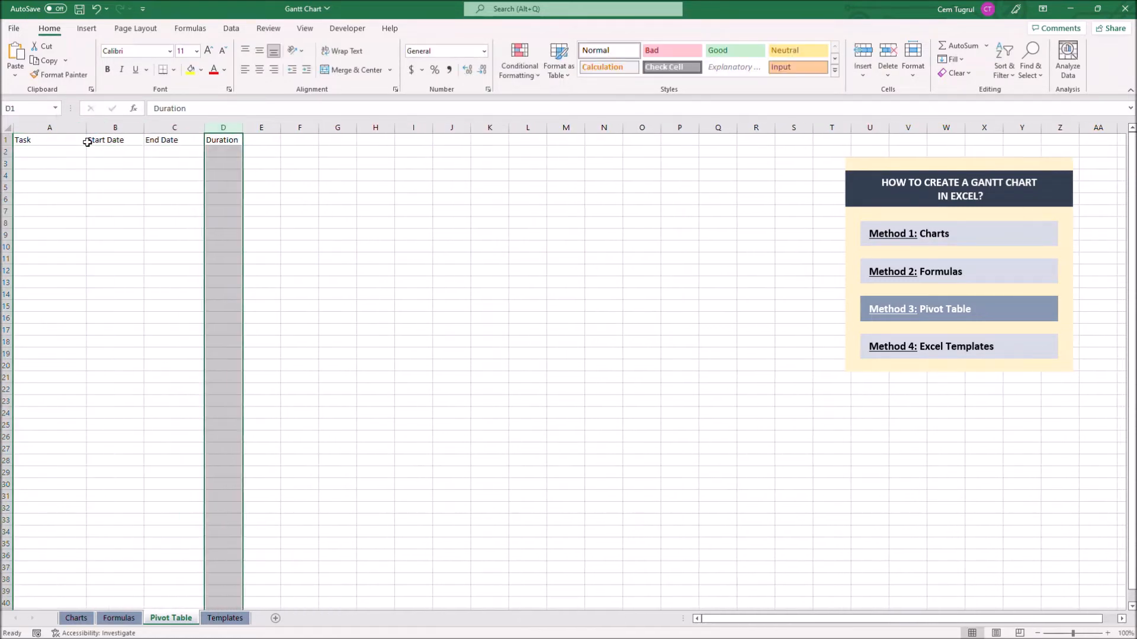
Enter the six tasks with start dates, end dates and =C2-B2 durations, then select the table A1:D7
left_click(115, 163)
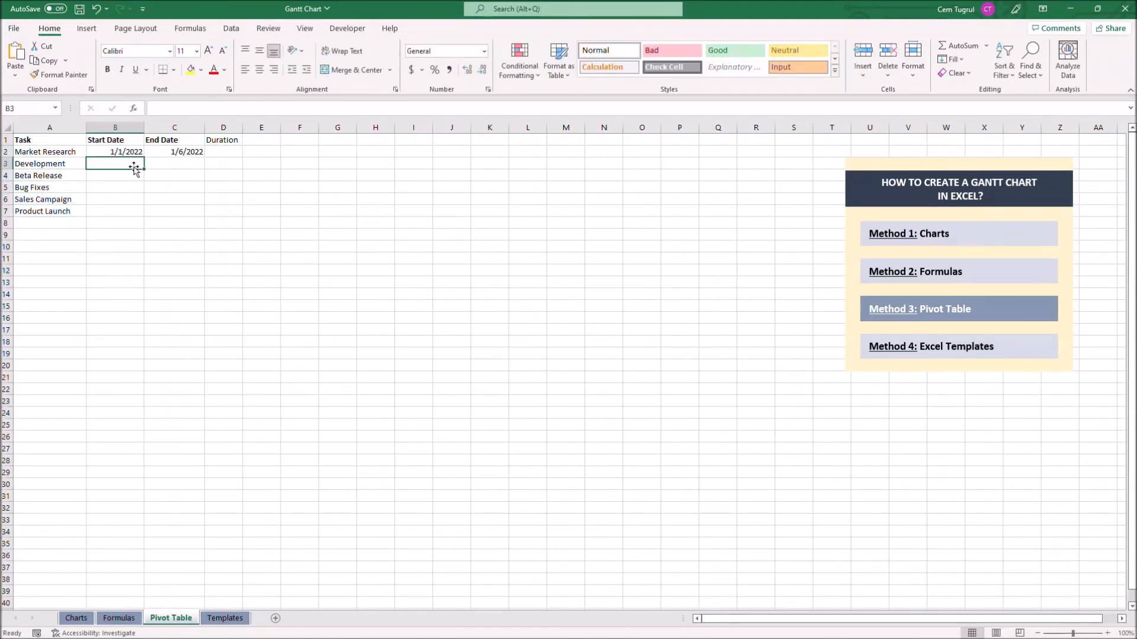
type("1/6/2022")
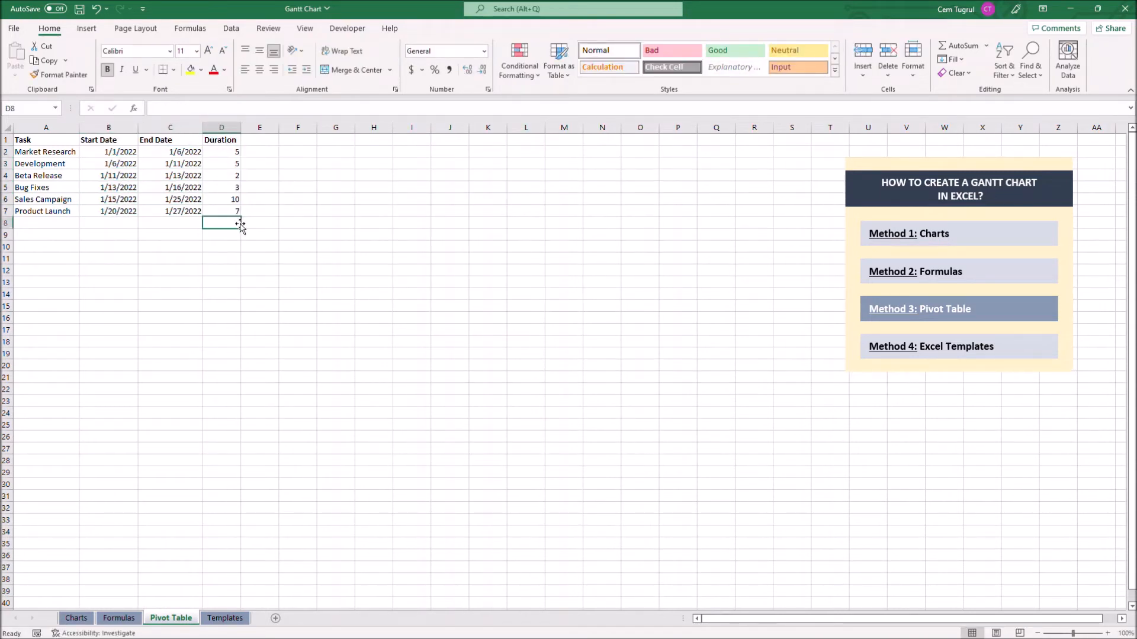
left_click_drag(109, 176, 221, 211)
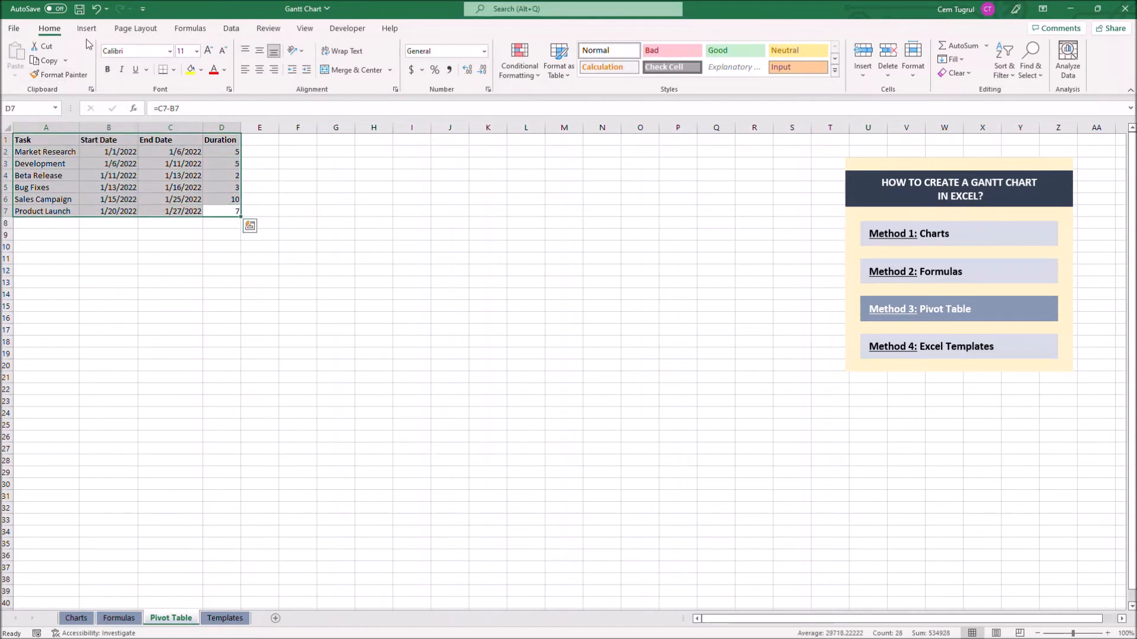
Insert a PivotTable from the task table onto a new worksheet
left_click(86, 27)
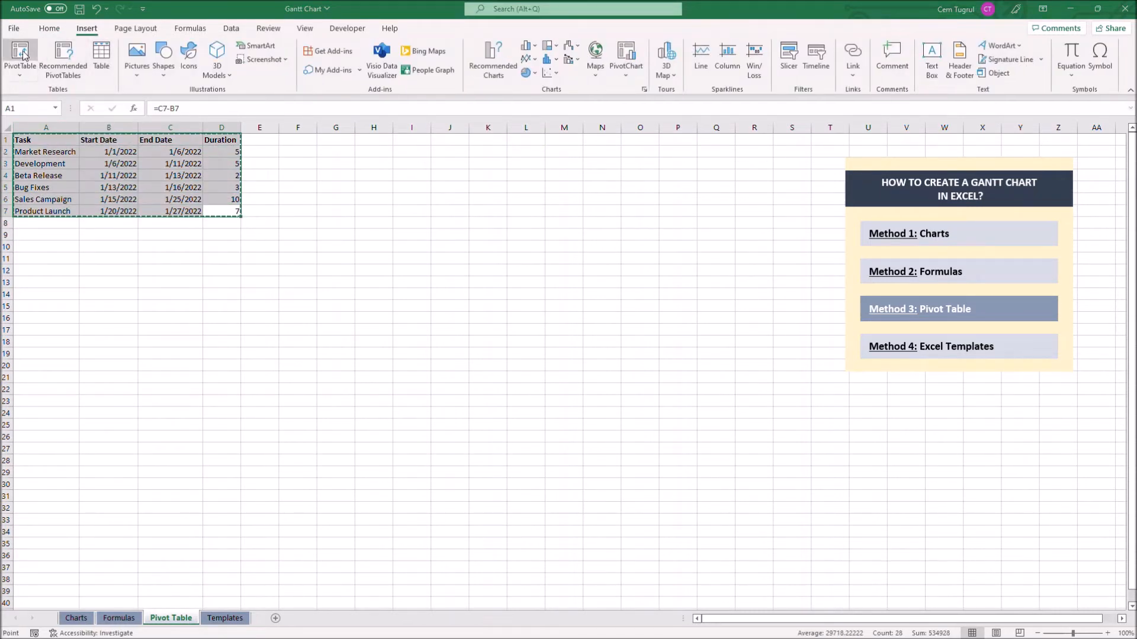
left_click(20, 57)
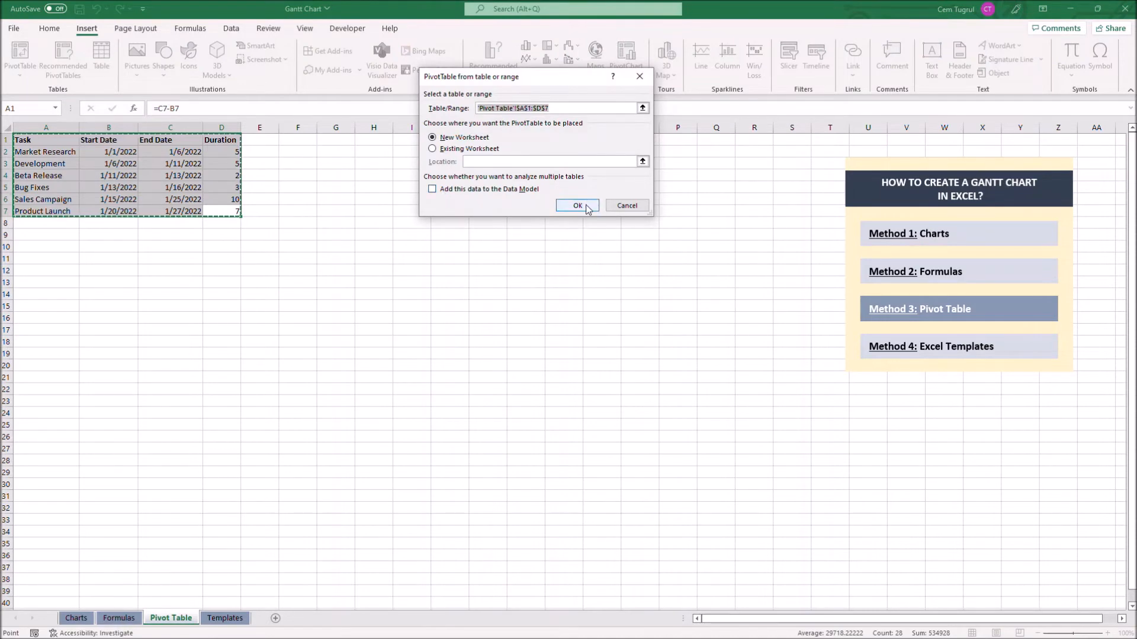
left_click(577, 206)
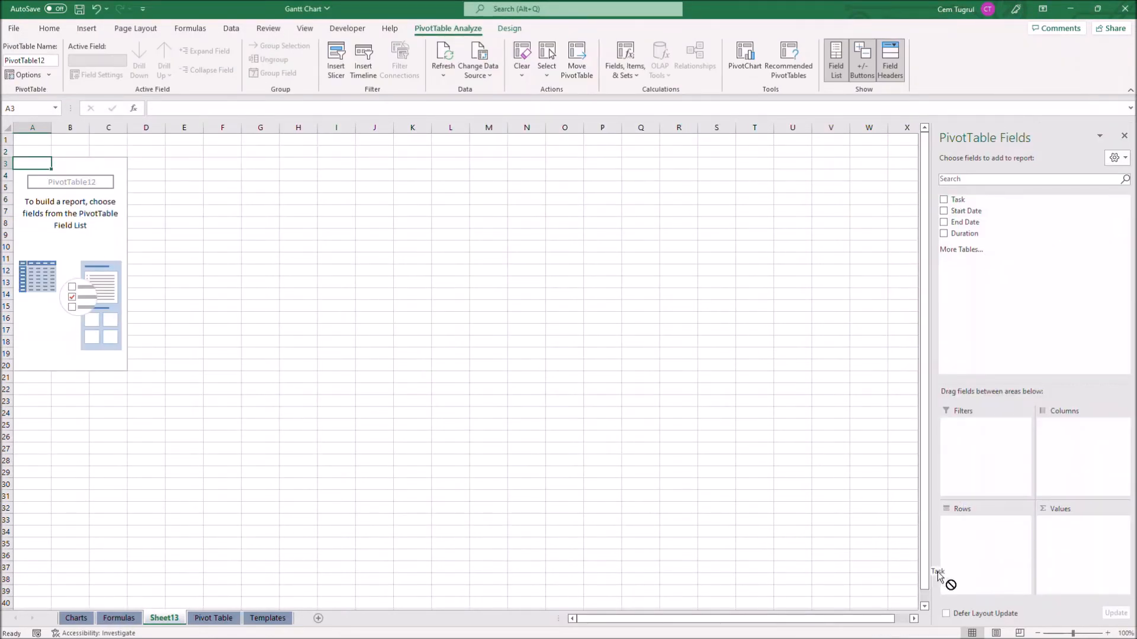
Add Task as rows and Start Date and Duration as values in the pivot field list
left_click(944, 199)
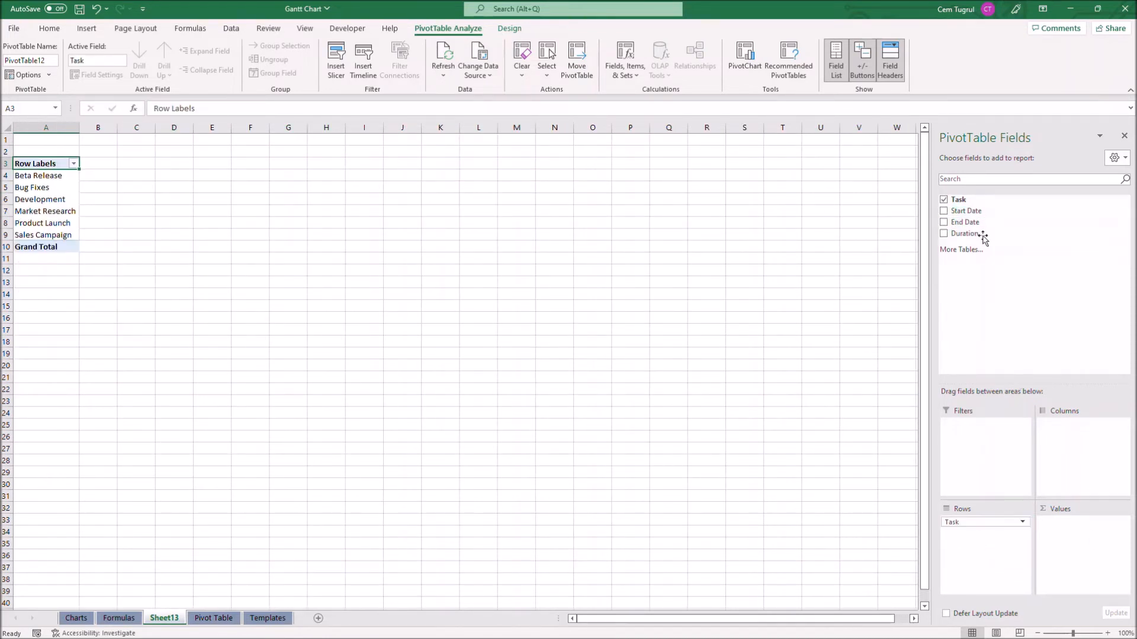
left_click(943, 211)
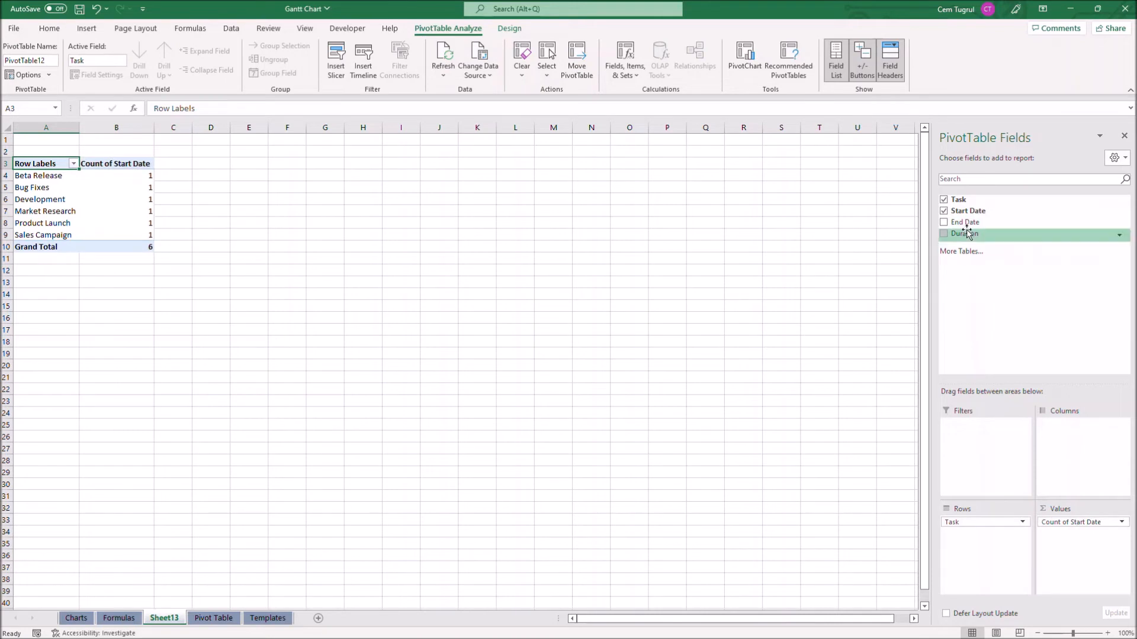
left_click(944, 233)
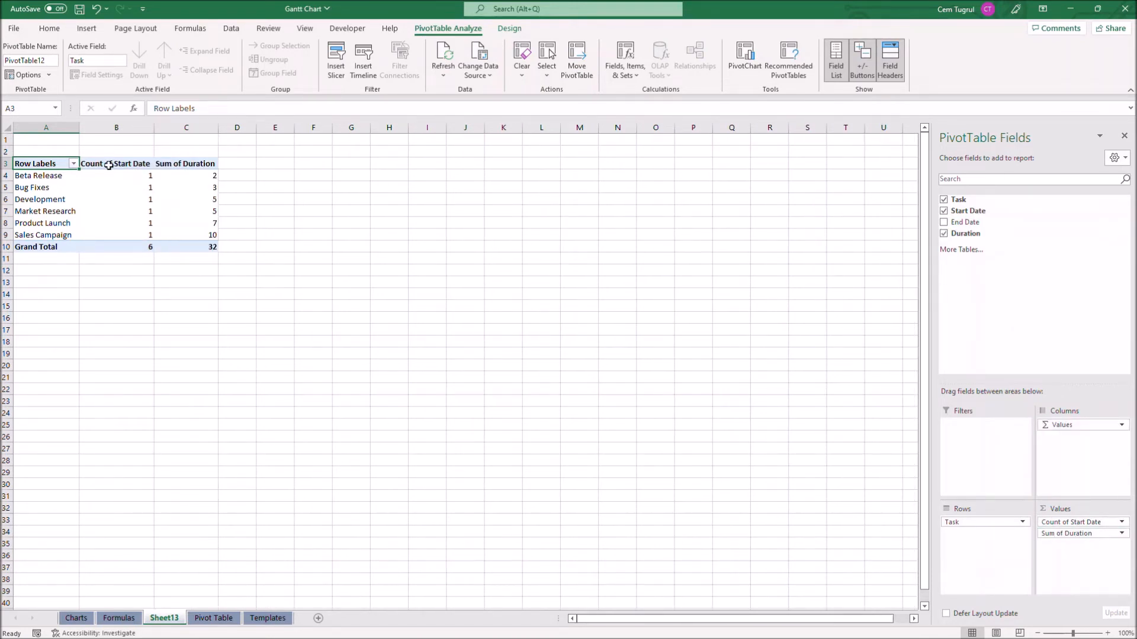
Summarize the Start Date column by Sum instead of Count and format its values as dates
right_click(116, 164)
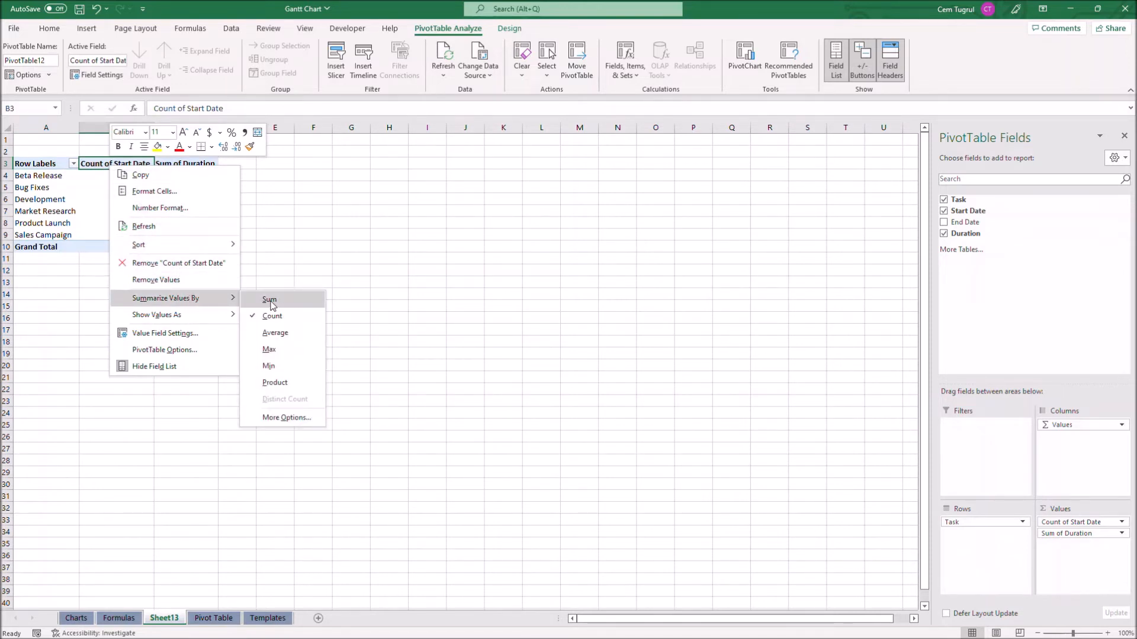
left_click(269, 299)
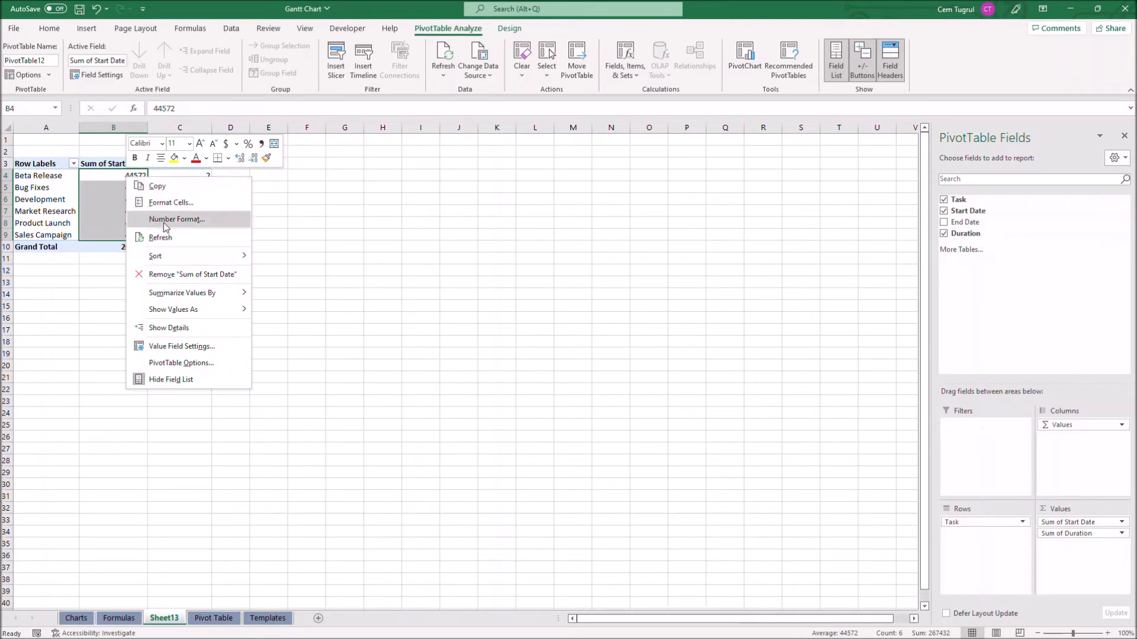
left_click(176, 219)
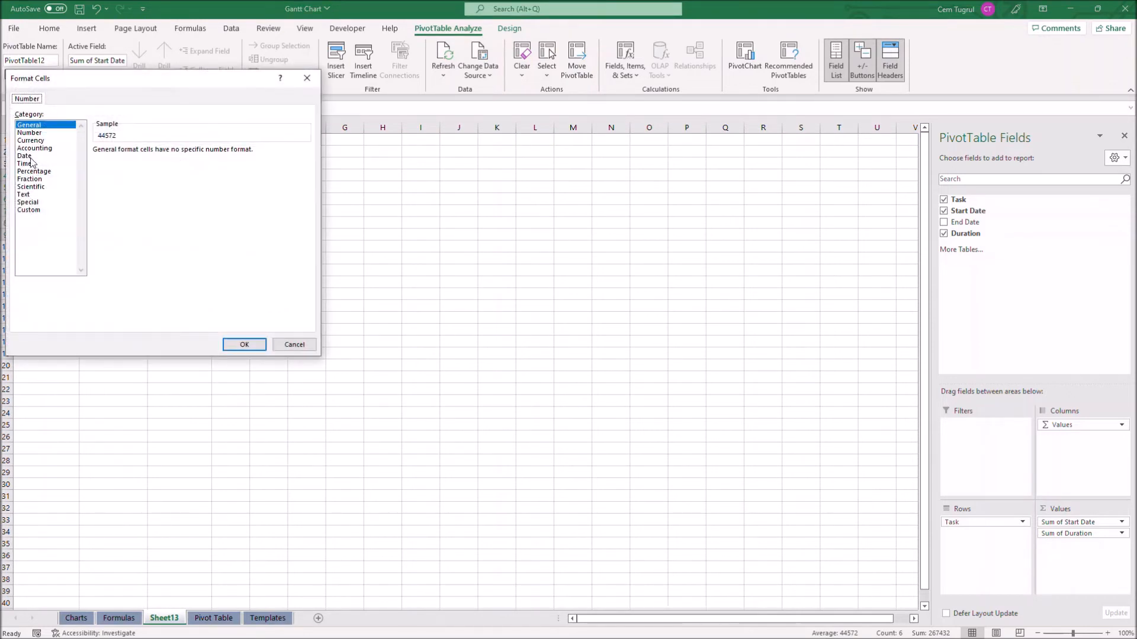
left_click(244, 345)
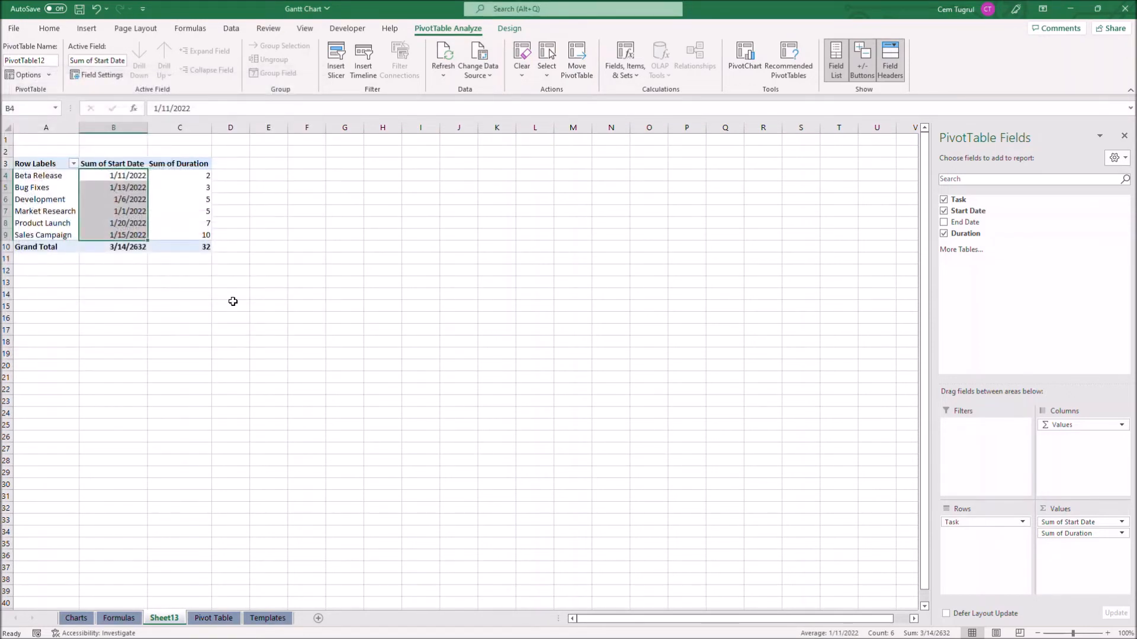
left_click(46, 140)
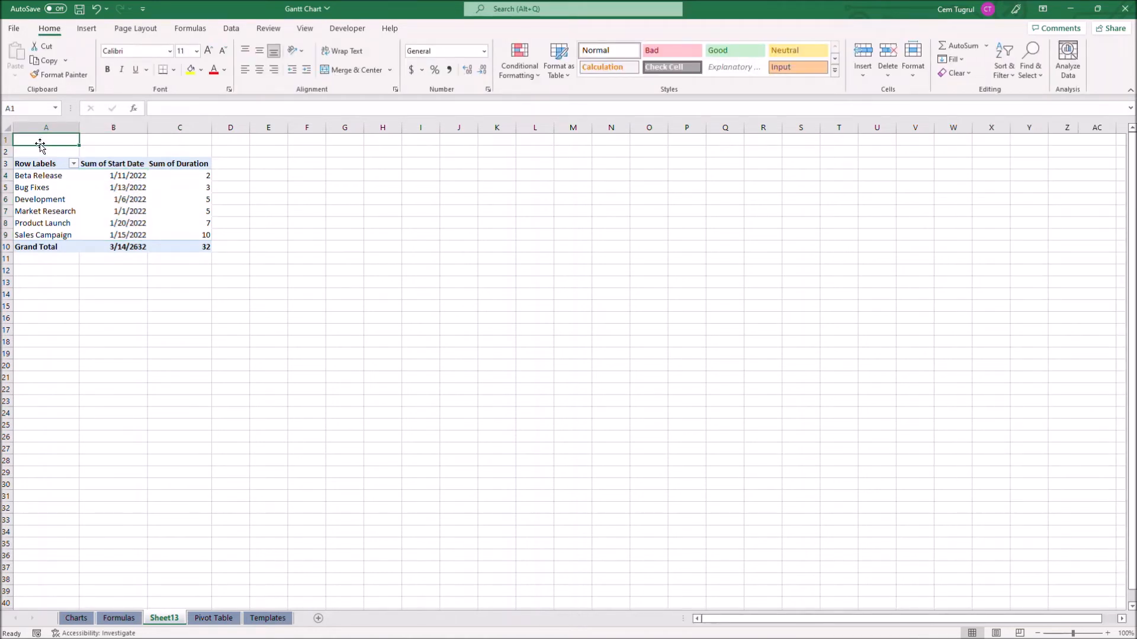
Insert a 2-D Stacked Bar PivotChart of the start dates and durations and enlarge it
left_click(86, 27)
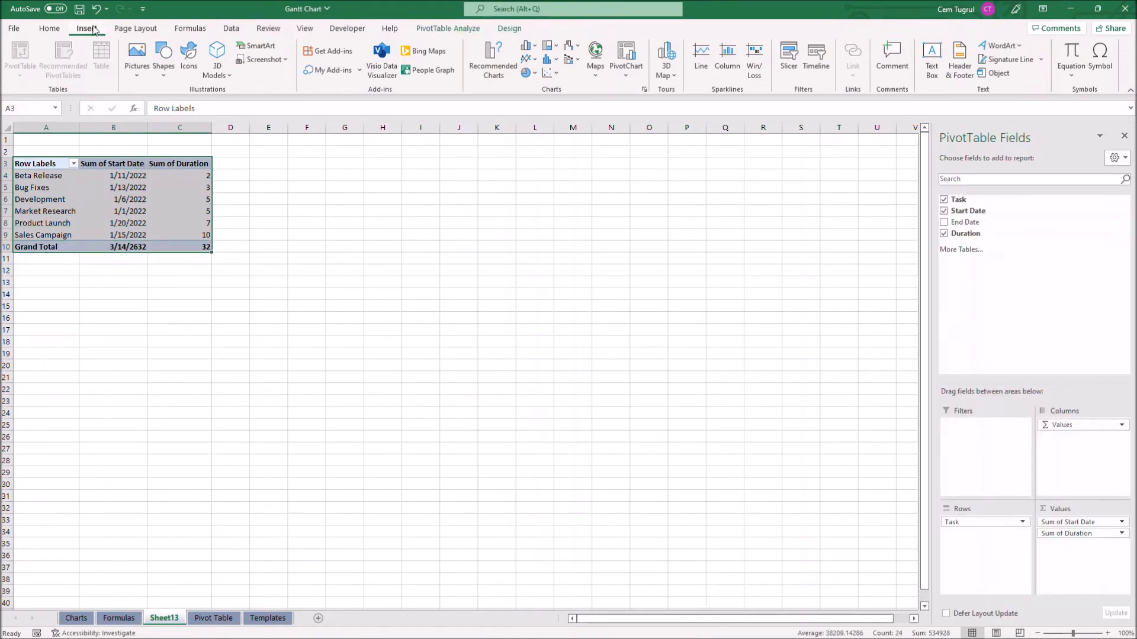
mouse_move(526, 46)
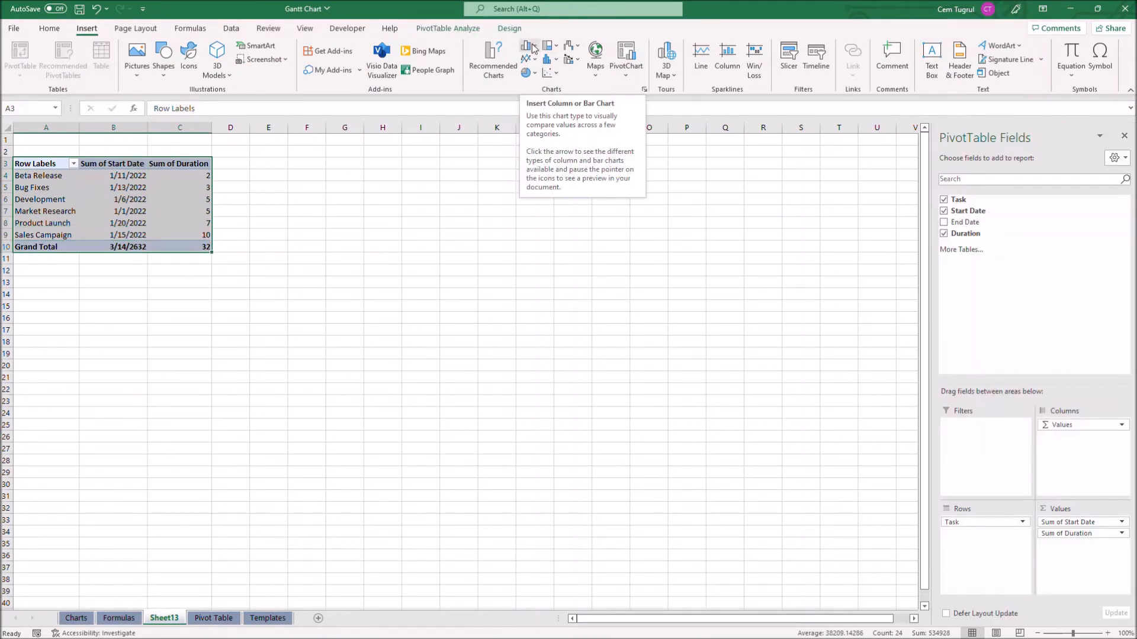
left_click(527, 51)
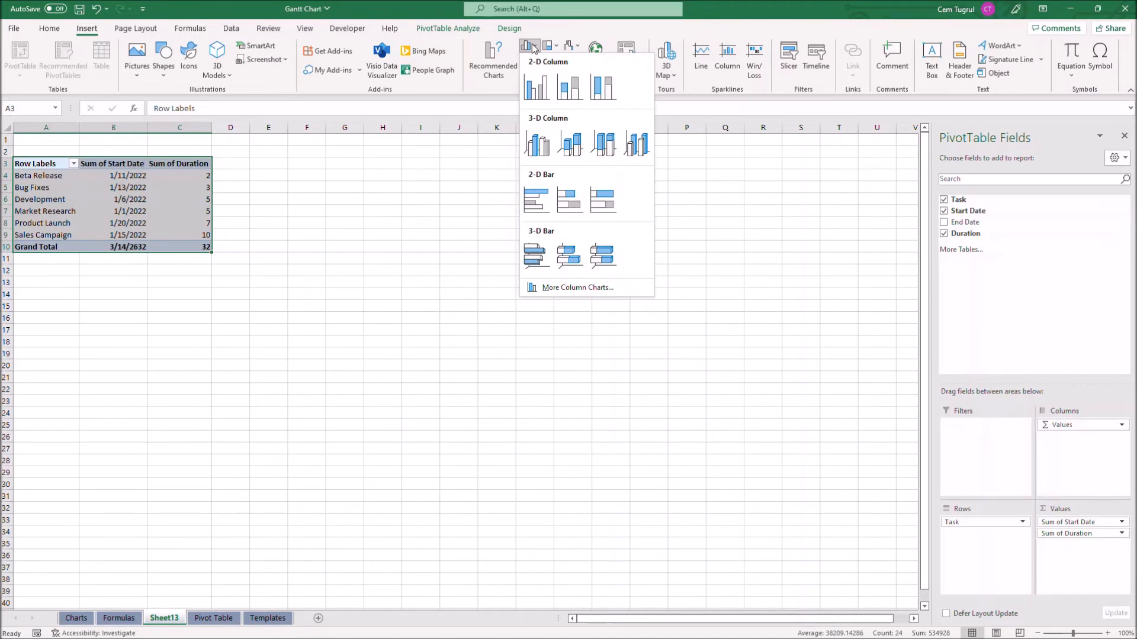
left_click(569, 201)
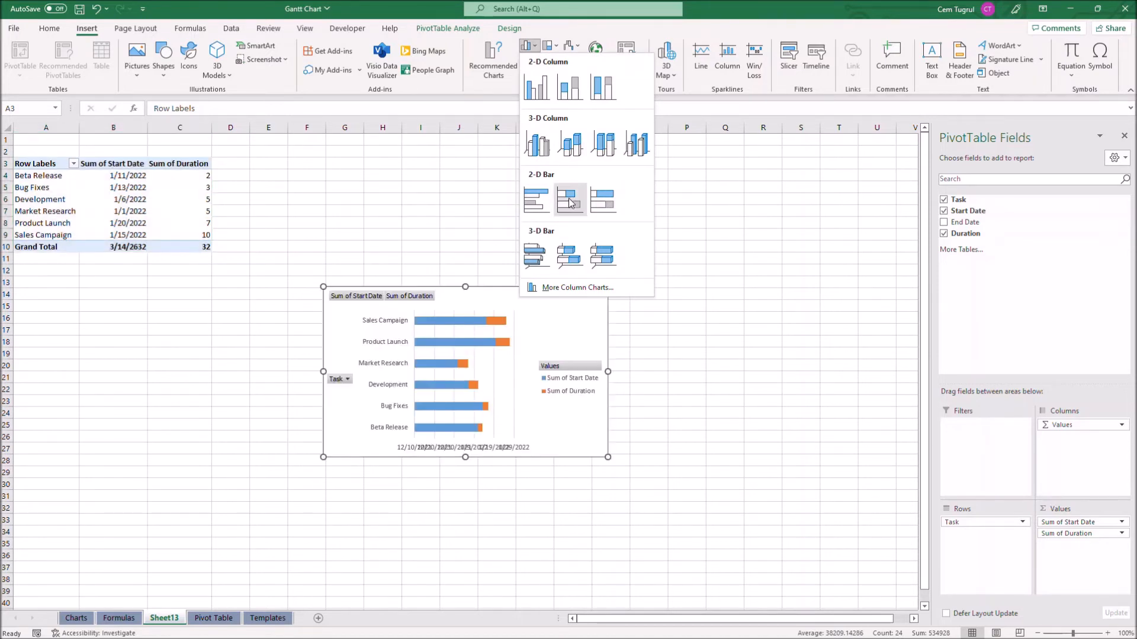
mouse_move(569, 199)
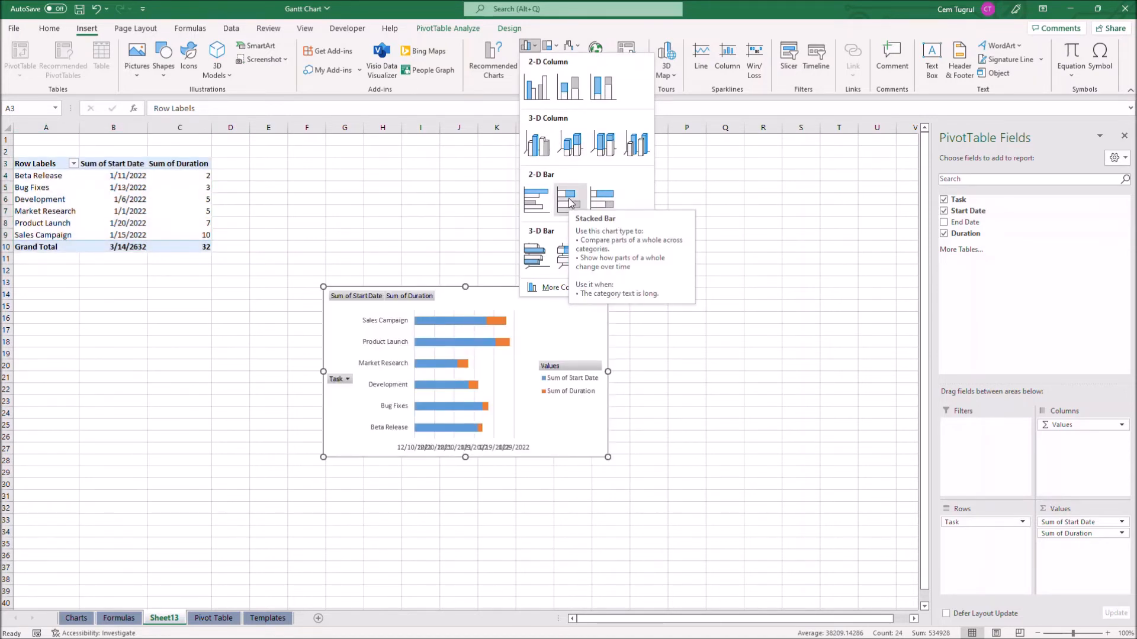
left_click(570, 198)
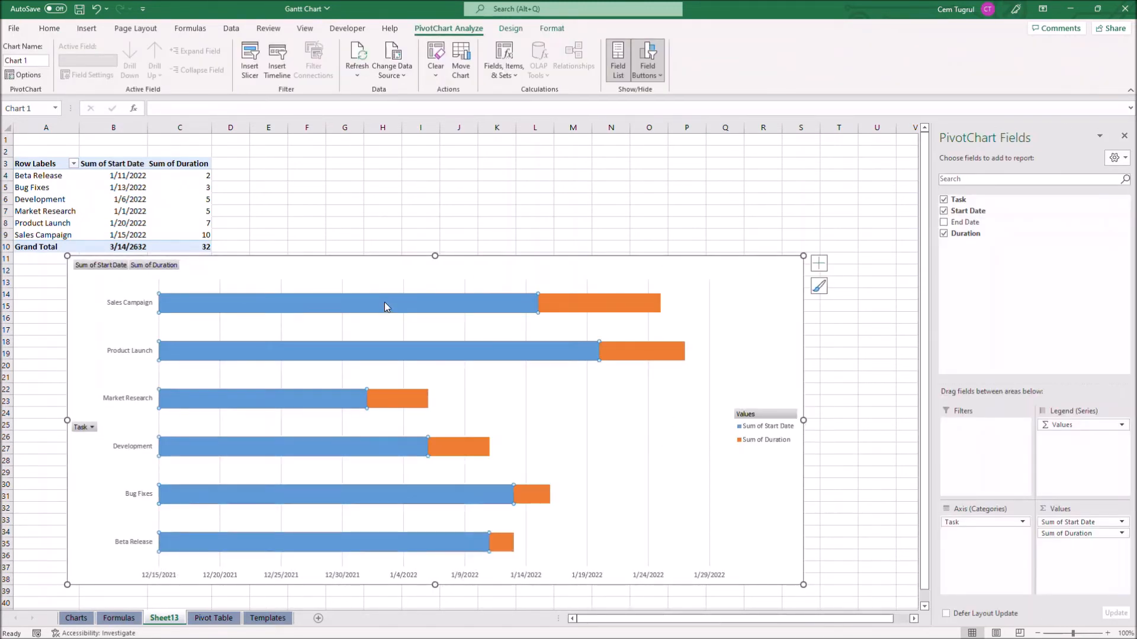
Bring up the shortcut options for the blue Sum of Start Date bar series
right_click(384, 304)
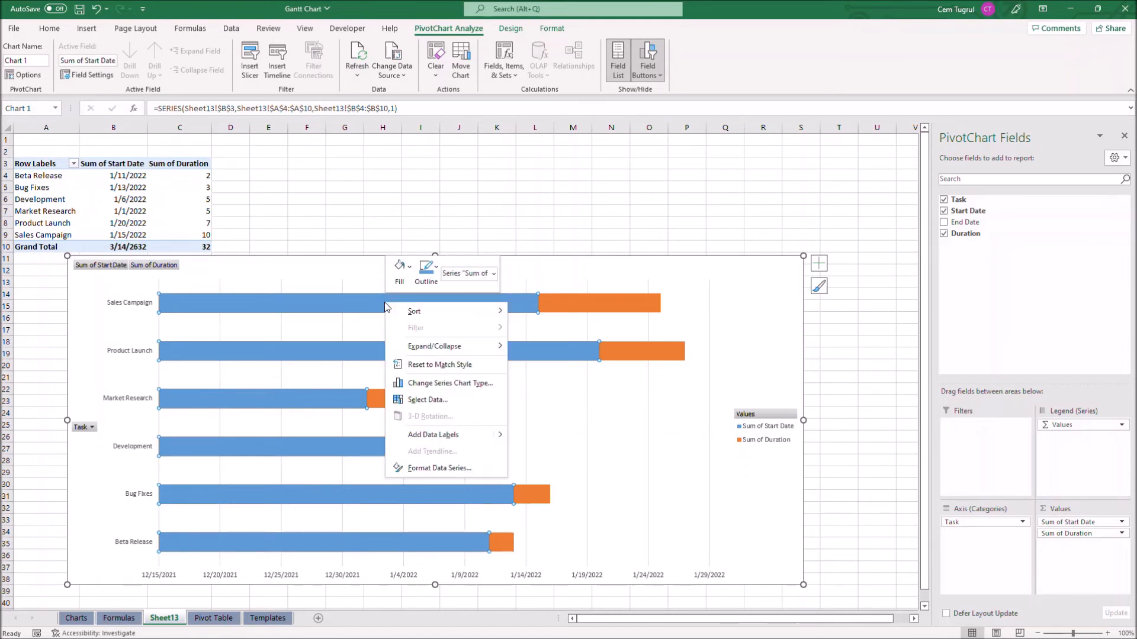
mouse_move(399, 269)
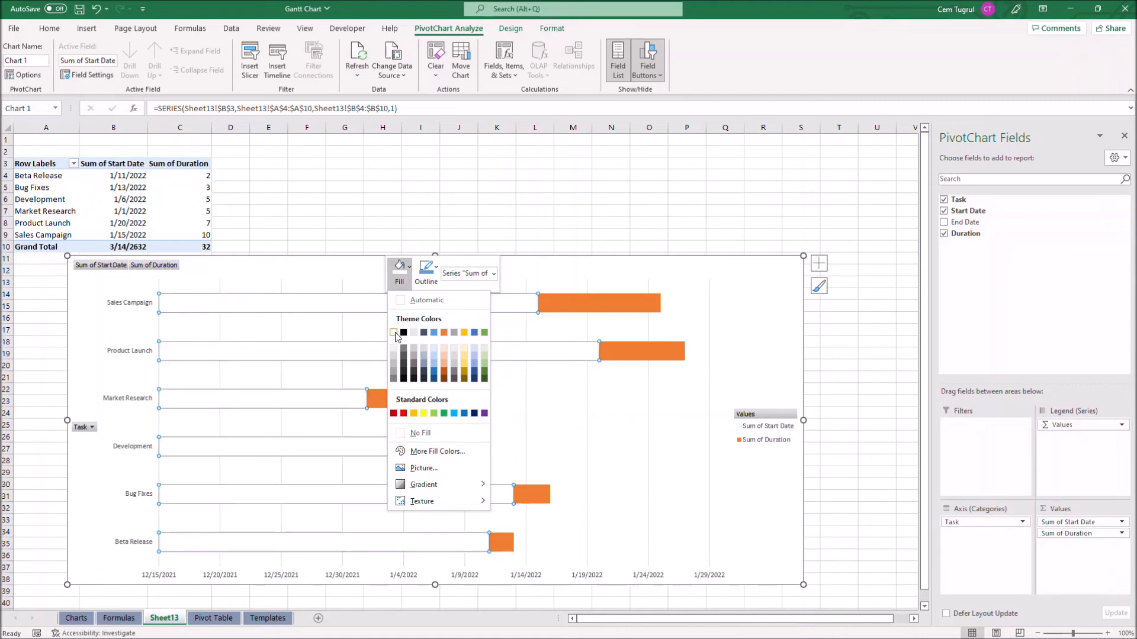
mouse_move(393, 332)
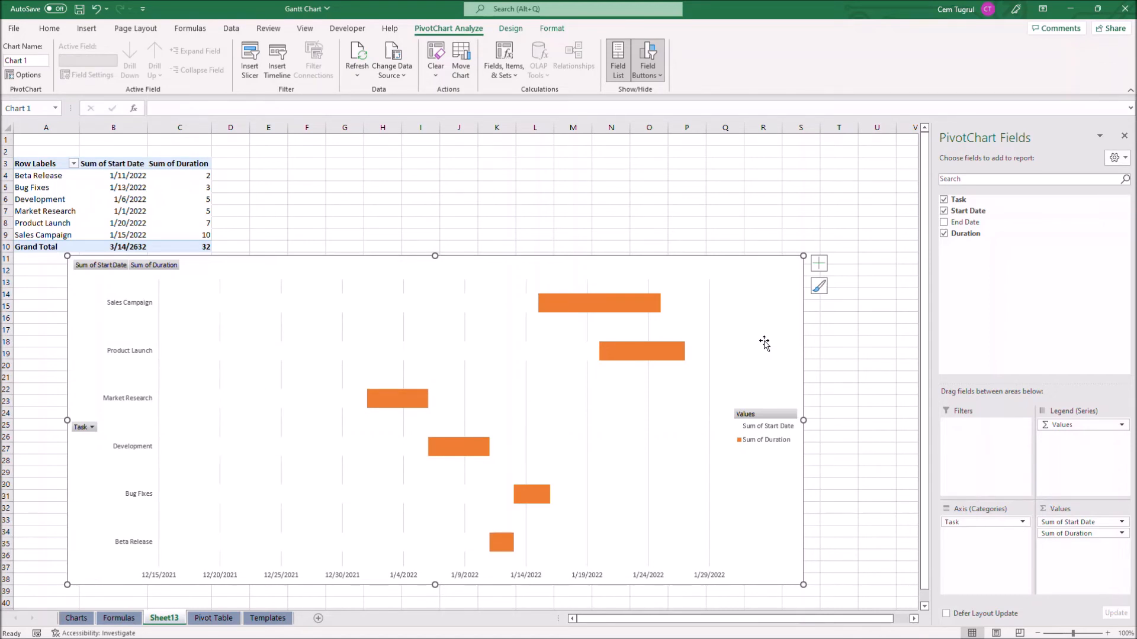
mouse_move(95, 431)
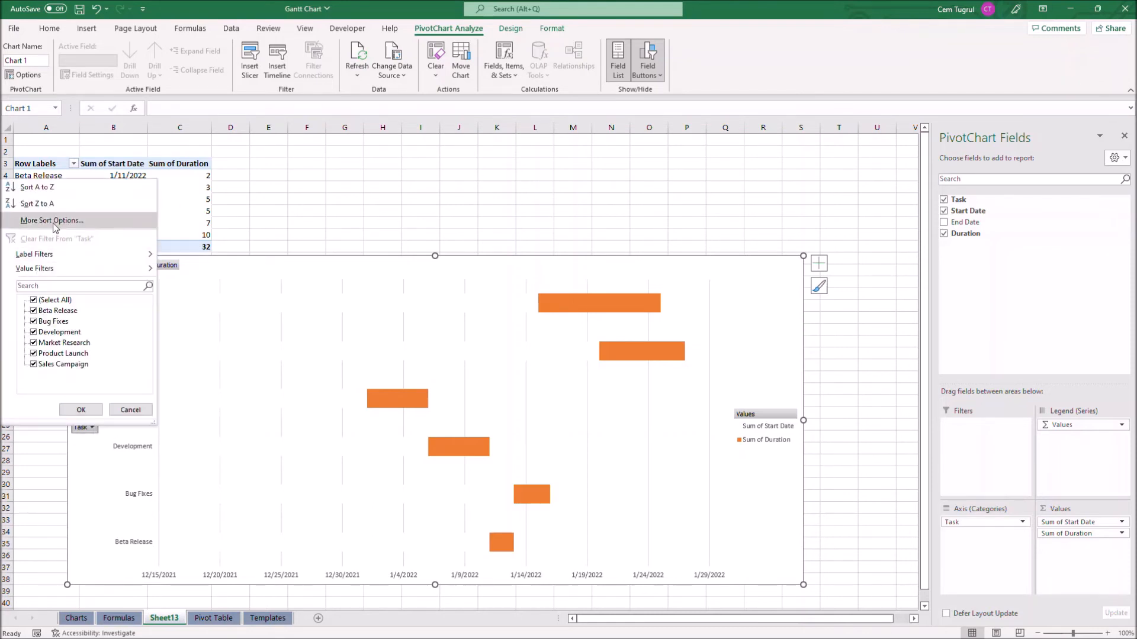
Sort the Task field descending by Sum of Start Date so Market Research tops the chart
left_click(51, 220)
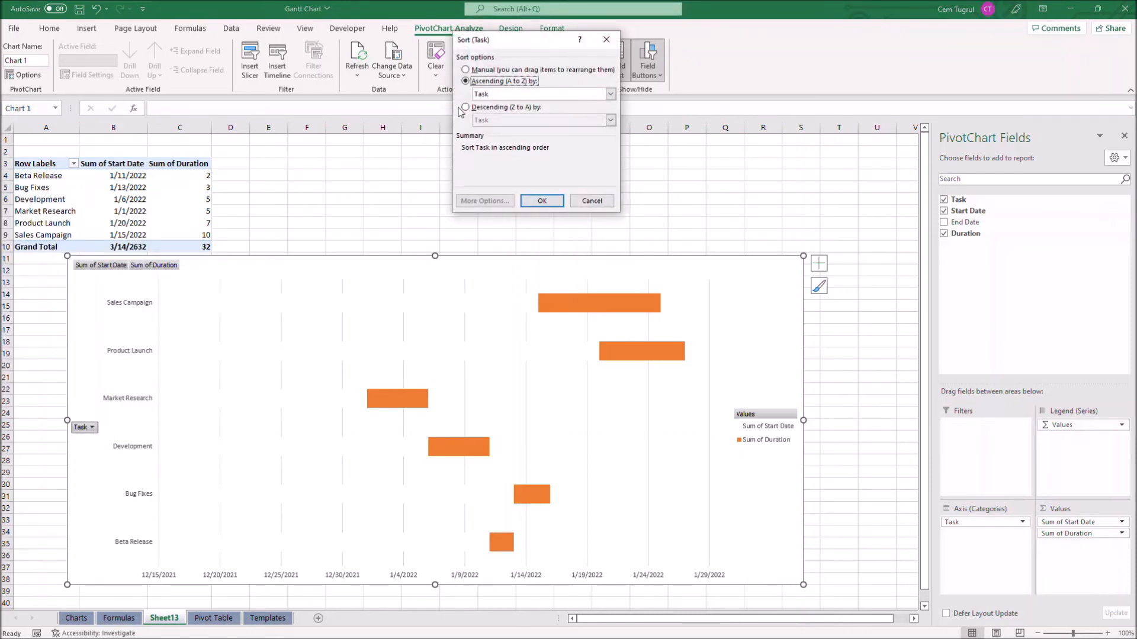
left_click(464, 108)
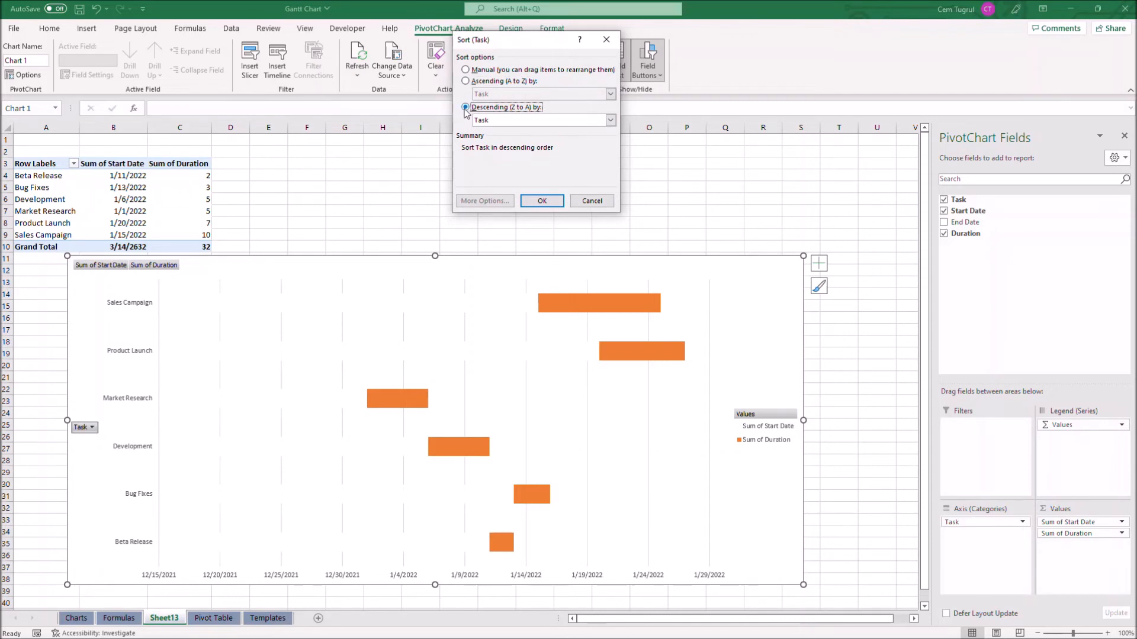
left_click(609, 120)
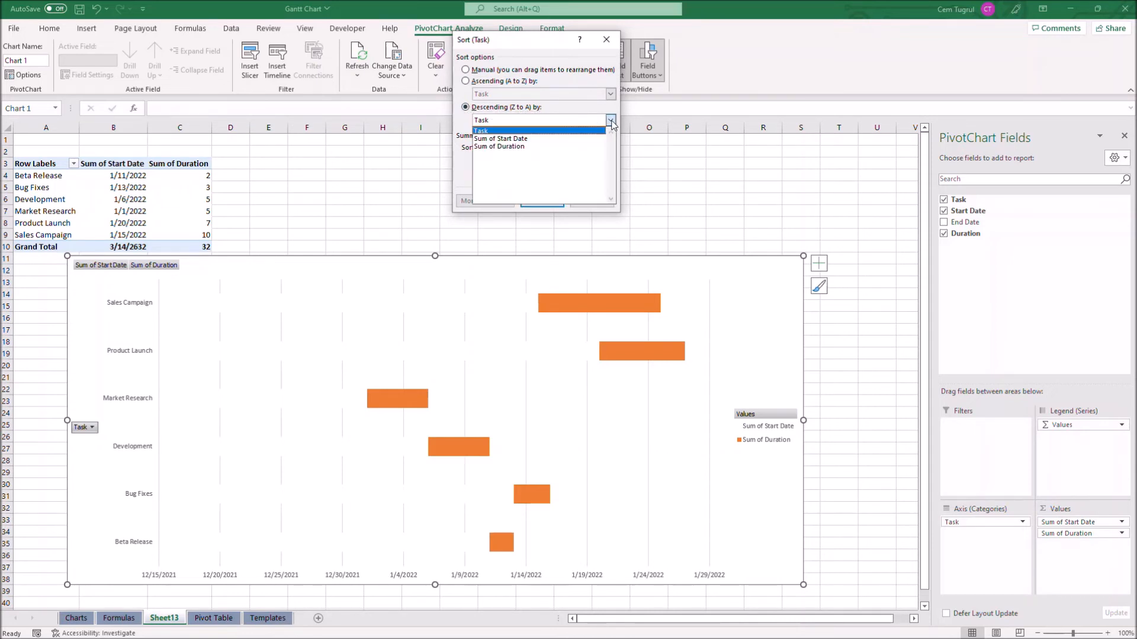
left_click(500, 138)
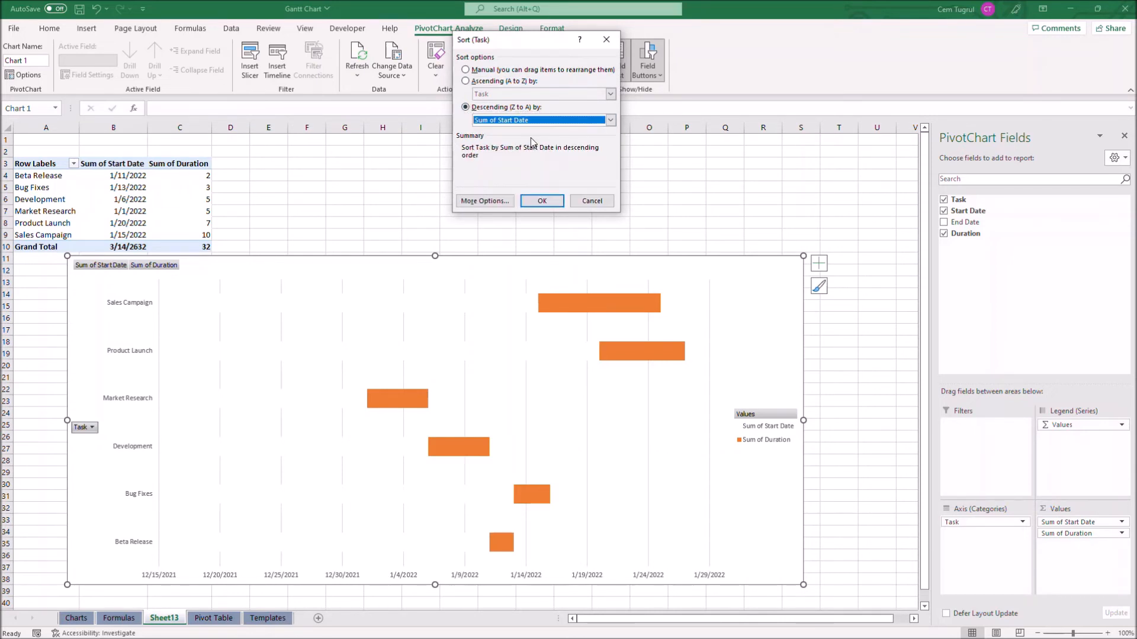
mouse_move(561, 185)
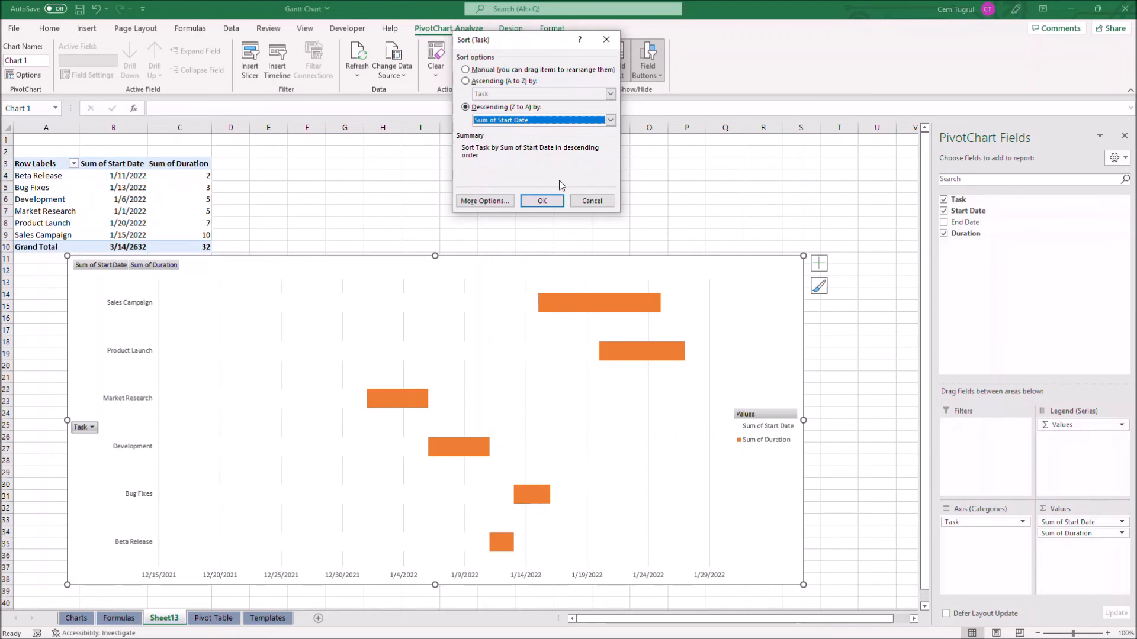
left_click(541, 201)
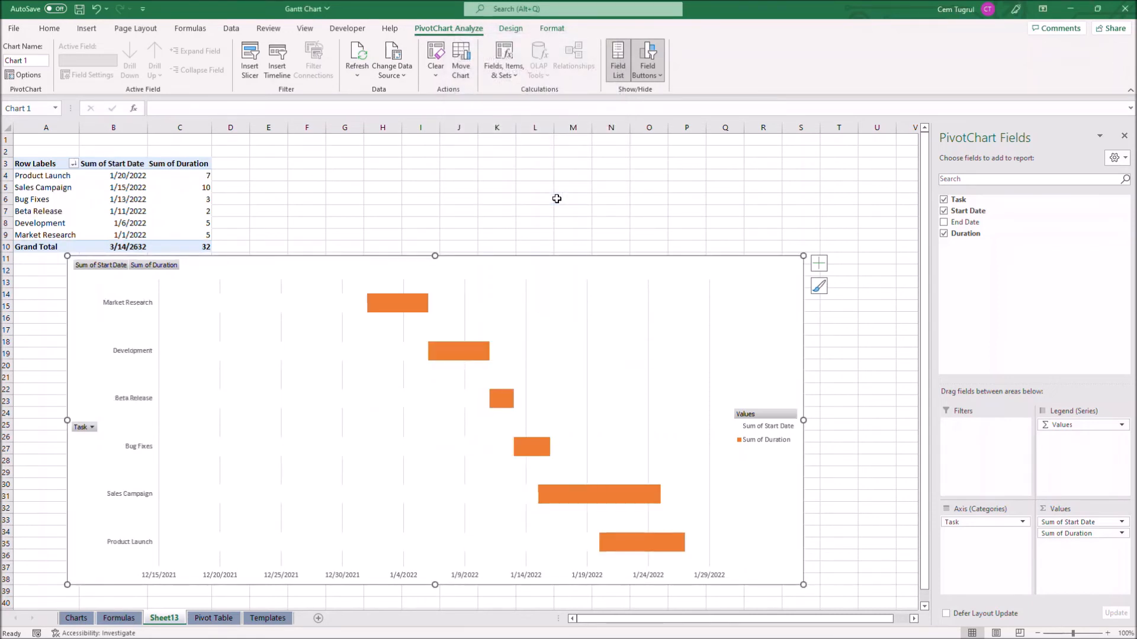
left_click(47, 139)
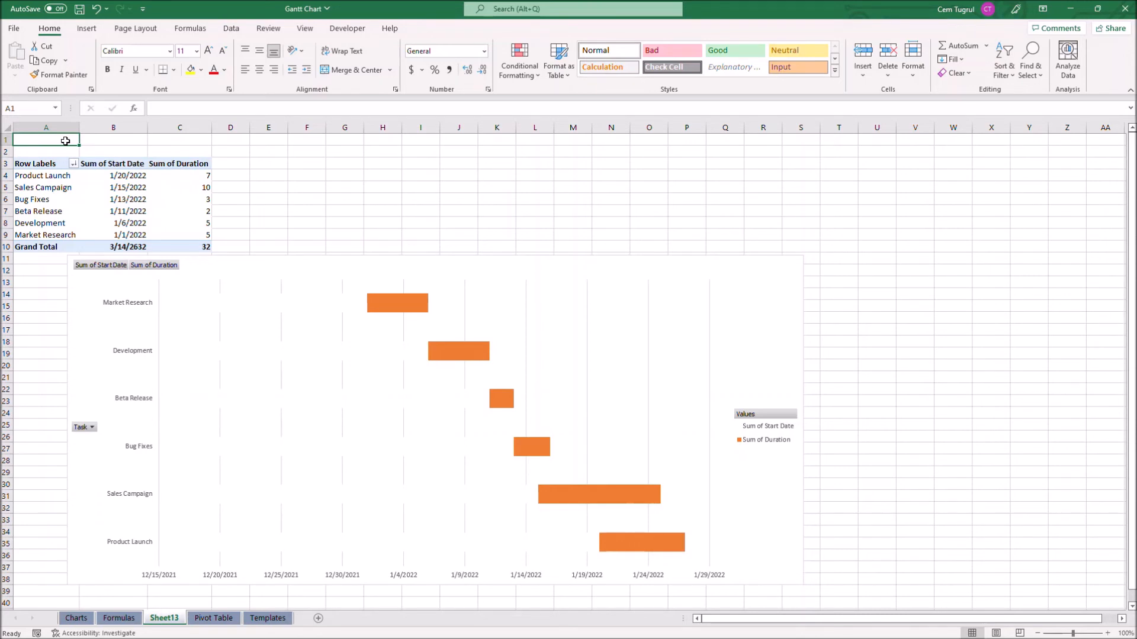
Paste the earliest start date as the value 44562 and set the date axis Minimum bound to it so the timeline begins at 1/1/2022
left_click(113, 234)
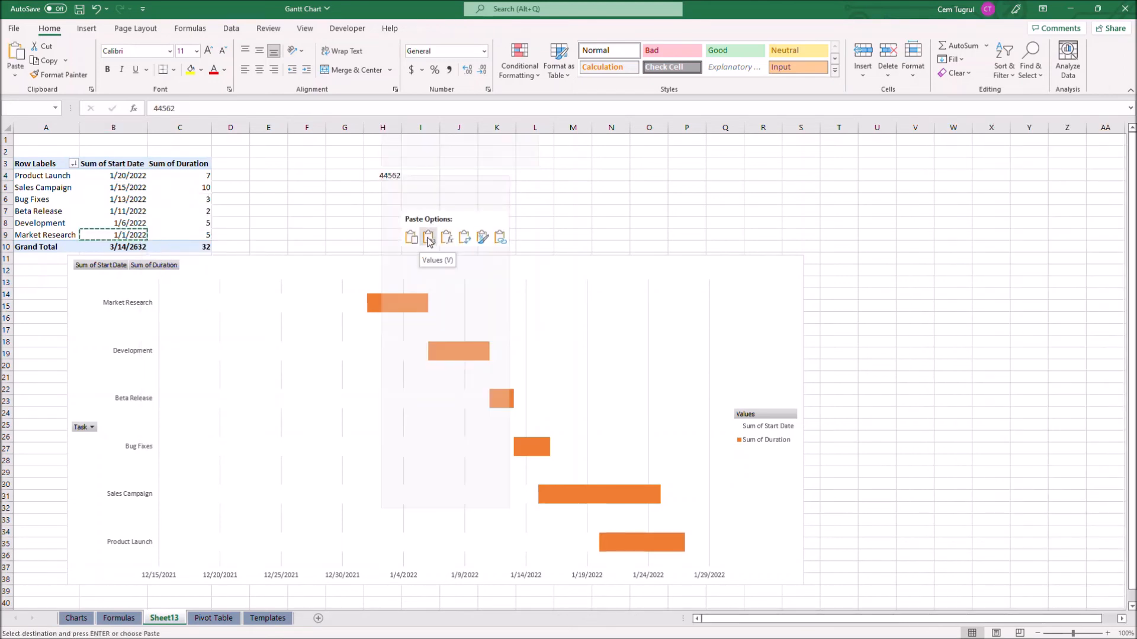
left_click(428, 236)
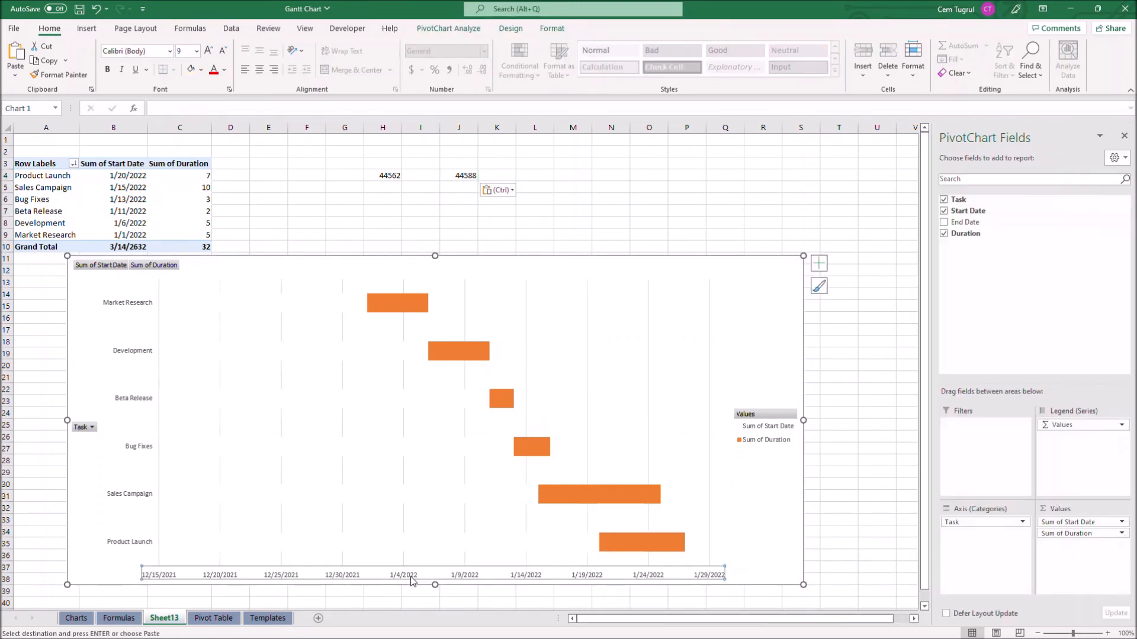
double_click(435, 576)
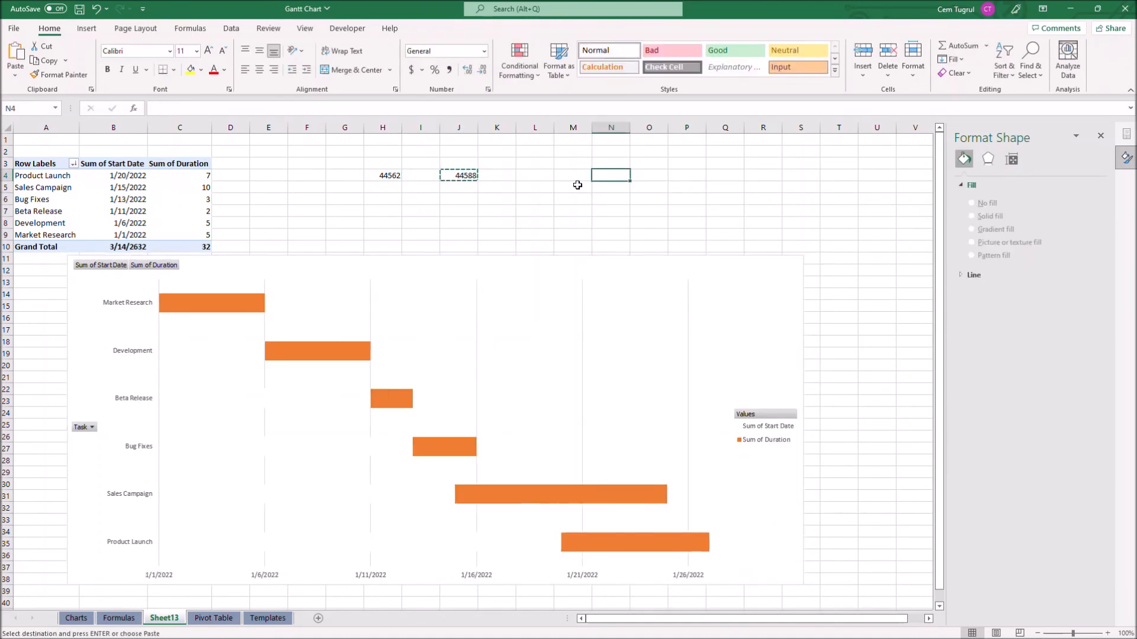
left_click(213, 618)
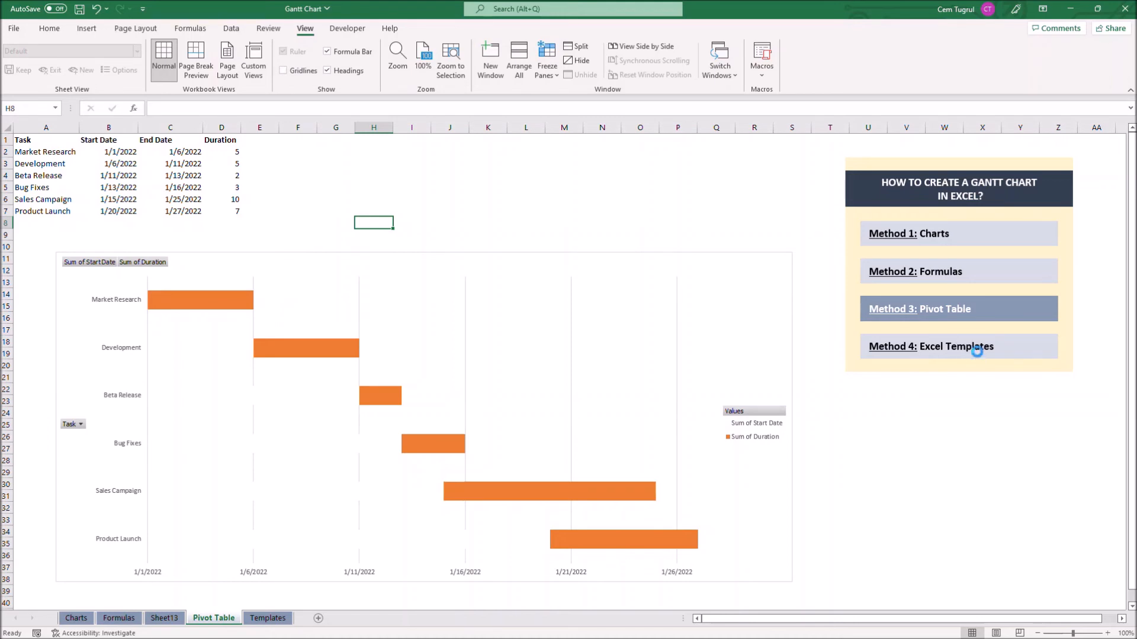
Follow the Method 4: Excel Templates link to the Someka templates website
left_click(266, 618)
type("gantt c")
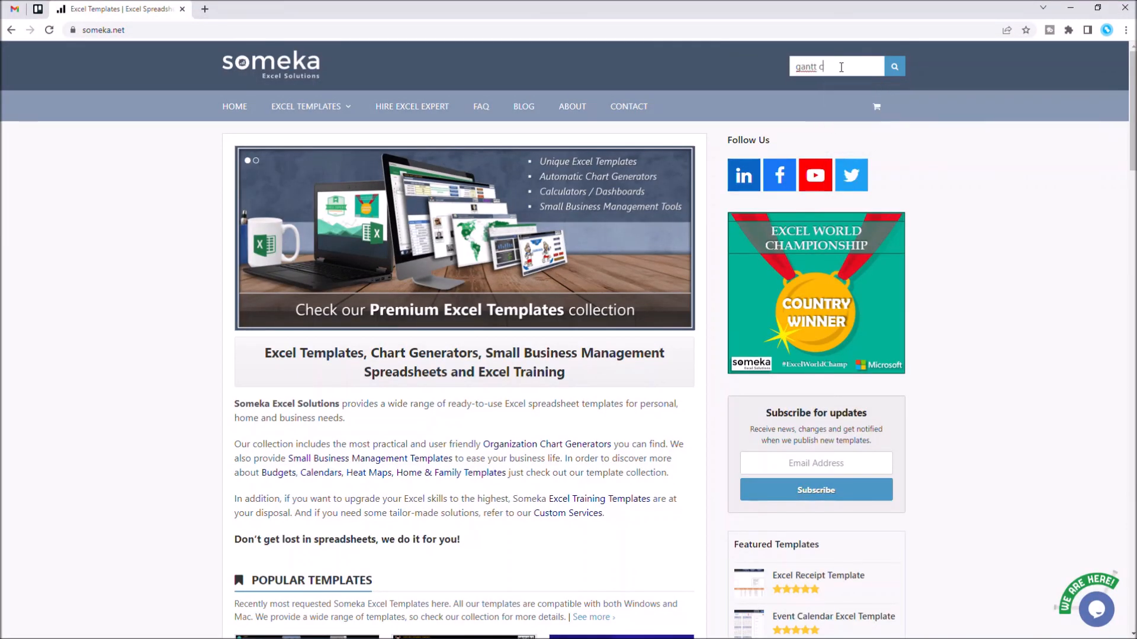
Search Someka for 'gantt chart' and browse the WBS Gantt Chart template screenshots
left_click(894, 66)
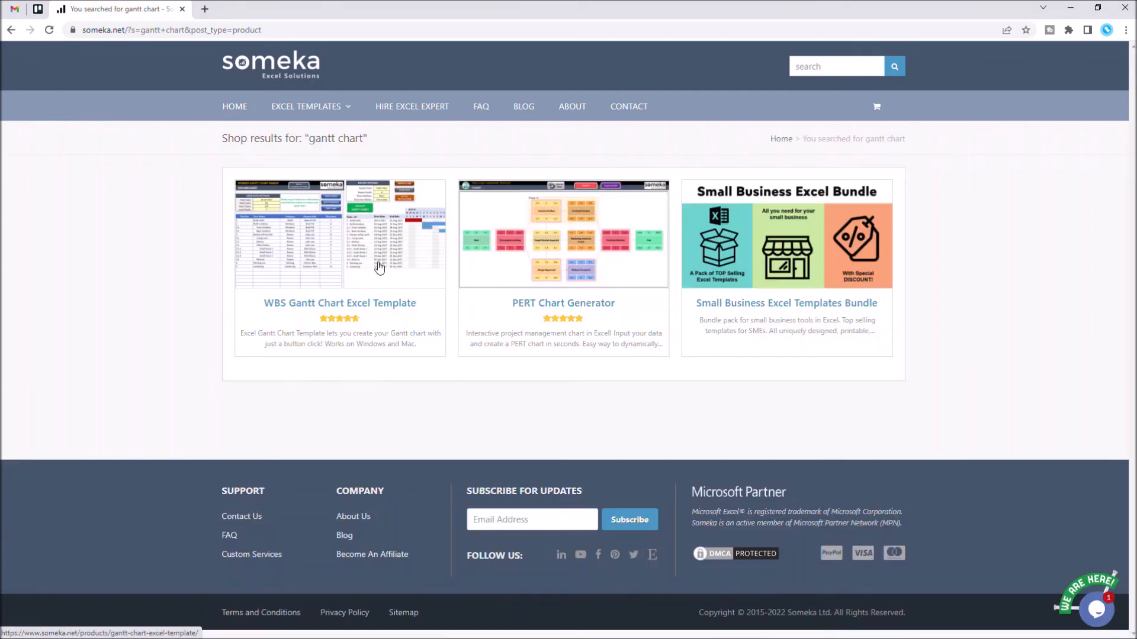
mouse_move(353, 247)
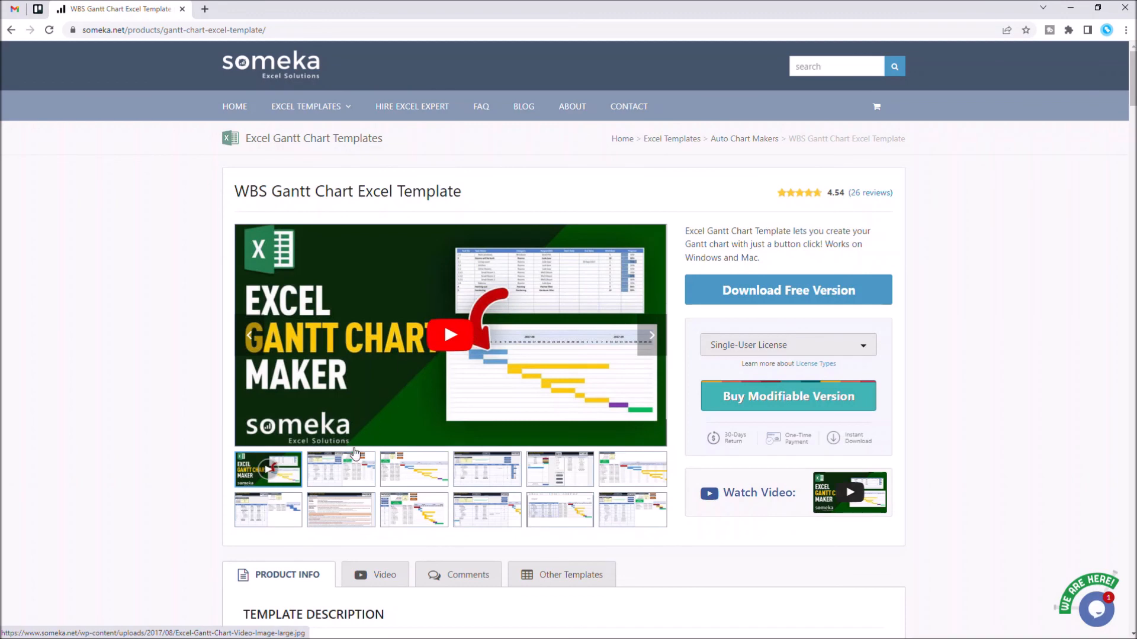
left_click(341, 469)
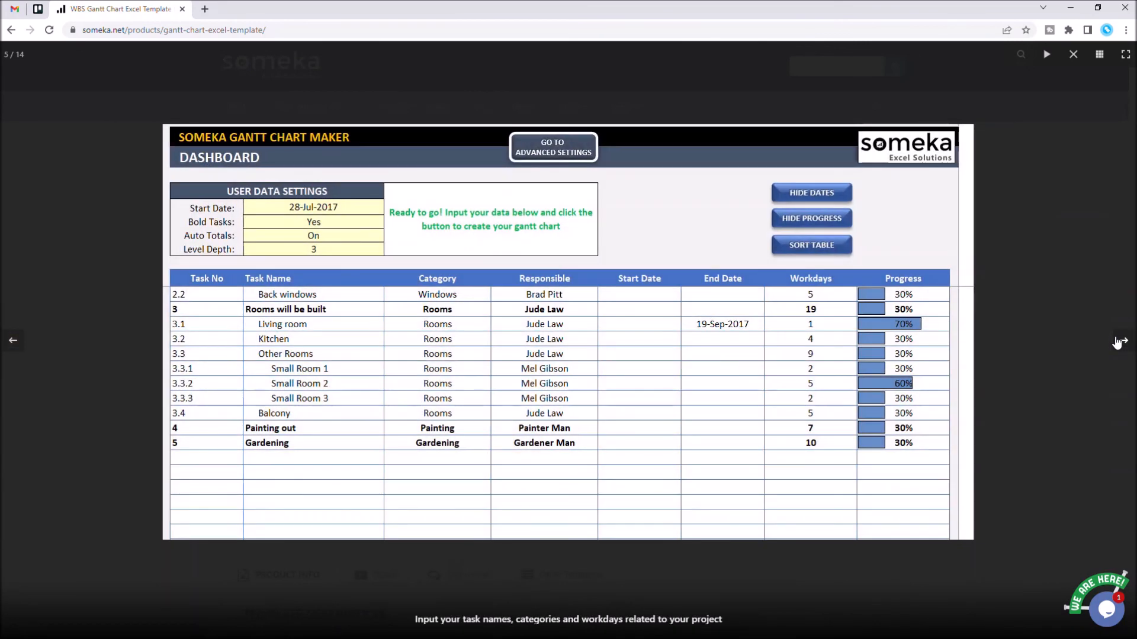
left_click(553, 147)
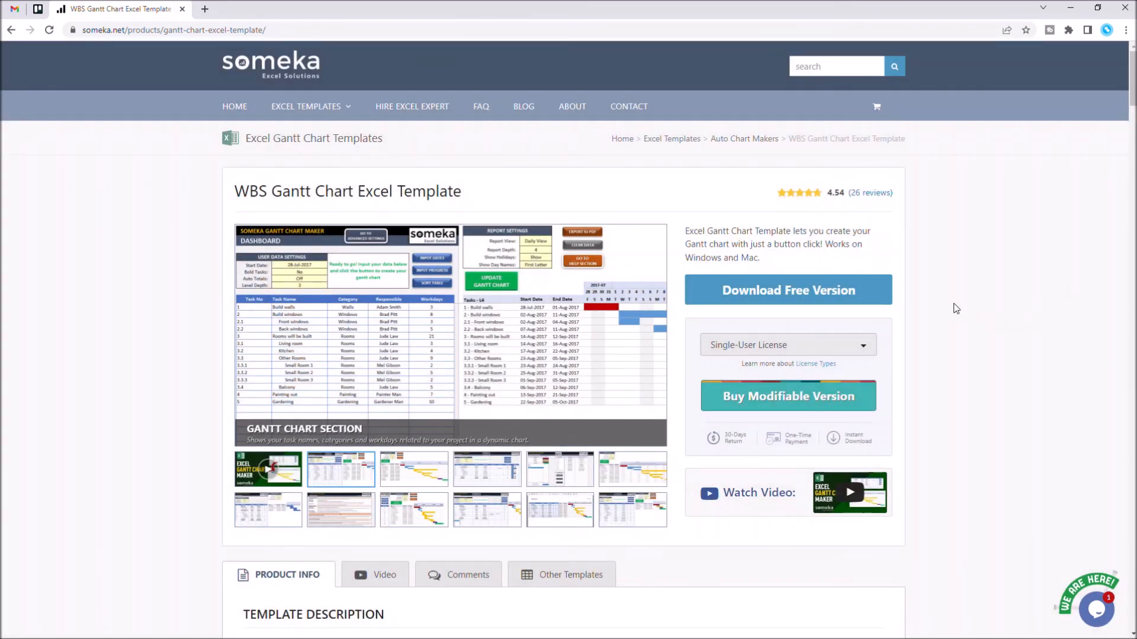
Add the free version of the WBS Gantt Chart Excel Template to the cart at $0.00
left_click(787, 290)
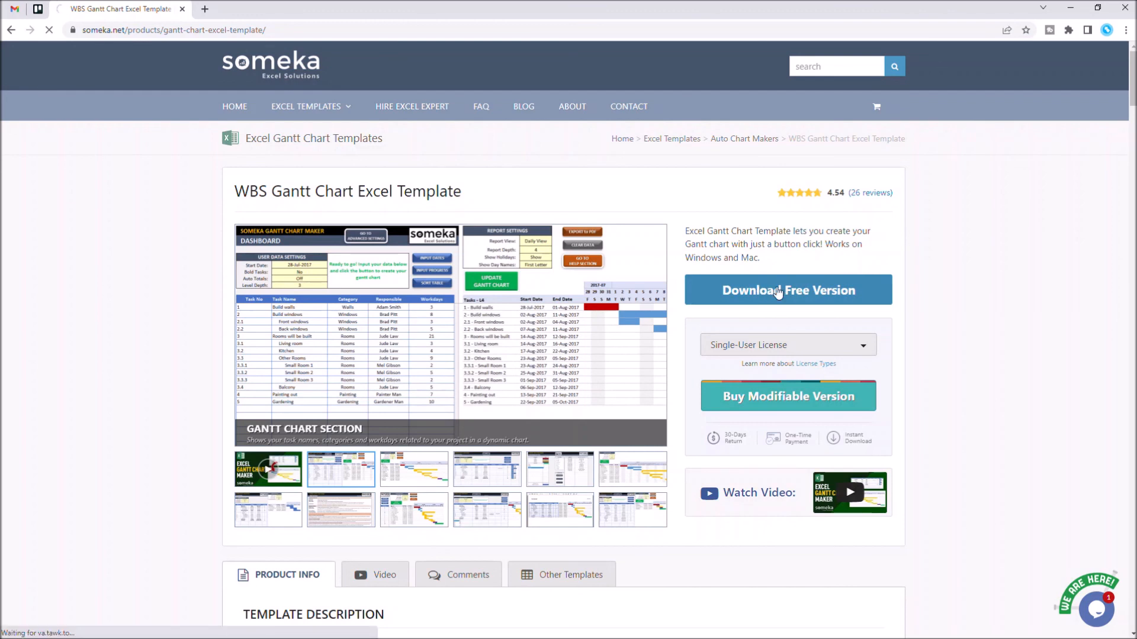
left_click(788, 290)
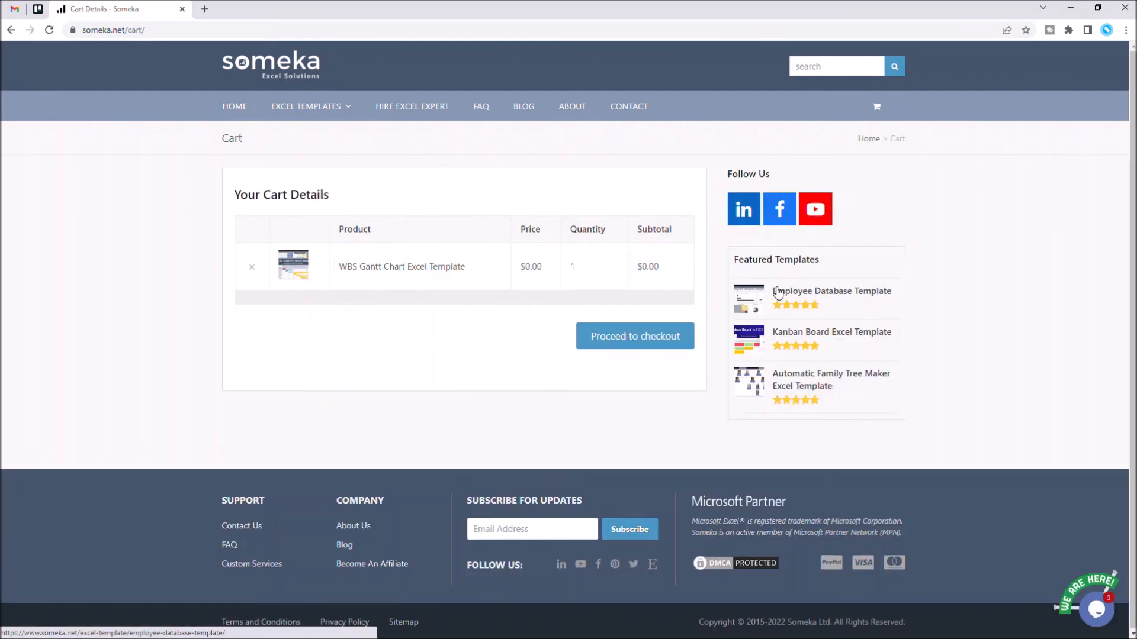